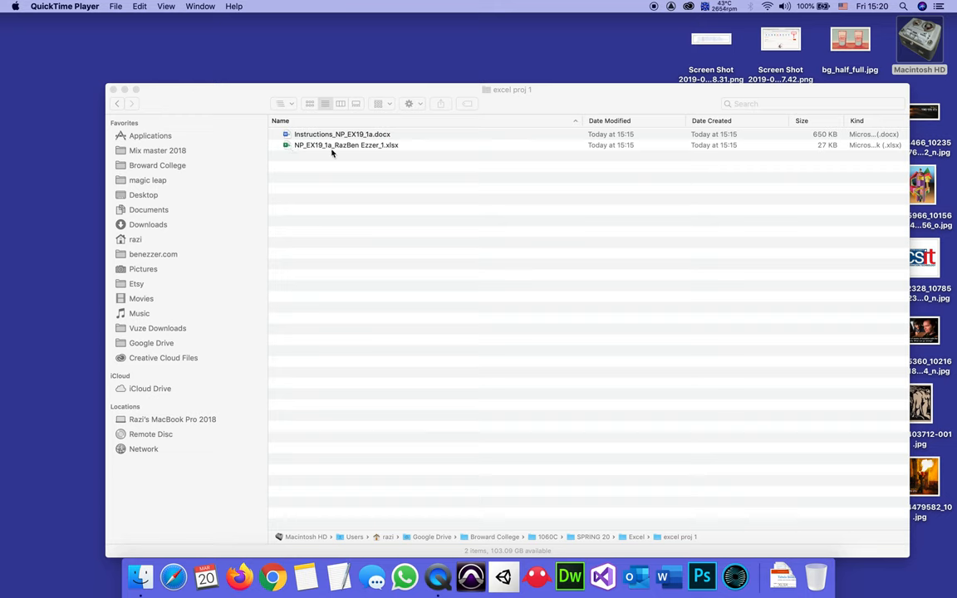
{"action": "mouse_move", "coordinate": [422, 129]}
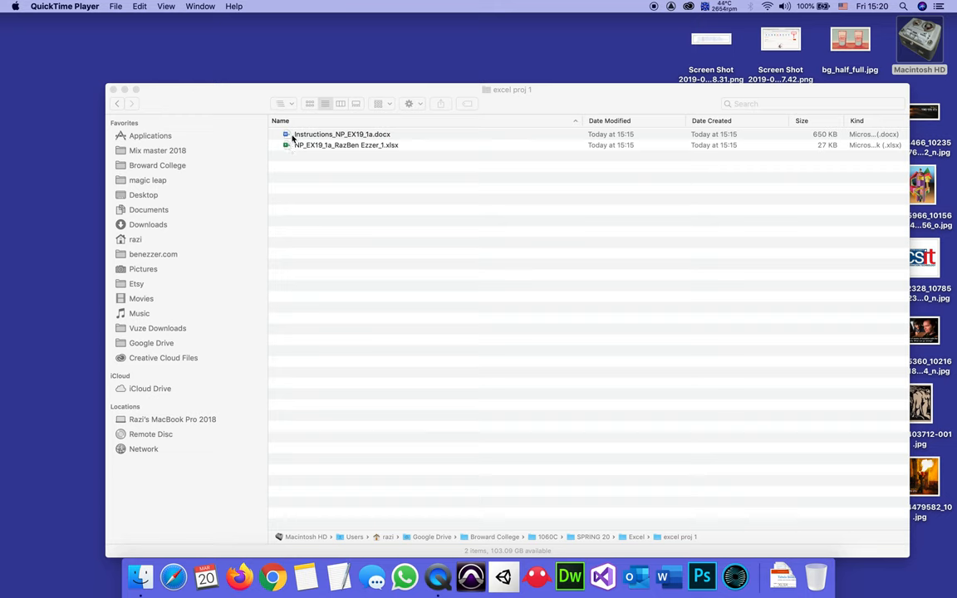
- Select Instructions_NP_EX19_1a.docx in the excel proj 1 folder
{"action": "left_click", "coordinate": [340, 133]}
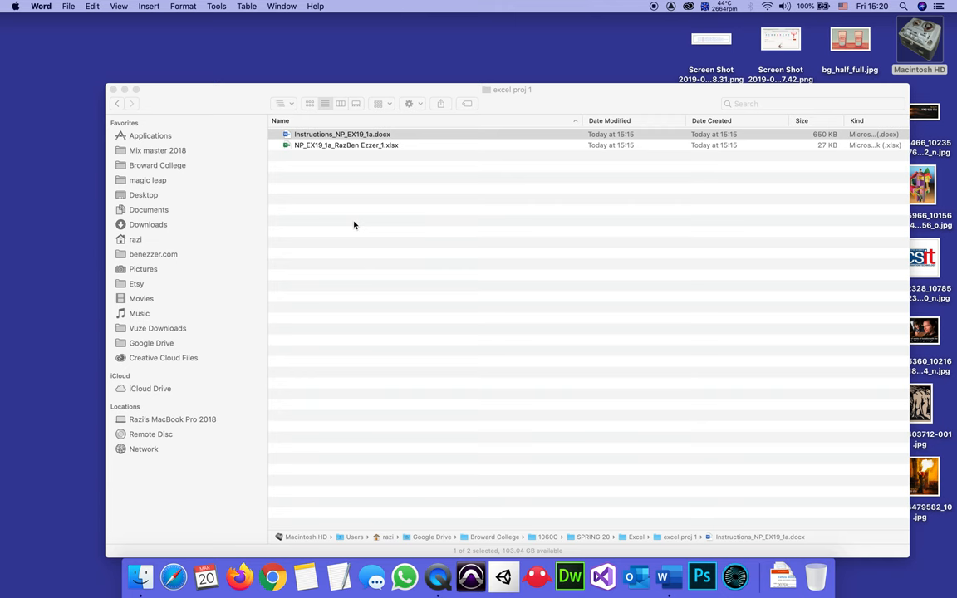
- Open the instructions document in Word to review the Tabula Insurance Agency project steps
{"action": "double_click", "coordinate": [343, 133]}
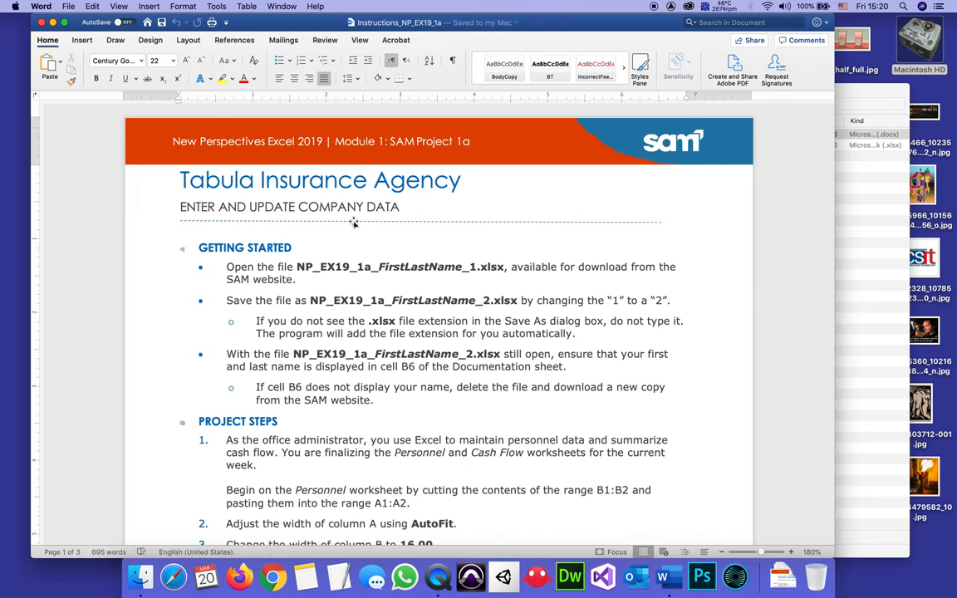
{"action": "mouse_move", "coordinate": [457, 292]}
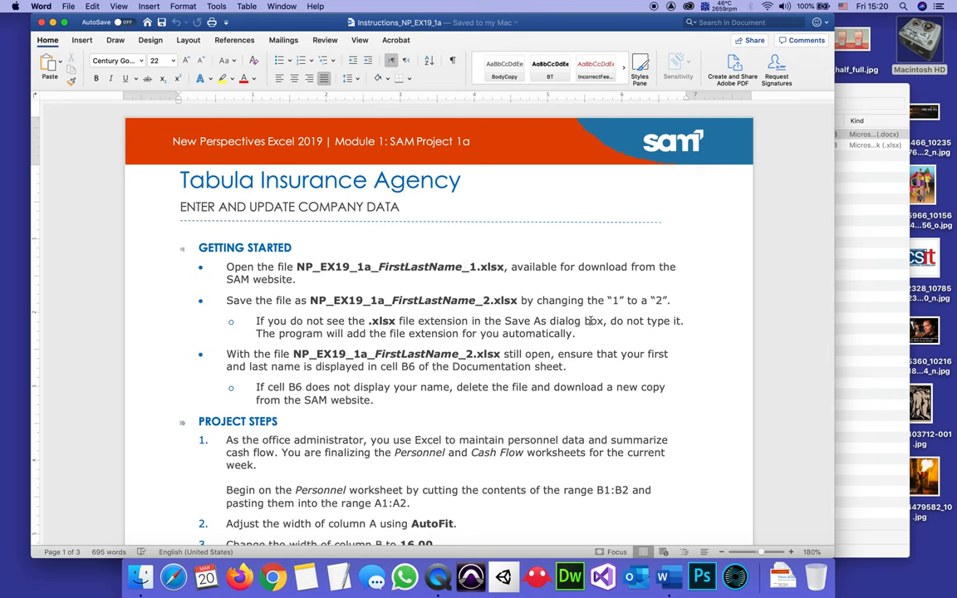
{"action": "mouse_move", "coordinate": [744, 344]}
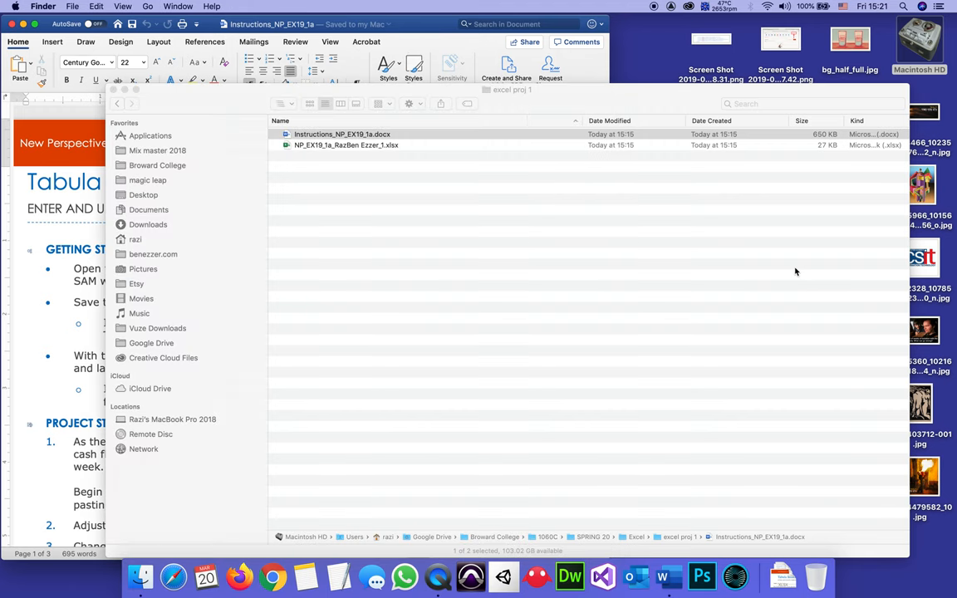
- Open the NP_EX19_1a workbook in Excel and bring it to the front on its Documentation sheet
{"action": "left_click", "coordinate": [346, 145]}
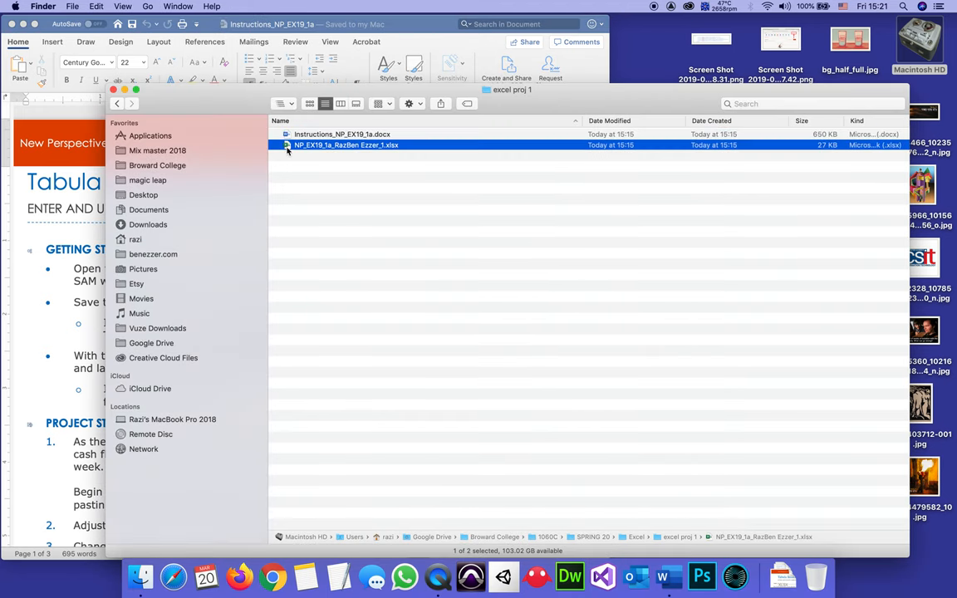
{"action": "mouse_move", "coordinate": [382, 148]}
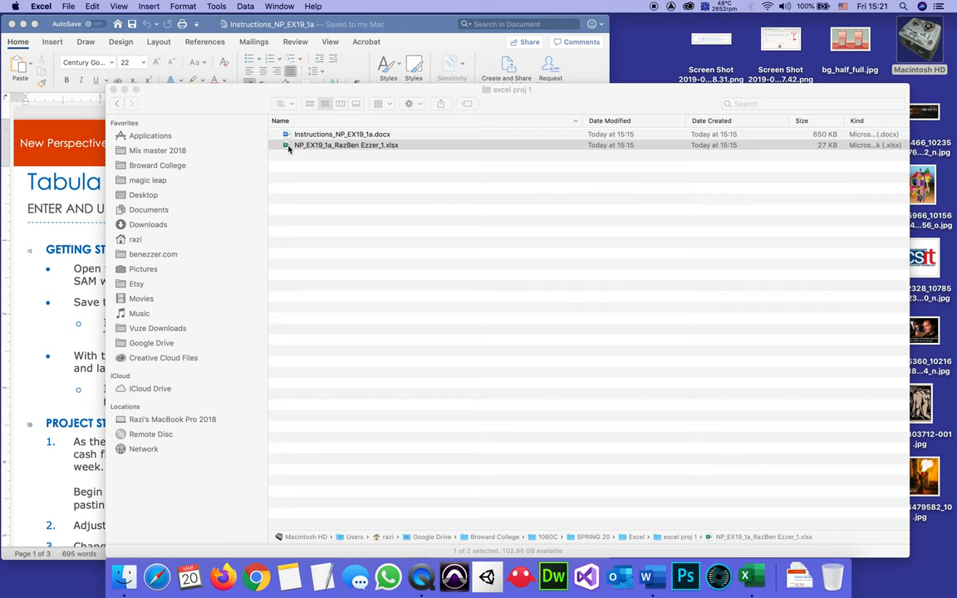
{"action": "double_click", "coordinate": [345, 144]}
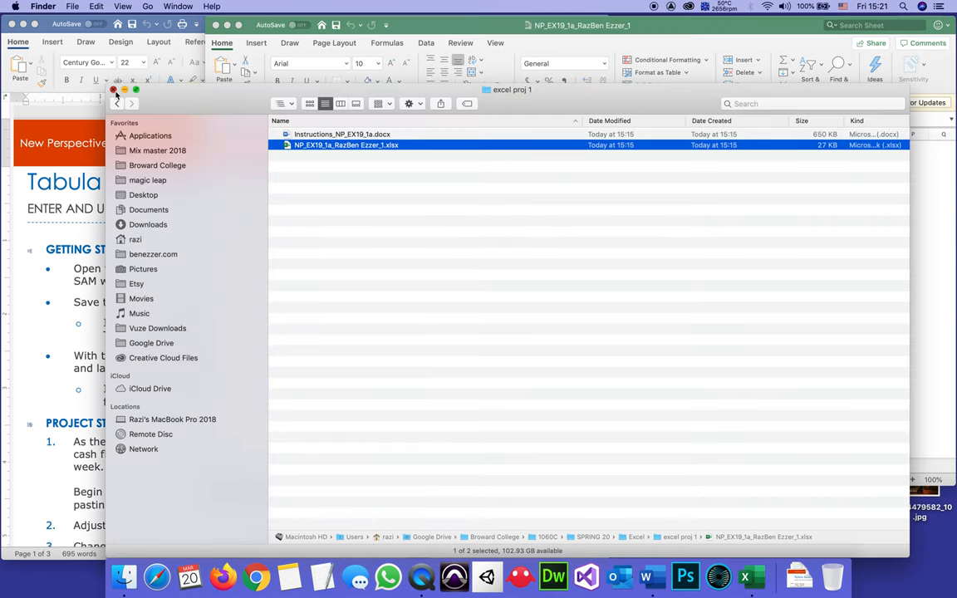
{"action": "left_click", "coordinate": [113, 90]}
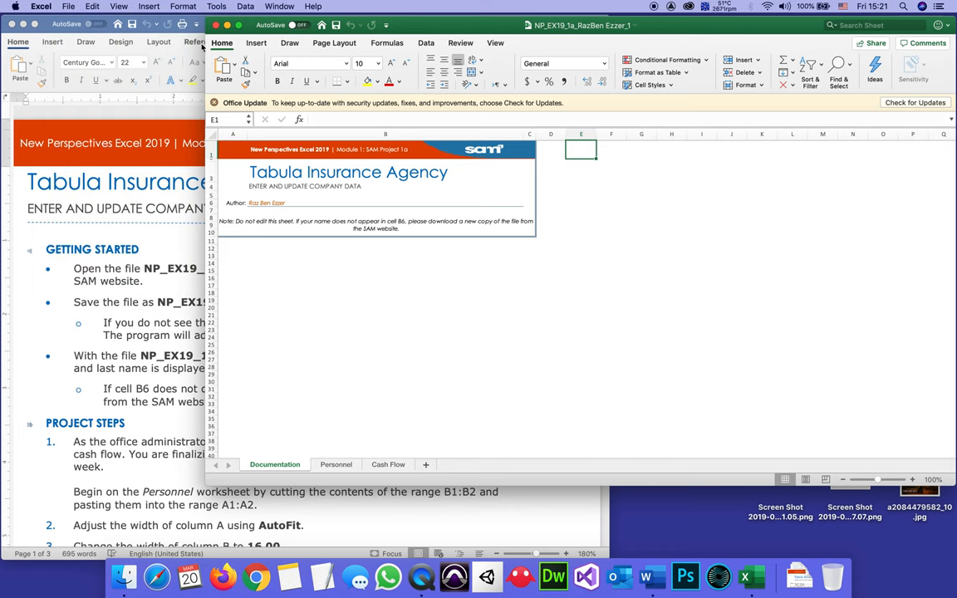
- Save the workbook as a new copy with the file name ending in 2 instead of 1
{"action": "left_click", "coordinate": [70, 6]}
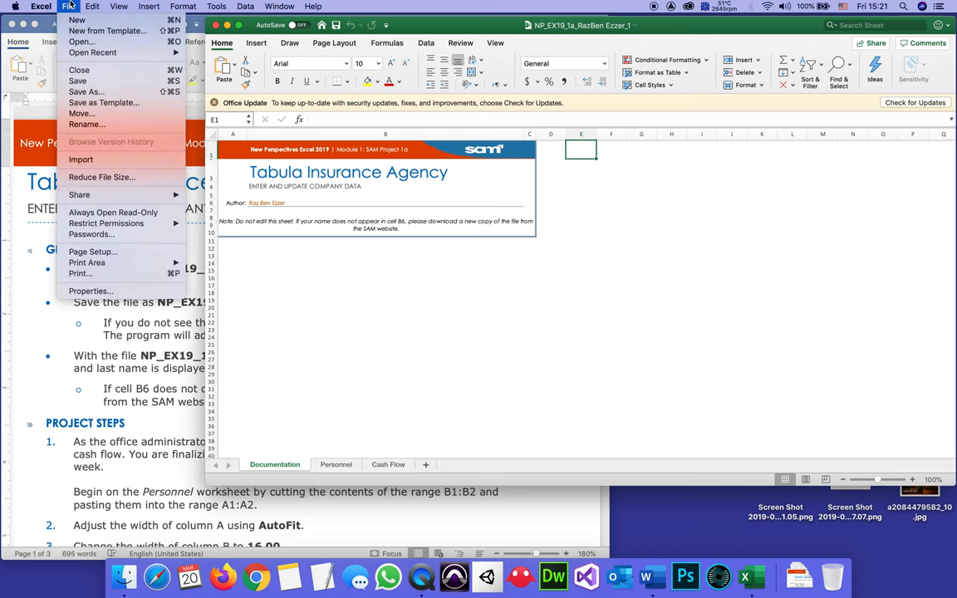
{"action": "mouse_move", "coordinate": [77, 80]}
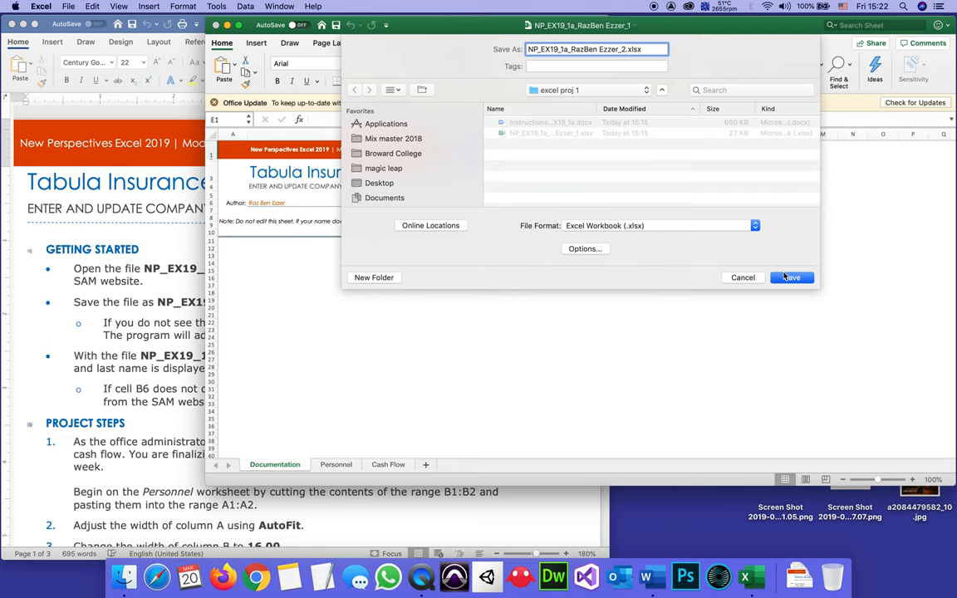
{"action": "mouse_move", "coordinate": [788, 278]}
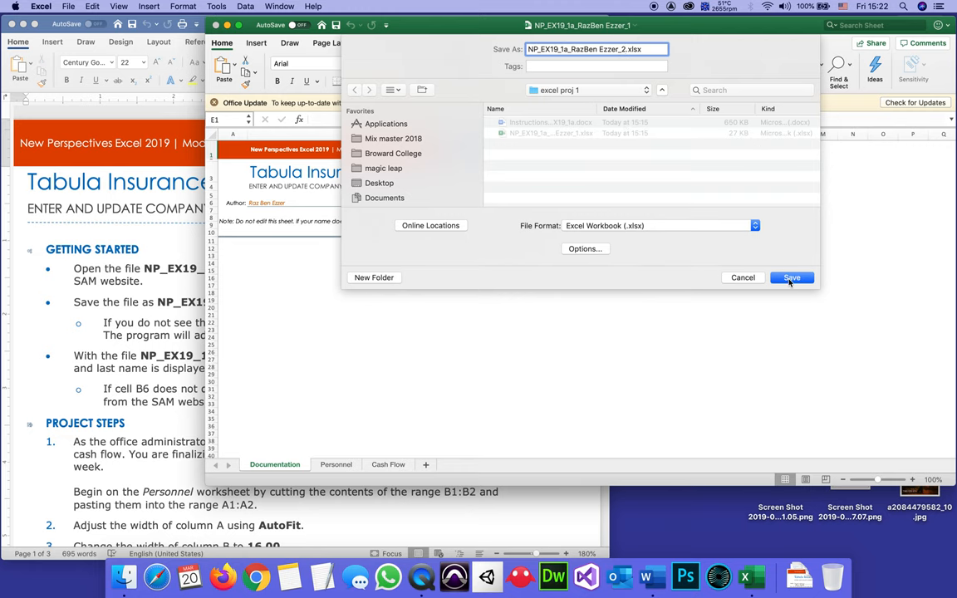
{"action": "left_click", "coordinate": [791, 278]}
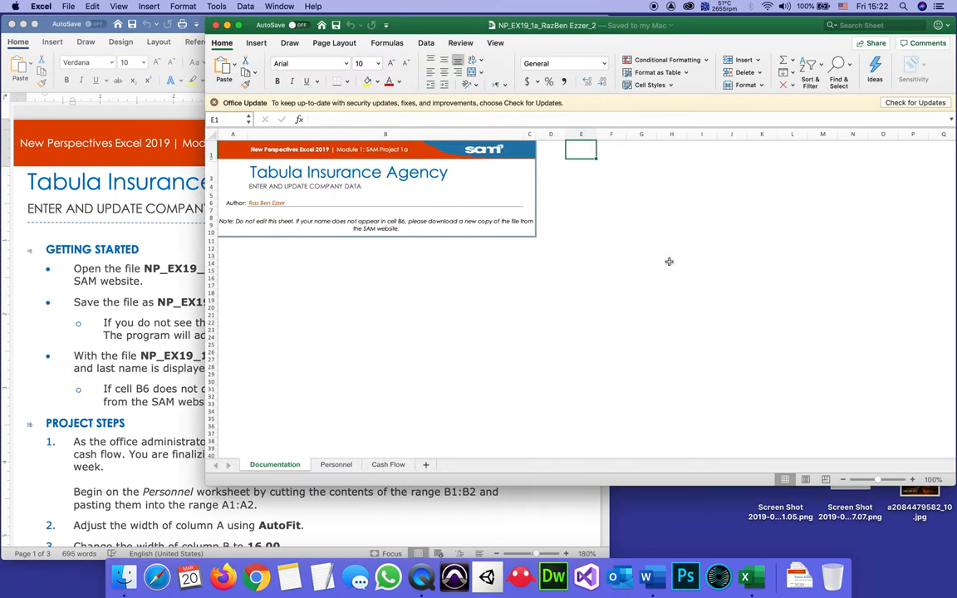
{"action": "left_click", "coordinate": [270, 203]}
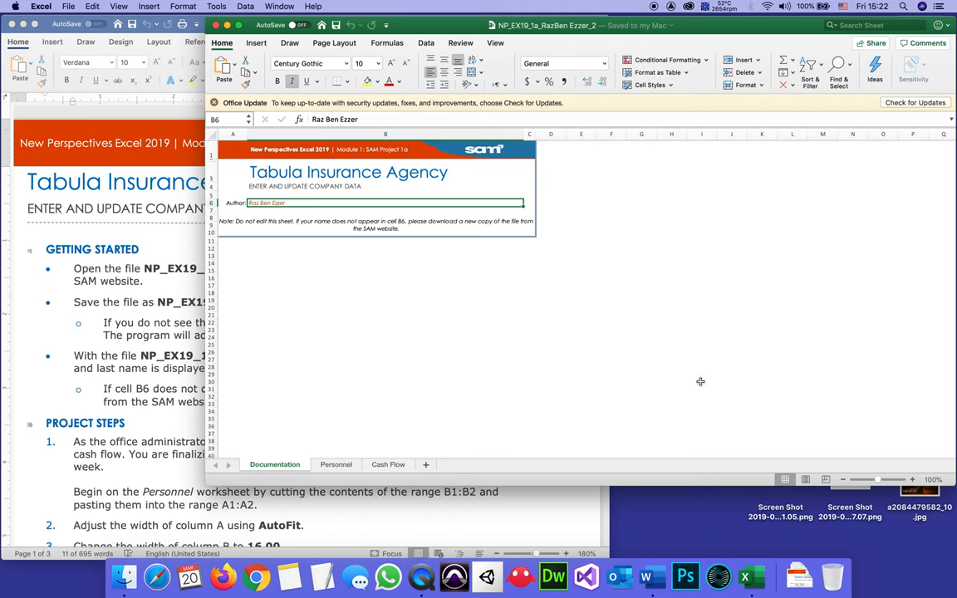
{"action": "mouse_move", "coordinate": [389, 340]}
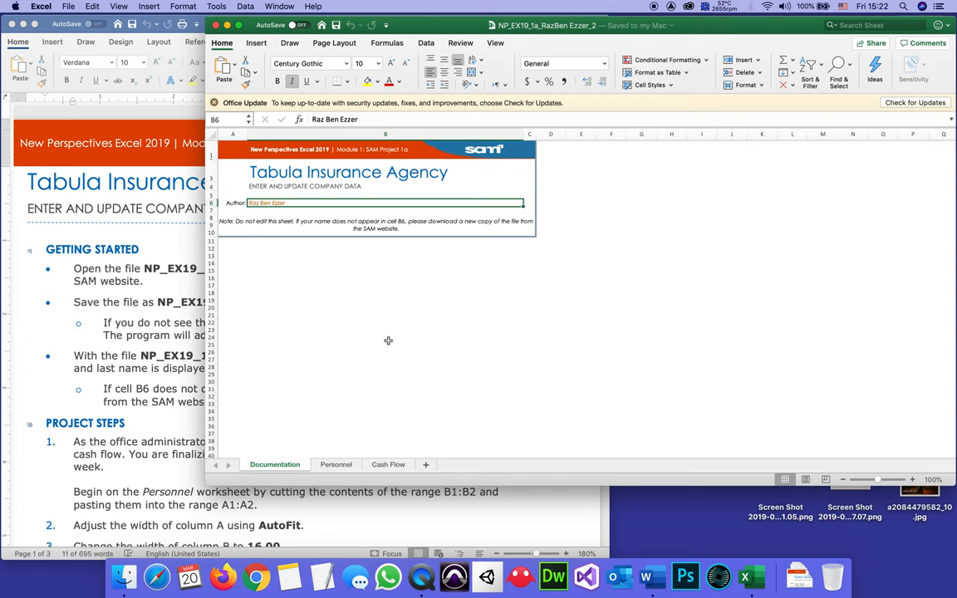
{"action": "left_click", "coordinate": [386, 336]}
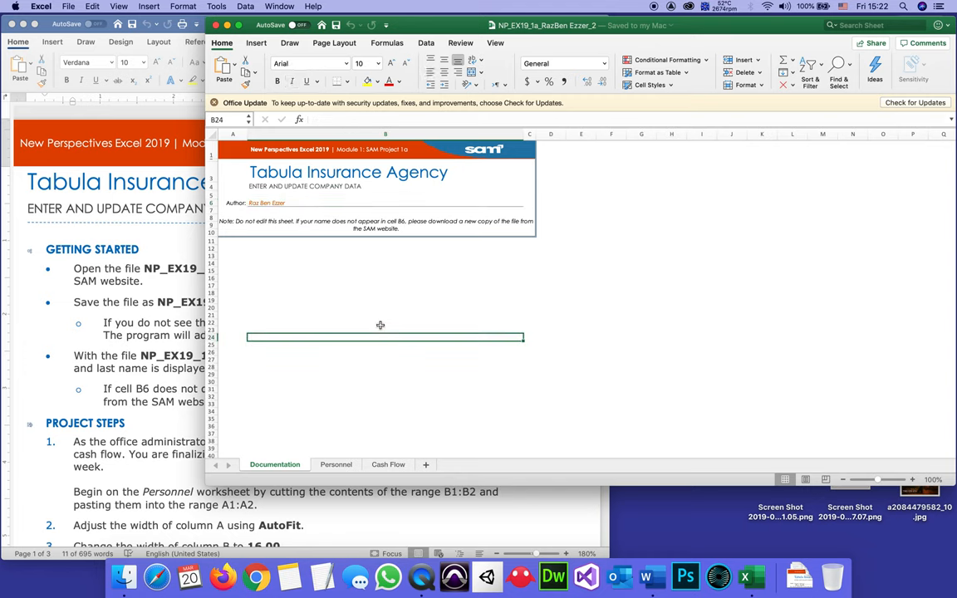
{"action": "mouse_move", "coordinate": [555, 400]}
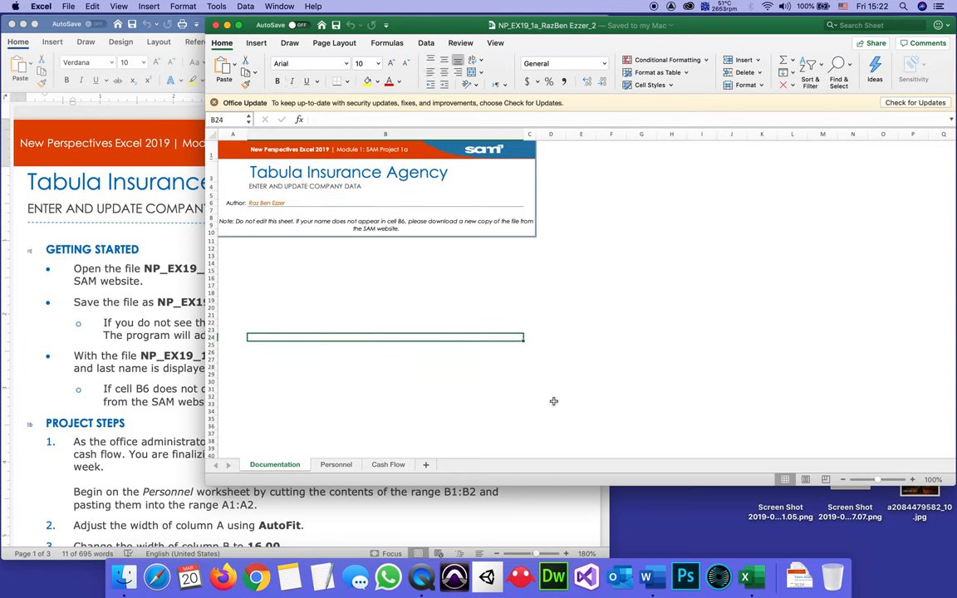
{"action": "mouse_move", "coordinate": [395, 241]}
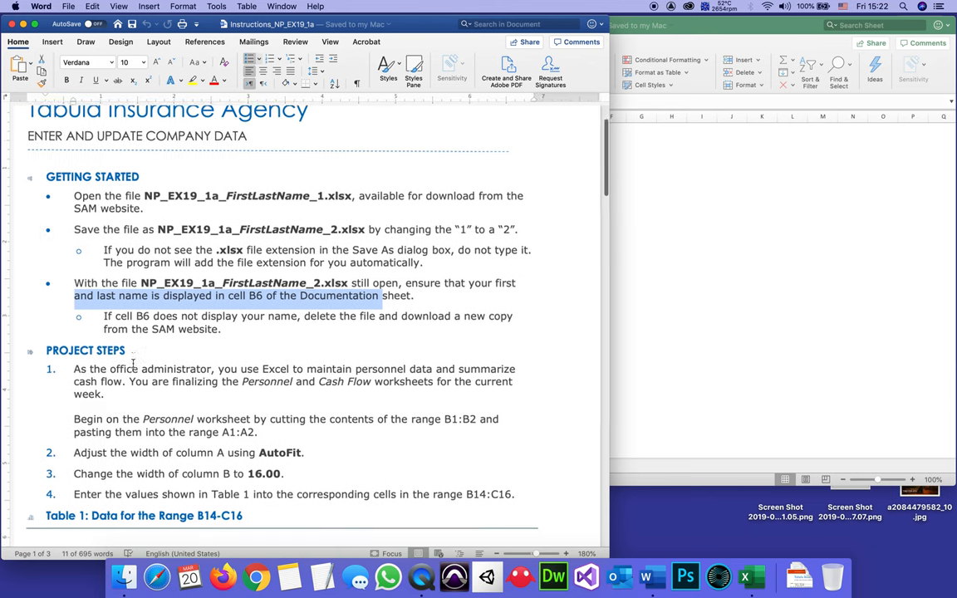
- Scroll the instructions to Project Steps item 5 about Flash Fill emails, then return to the workbook
{"action": "scroll", "scroll_direction": "down", "scroll_amount": 3}
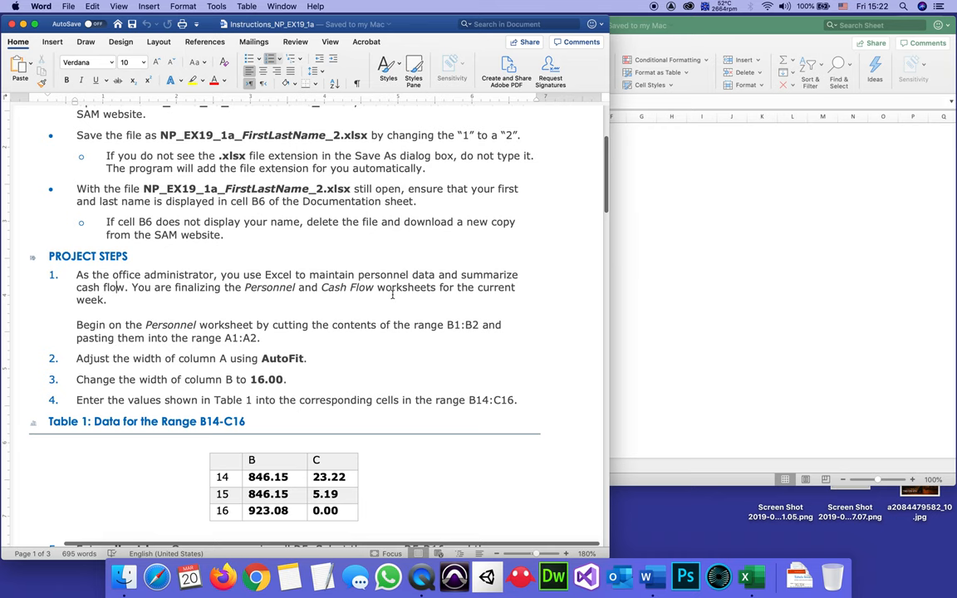
{"action": "scroll", "scroll_direction": "down", "scroll_amount": 3}
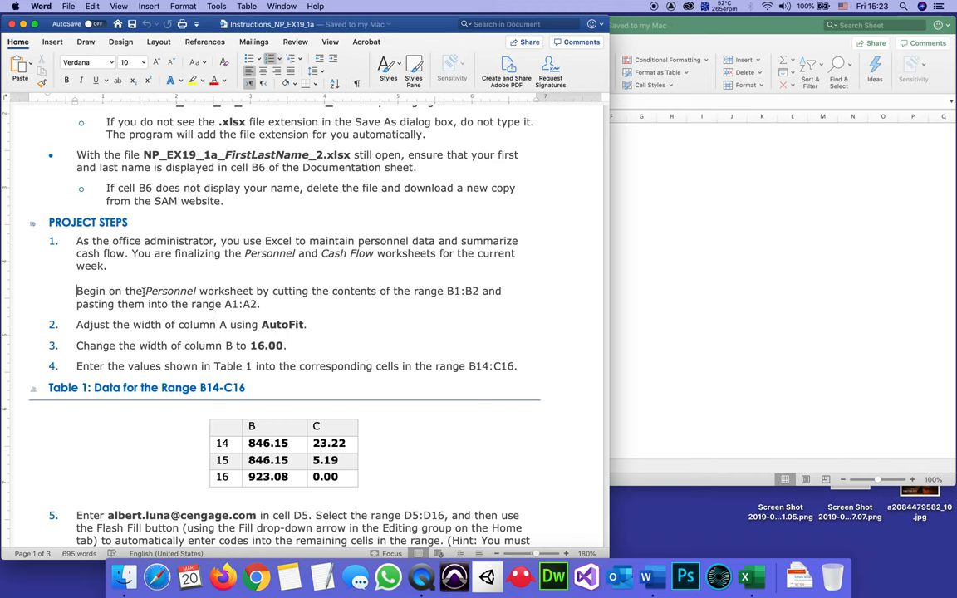
{"action": "double_click", "coordinate": [169, 291]}
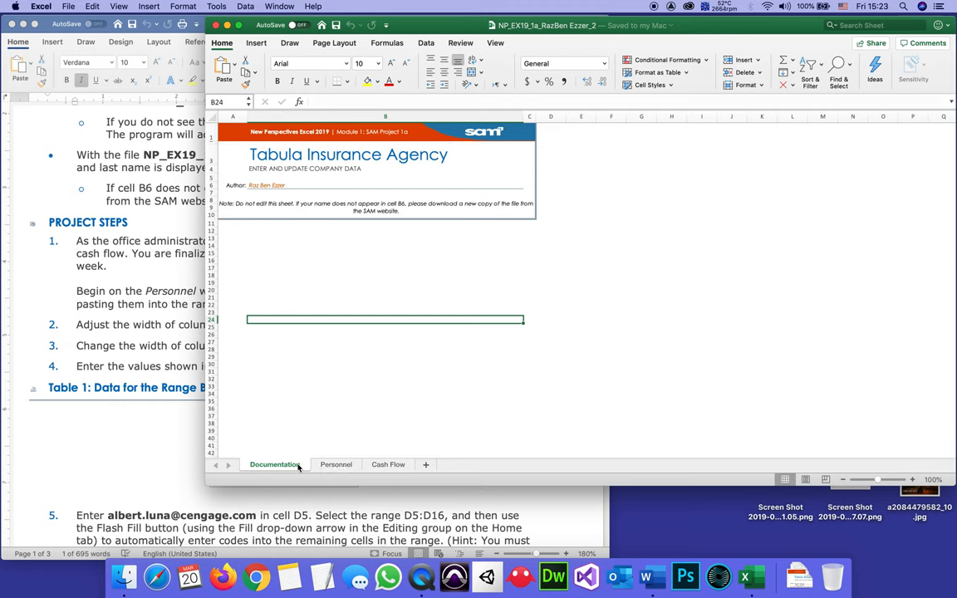
{"action": "mouse_move", "coordinate": [293, 469]}
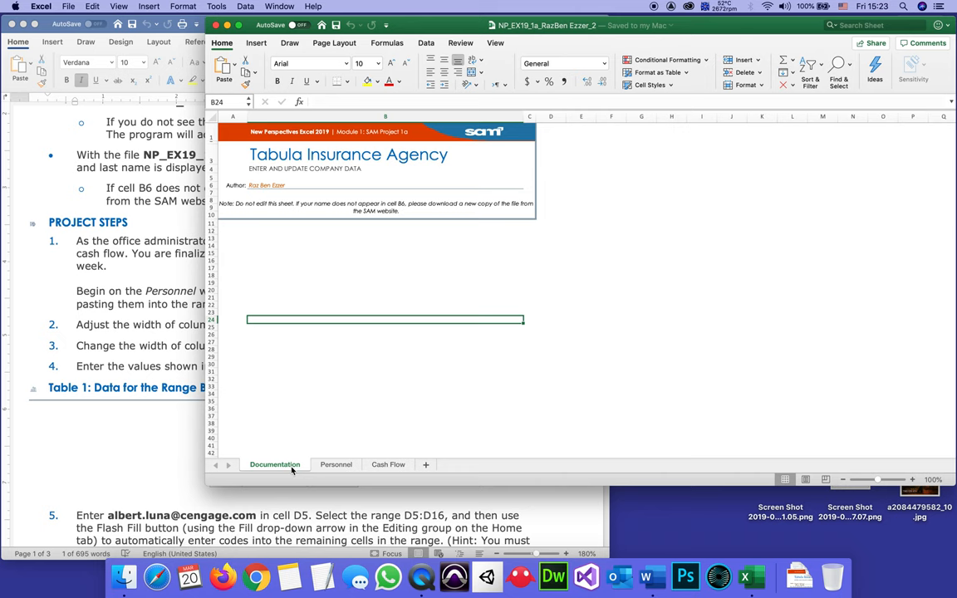
- Switch to the Personnel sheet and maximize the workbook window
{"action": "left_click", "coordinate": [336, 466]}
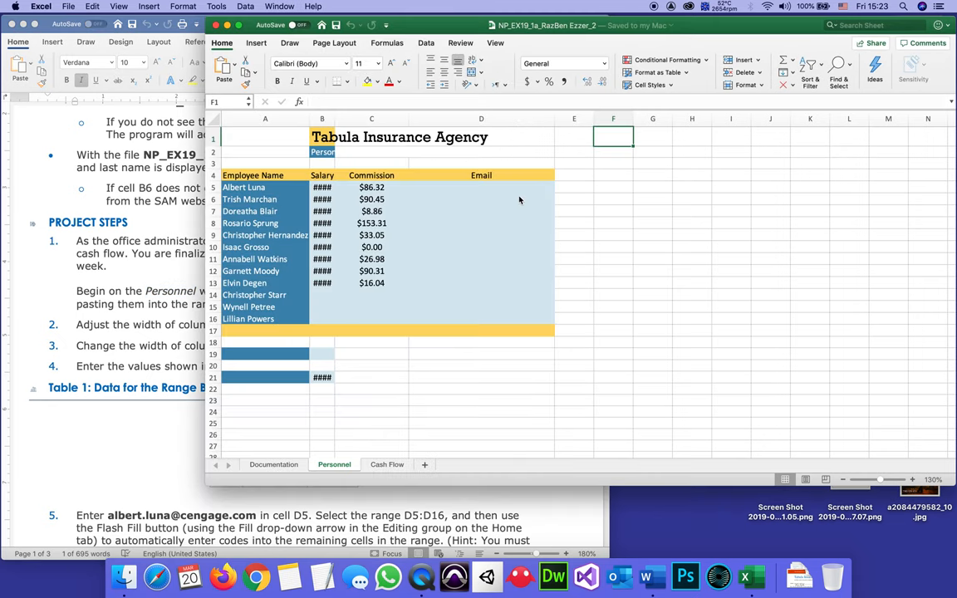
{"action": "left_click", "coordinate": [323, 118]}
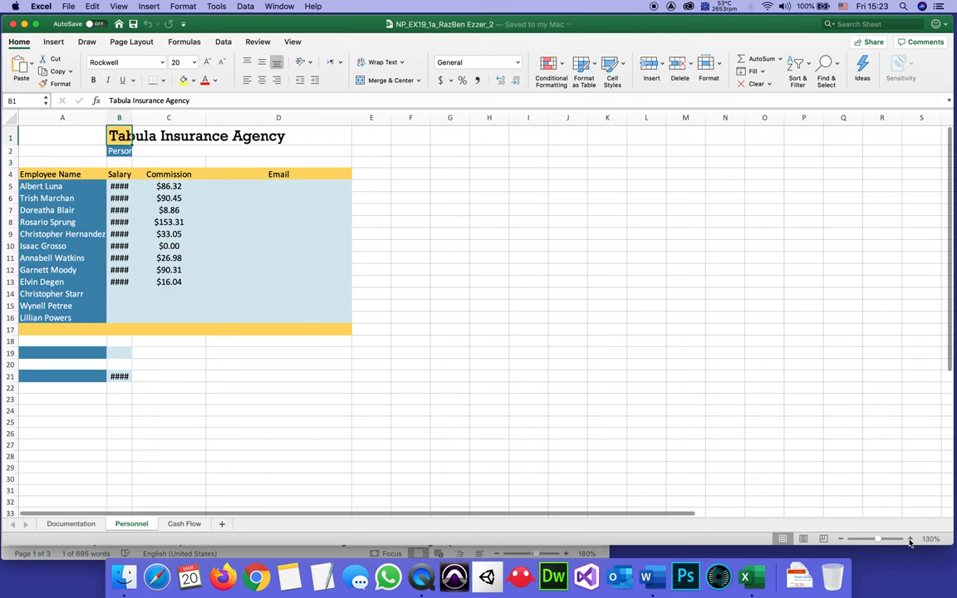
- Adjust the sheet zoom so the employee table fills the window, then check cell B2
{"action": "left_click", "coordinate": [930, 539]}
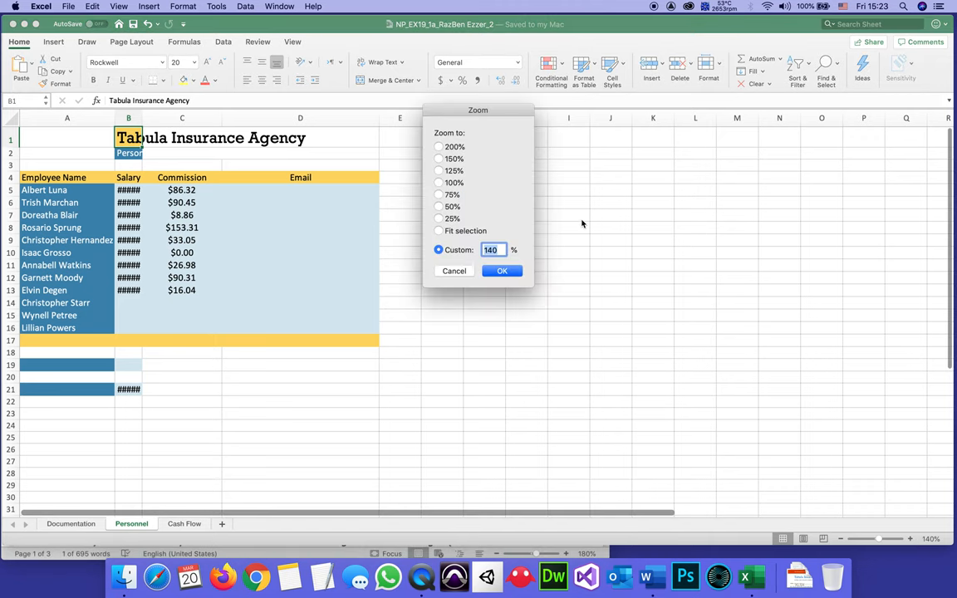
{"action": "left_click", "coordinate": [502, 271]}
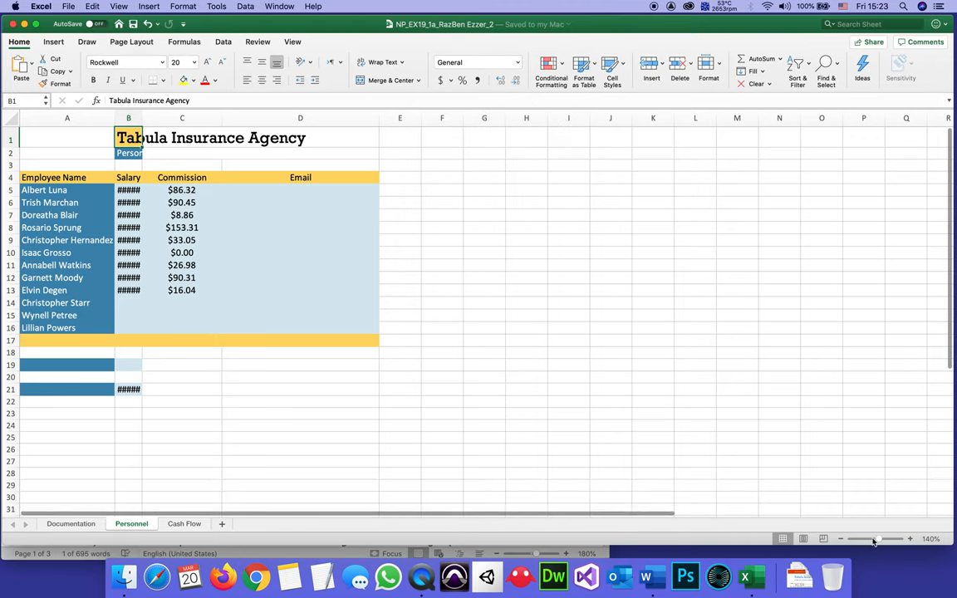
{"action": "left_click", "coordinate": [911, 538]}
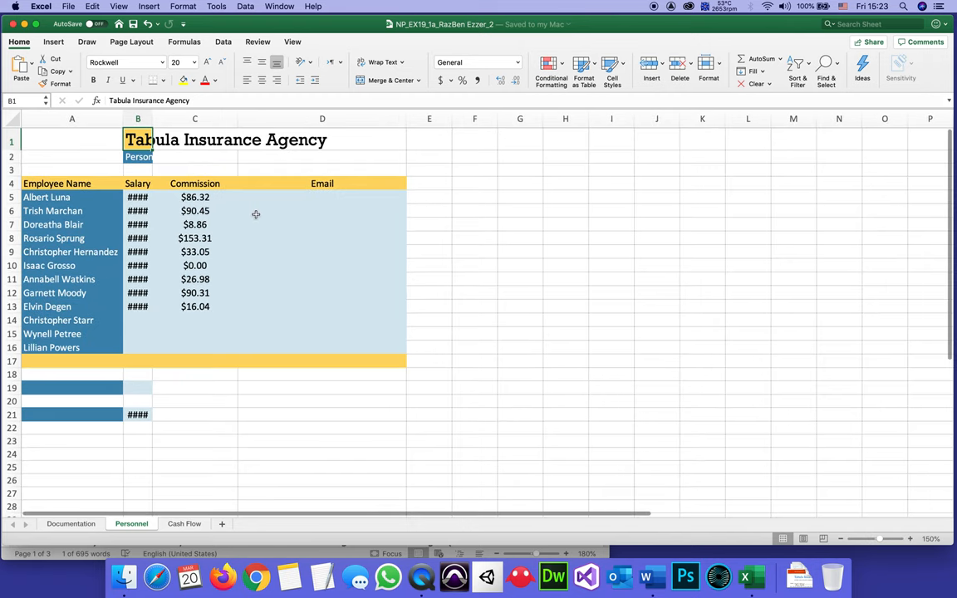
{"action": "left_click", "coordinate": [138, 156]}
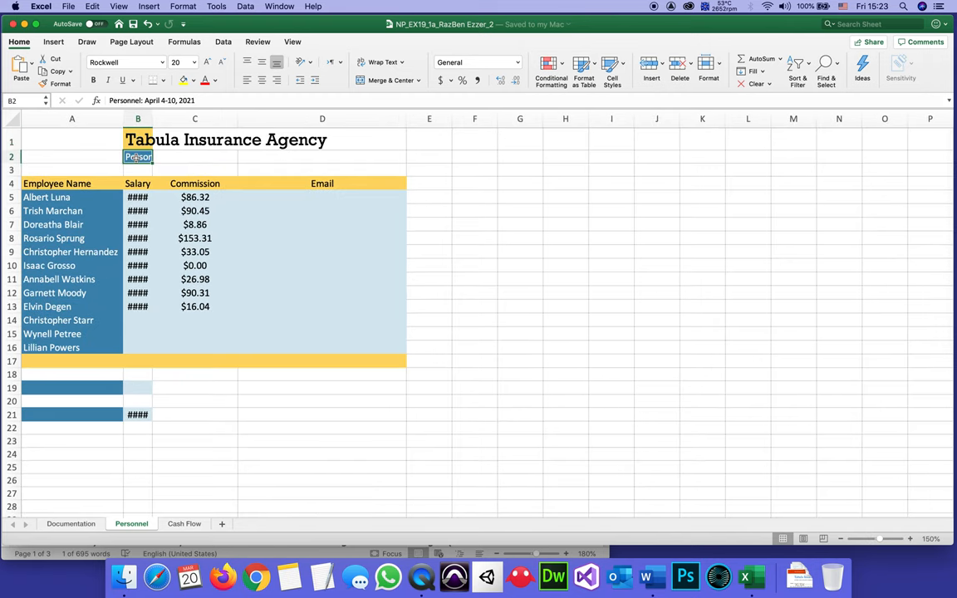
- Cut the agency title and Personnel subtitle from B1:B2 and paste them into A1:A2
{"action": "left_click", "coordinate": [138, 140]}
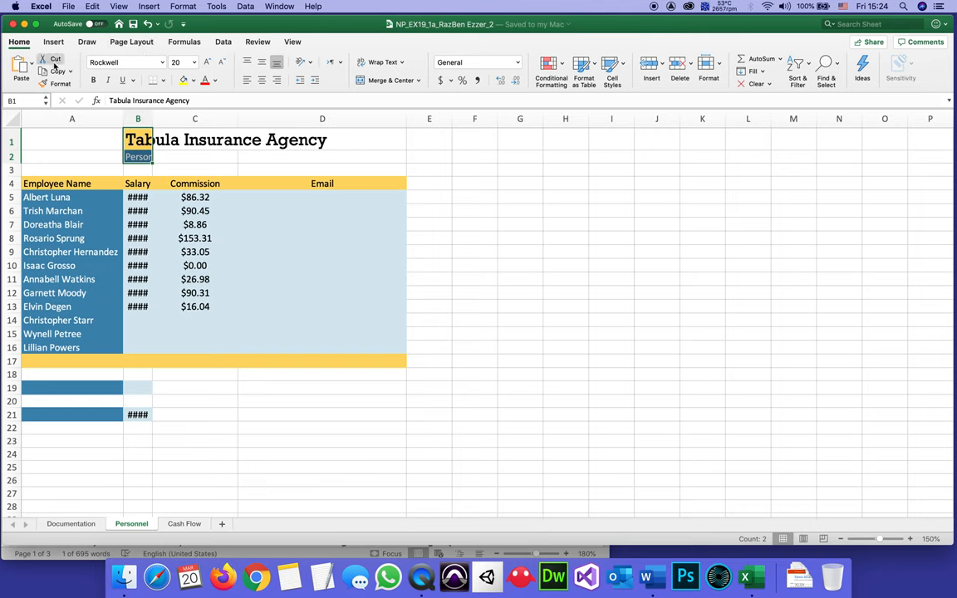
{"action": "mouse_move", "coordinate": [55, 60]}
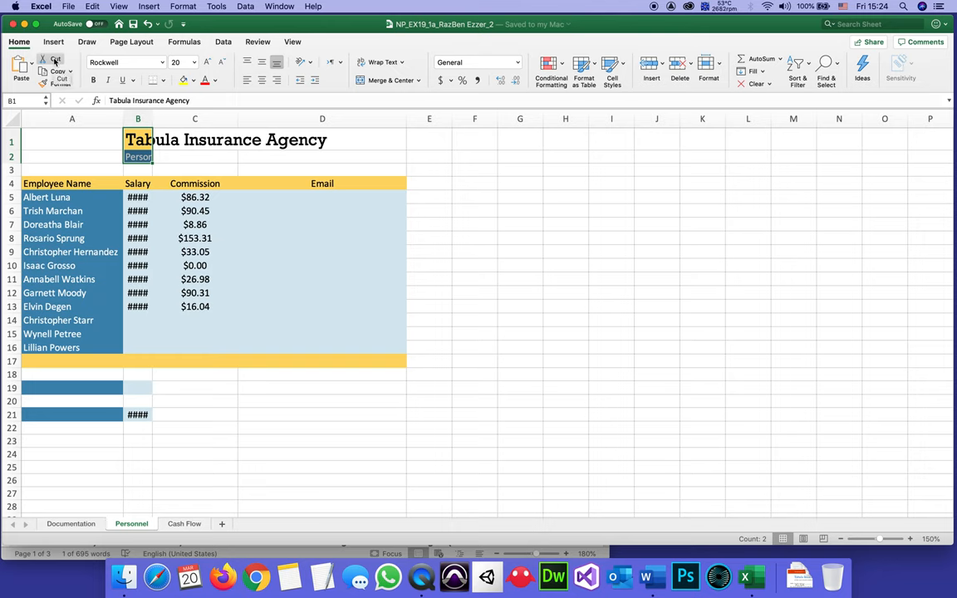
{"action": "left_click", "coordinate": [56, 63]}
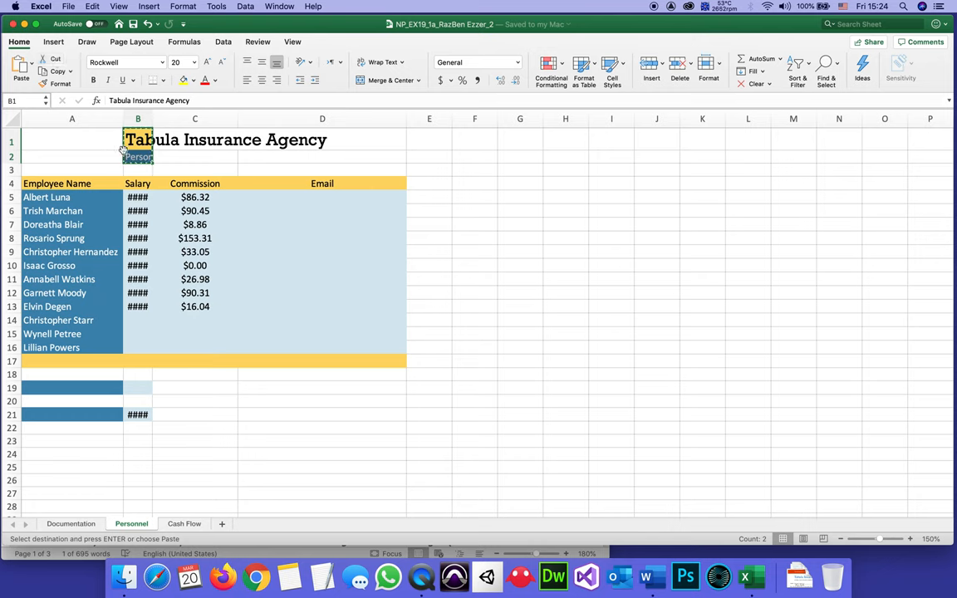
{"action": "left_click", "coordinate": [138, 120]}
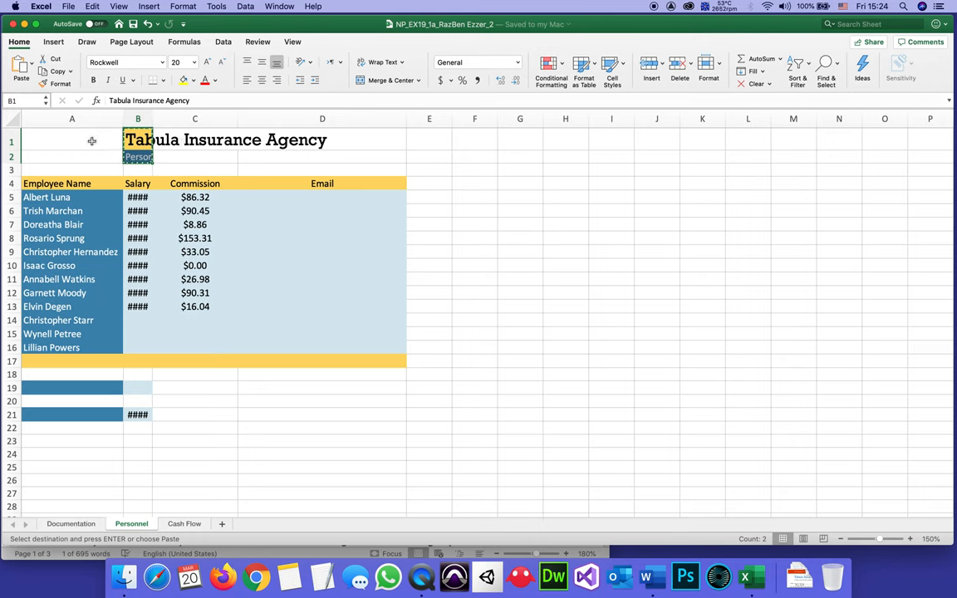
{"action": "left_click", "coordinate": [71, 140]}
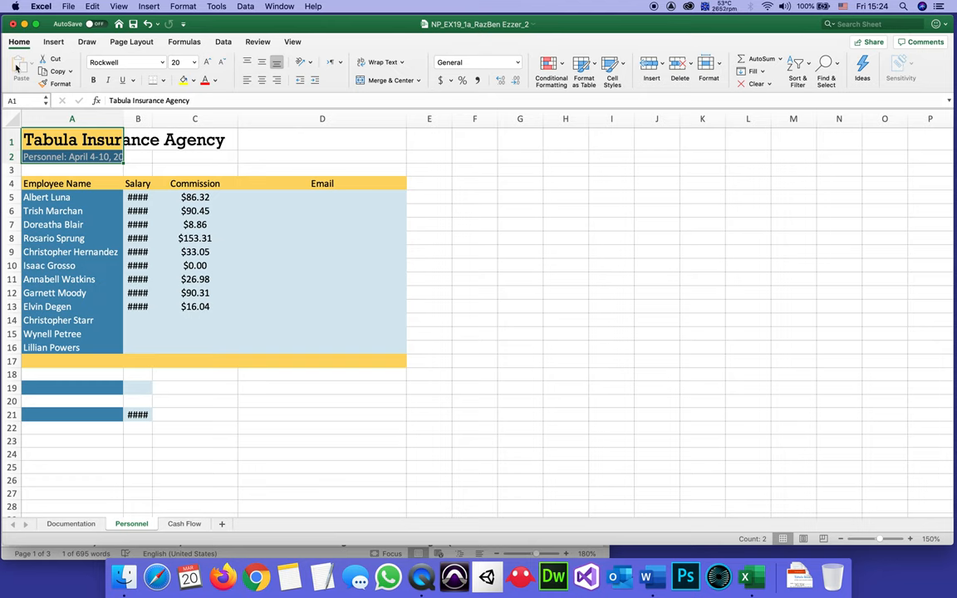
{"action": "mouse_move", "coordinate": [138, 153]}
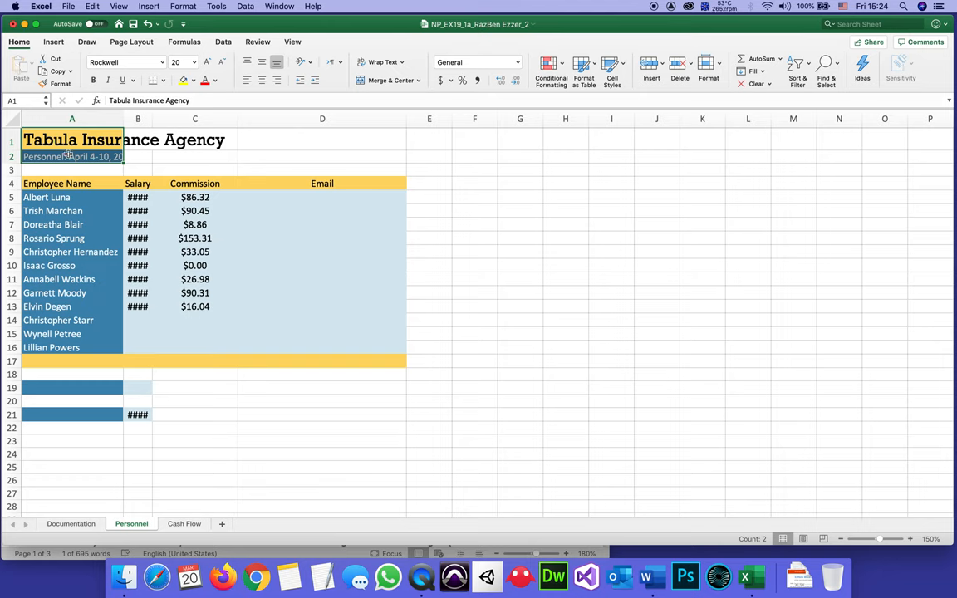
{"action": "mouse_move", "coordinate": [652, 575]}
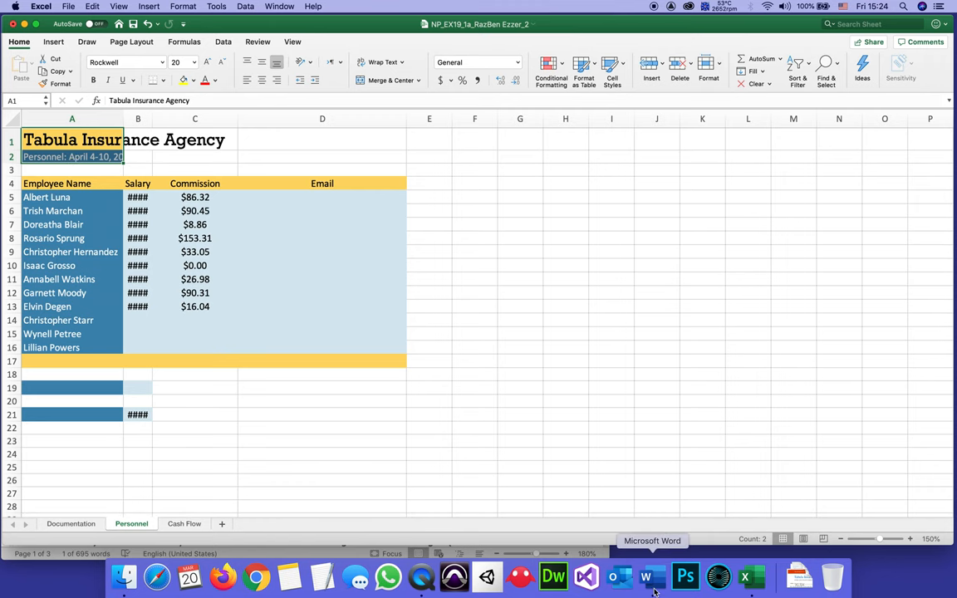
- Highlight step 1 of the instructions in yellow to mark it completed
{"action": "left_click", "coordinate": [652, 577]}
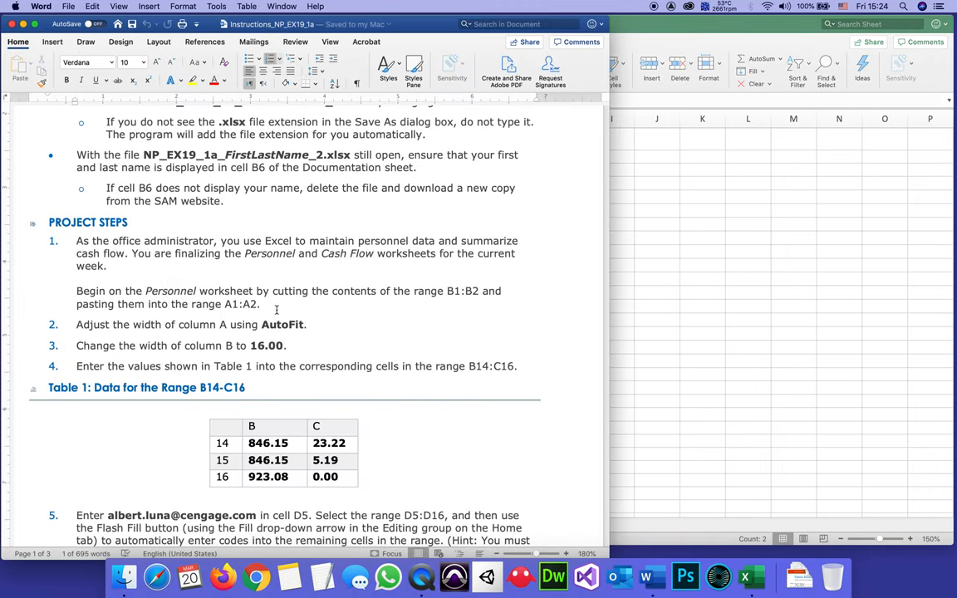
{"action": "left_click_drag", "start_coordinate": [76, 291], "coordinate": [259, 304]}
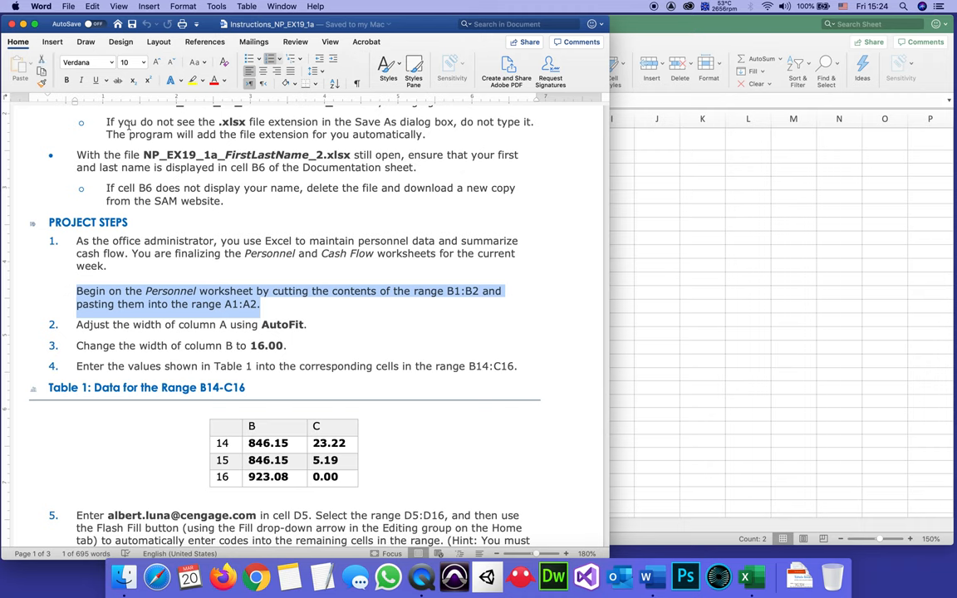
{"action": "left_click", "coordinate": [195, 80]}
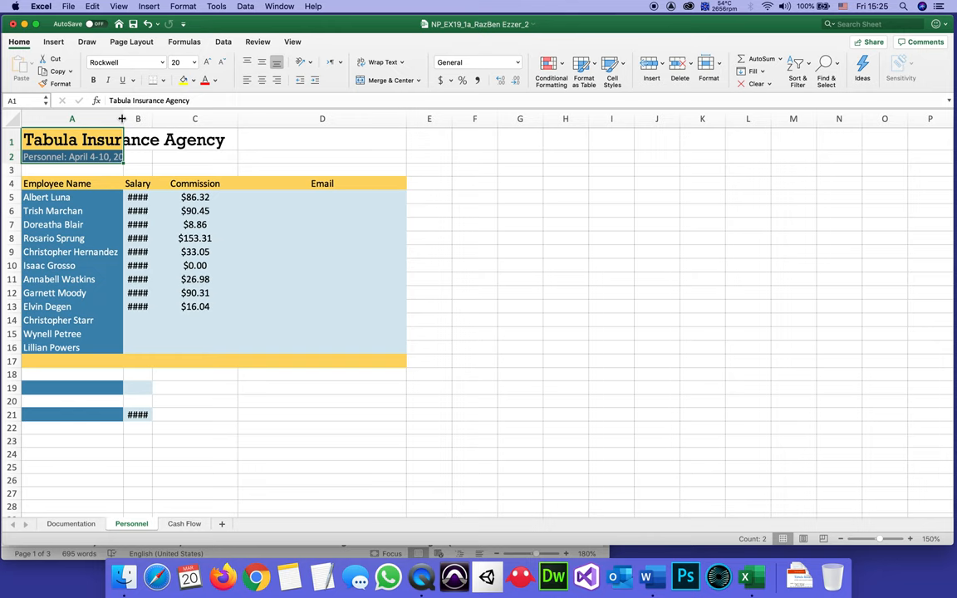
- AutoFit column A so the agency title and employee names display fully
{"action": "left_click", "coordinate": [194, 118]}
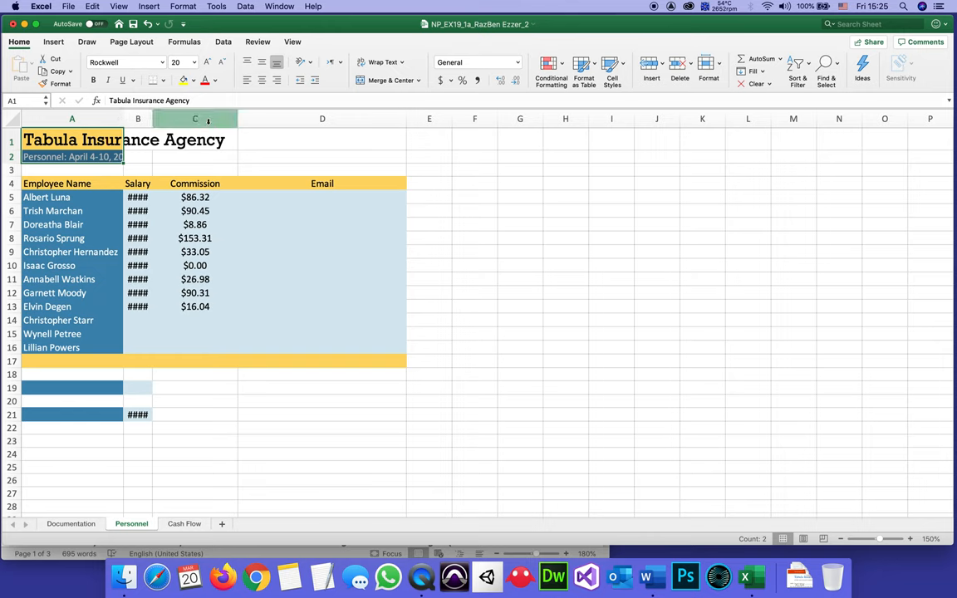
{"action": "left_click", "coordinate": [71, 118]}
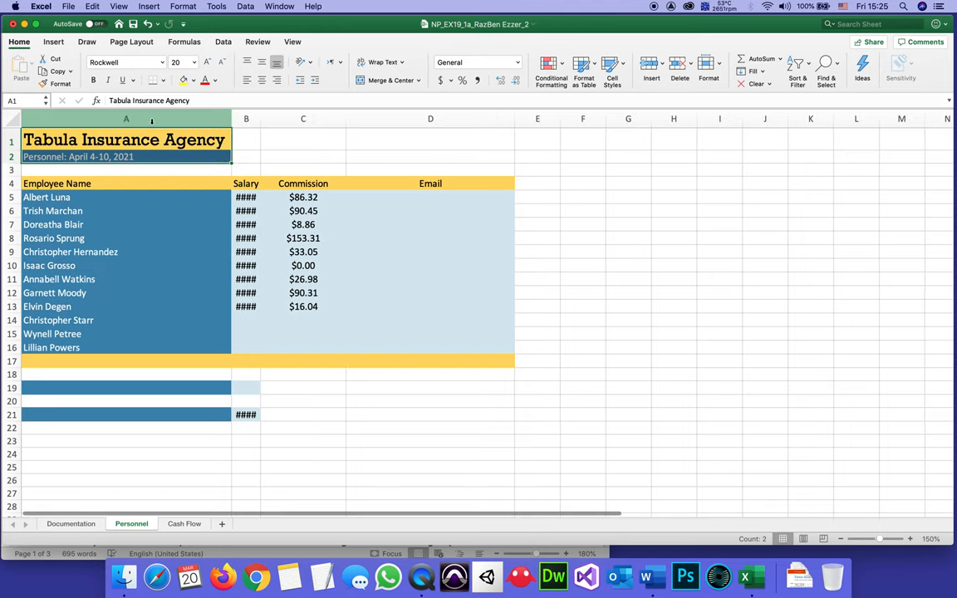
{"action": "mouse_move", "coordinate": [176, 123]}
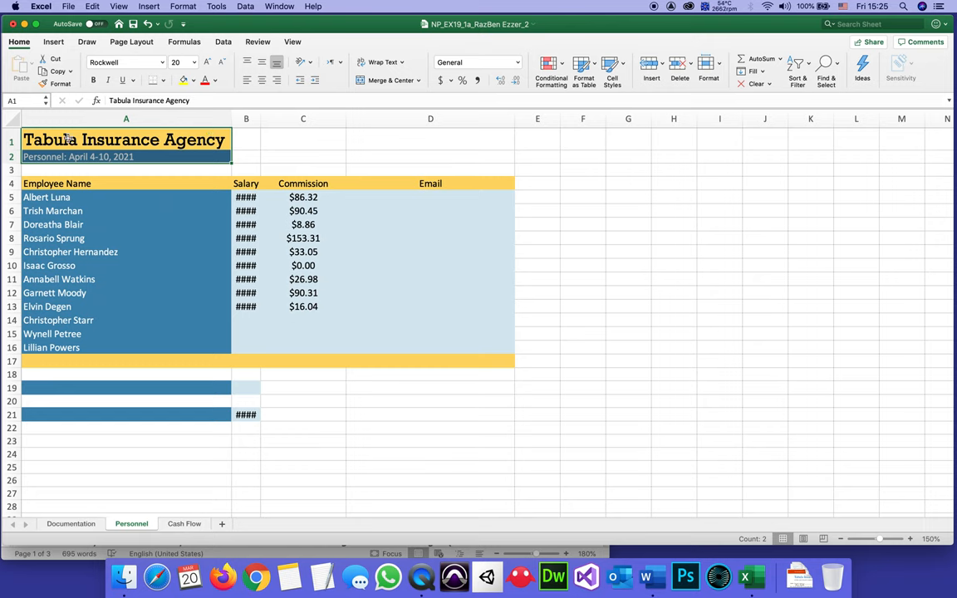
{"action": "mouse_move", "coordinate": [143, 138]}
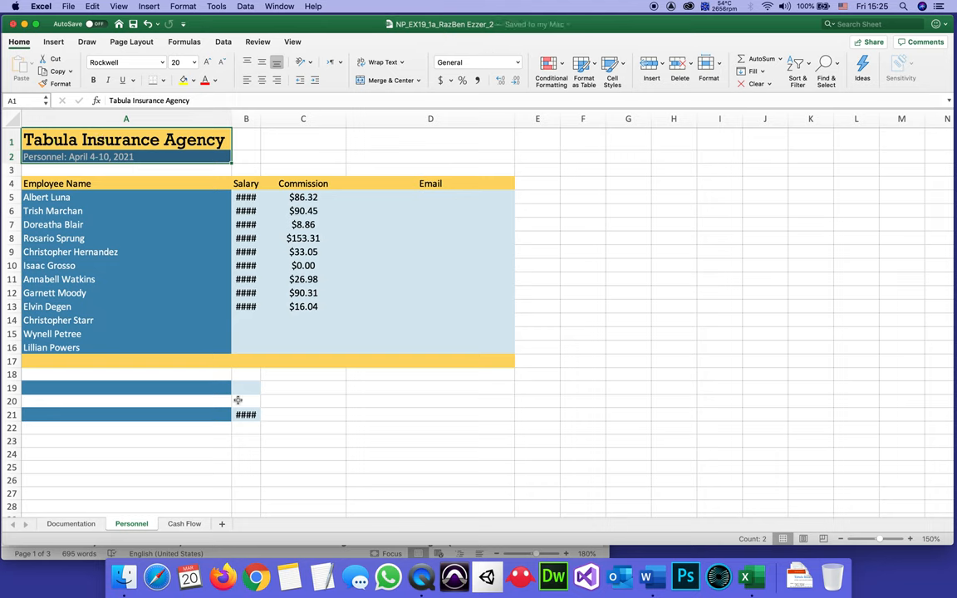
{"action": "mouse_move", "coordinate": [685, 575]}
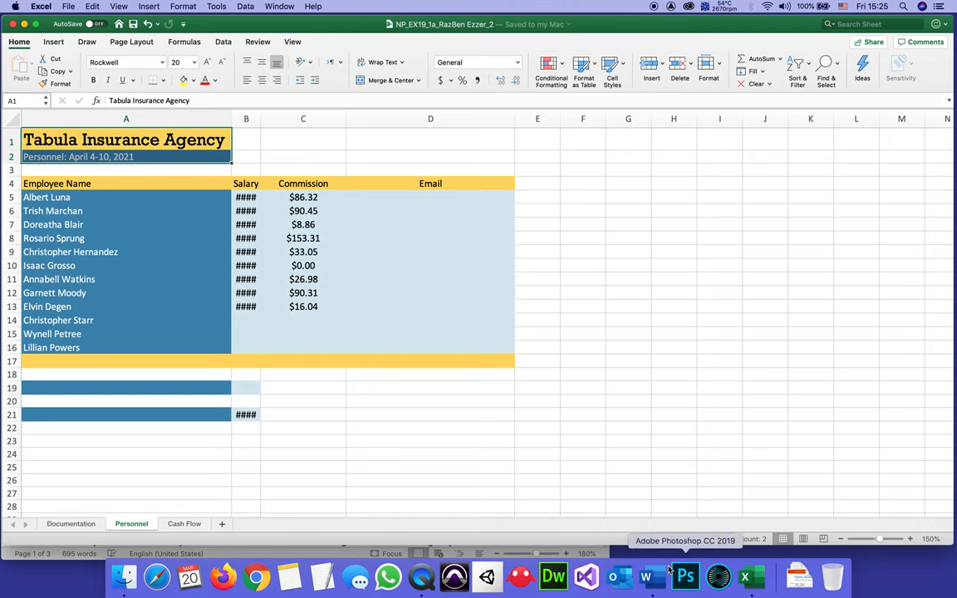
{"action": "mouse_move", "coordinate": [653, 575]}
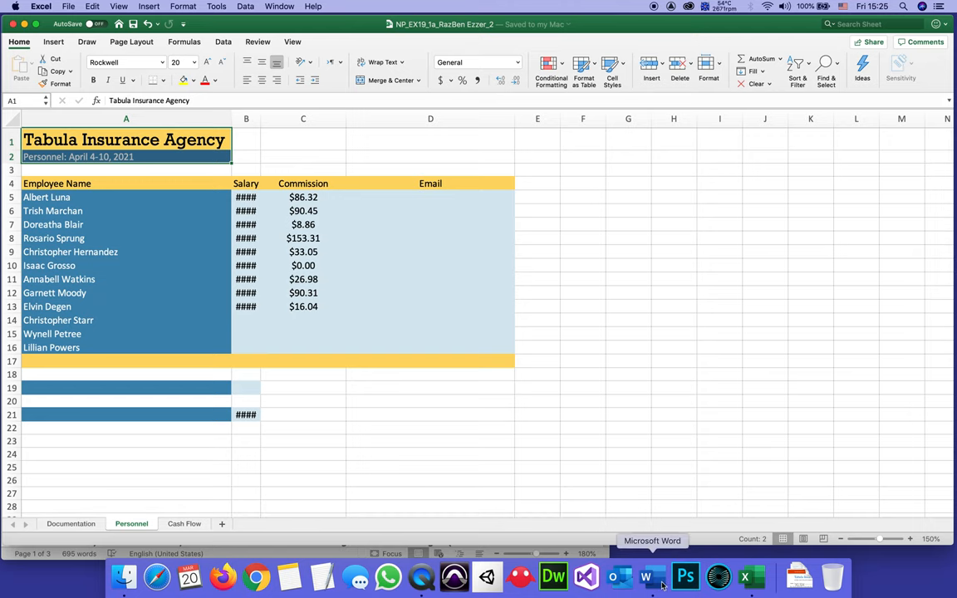
{"action": "left_click", "coordinate": [653, 575]}
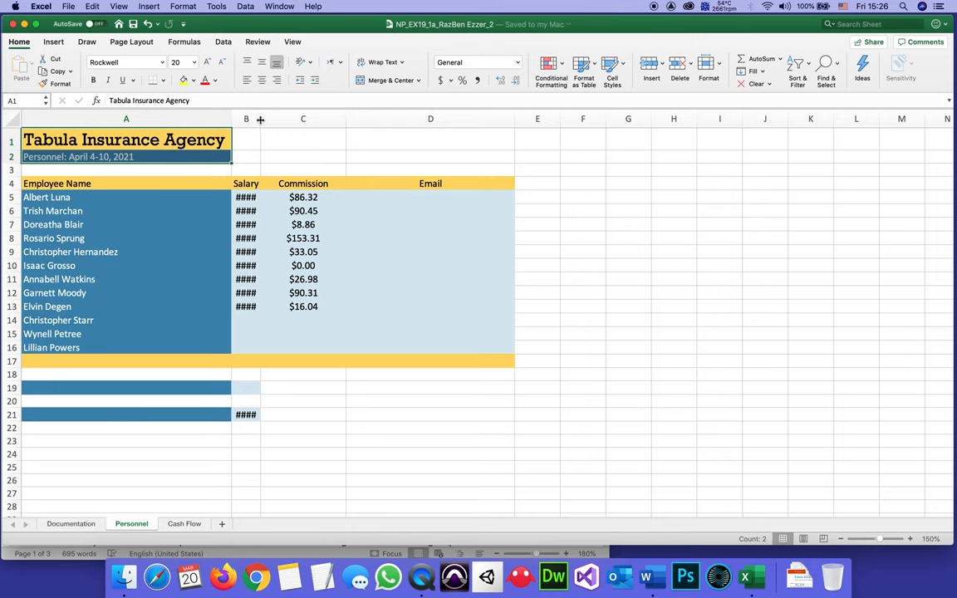
{"action": "left_click_drag", "start_coordinate": [260, 119], "coordinate": [270, 120]}
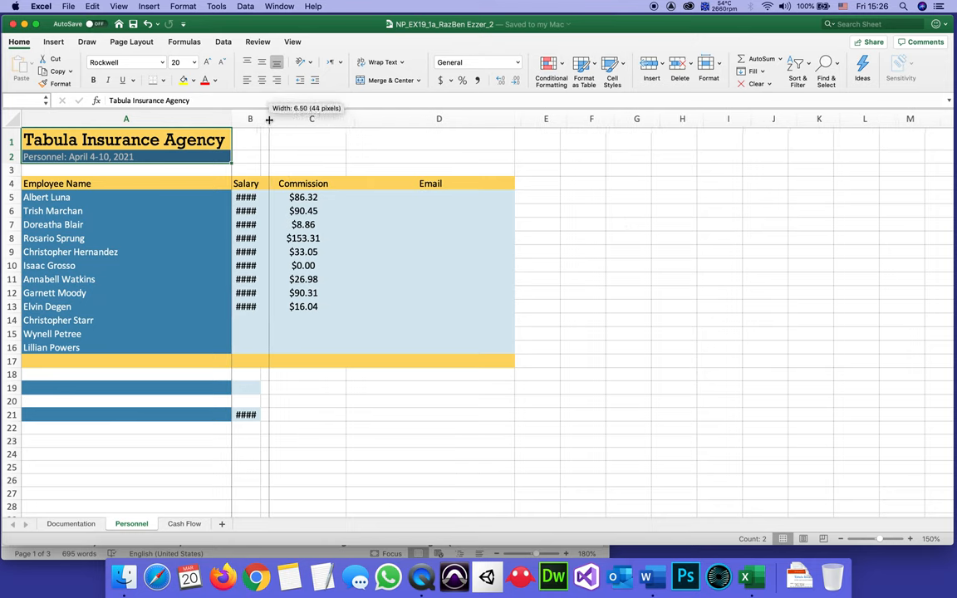
{"action": "left_click_drag", "start_coordinate": [269, 118], "coordinate": [305, 118]}
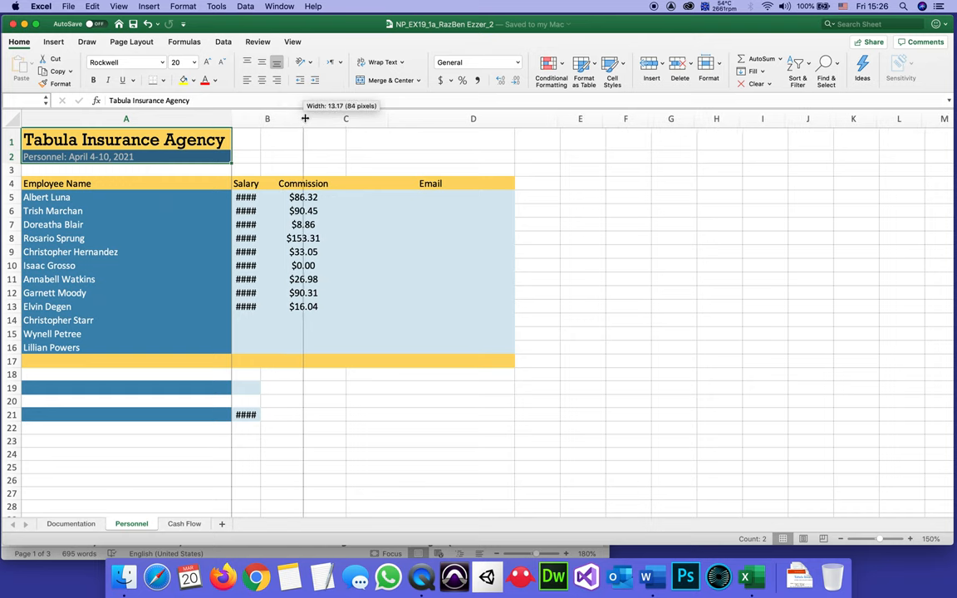
{"action": "left_click_drag", "start_coordinate": [306, 120], "coordinate": [322, 120]}
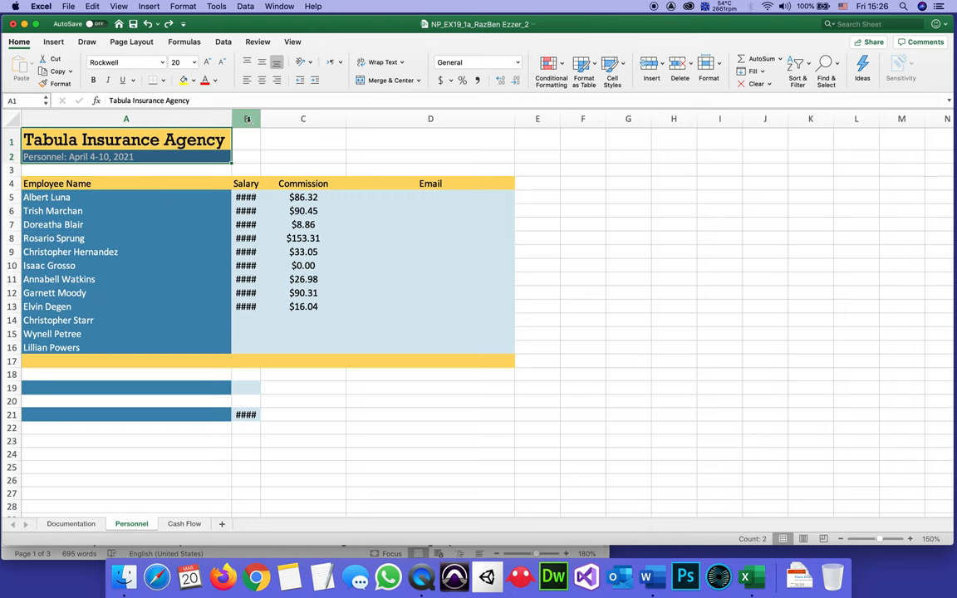
- Set column B's width to 16 so the salary dollar amounts display in full
{"action": "right_click", "coordinate": [246, 118]}
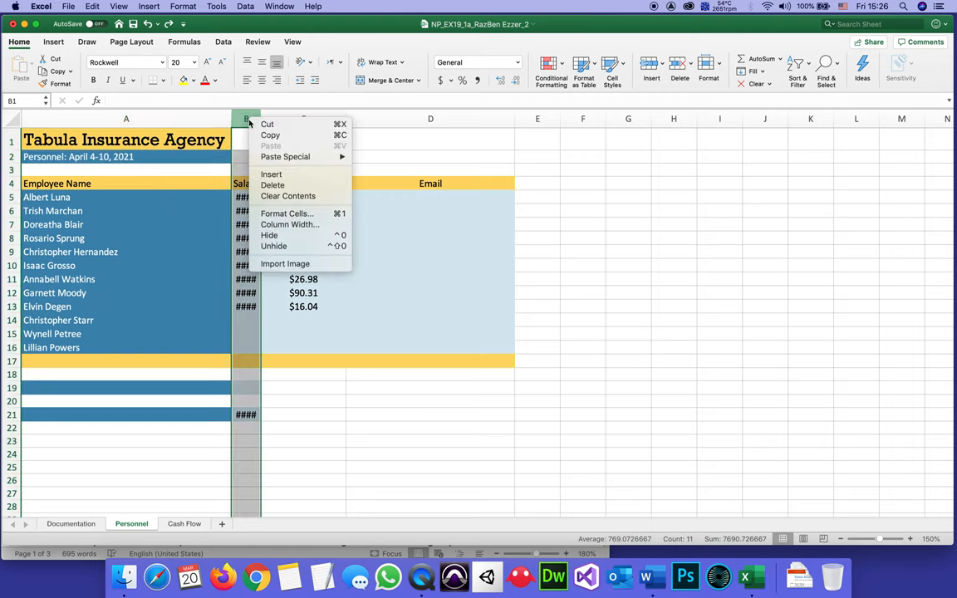
{"action": "mouse_move", "coordinate": [290, 225]}
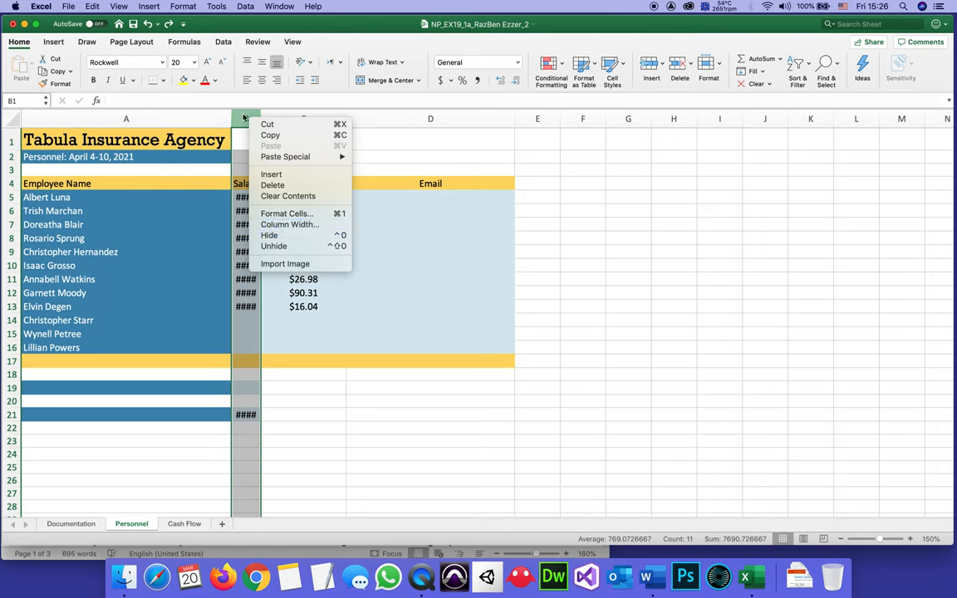
{"action": "left_click", "coordinate": [290, 224]}
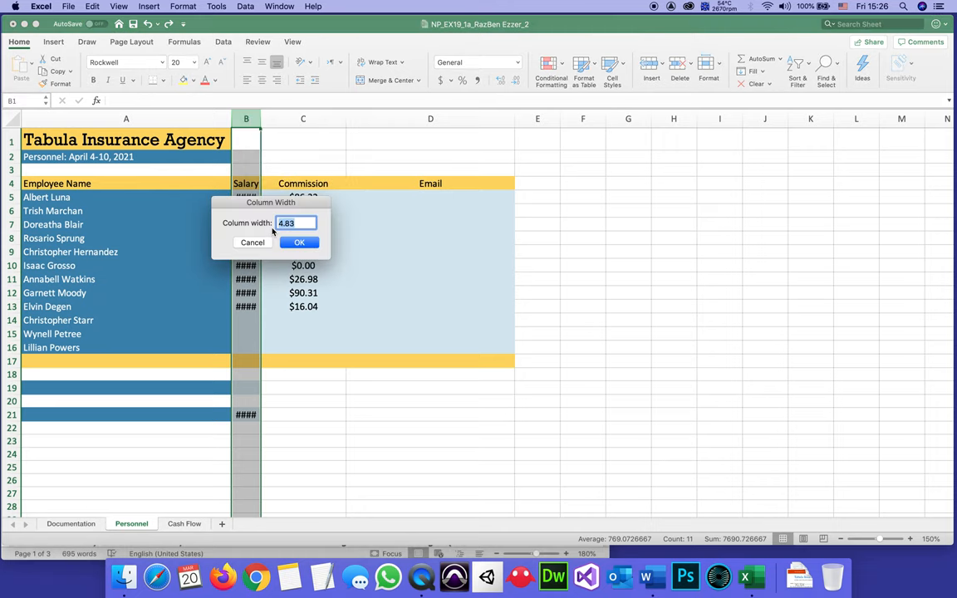
{"action": "type", "text": "1"}
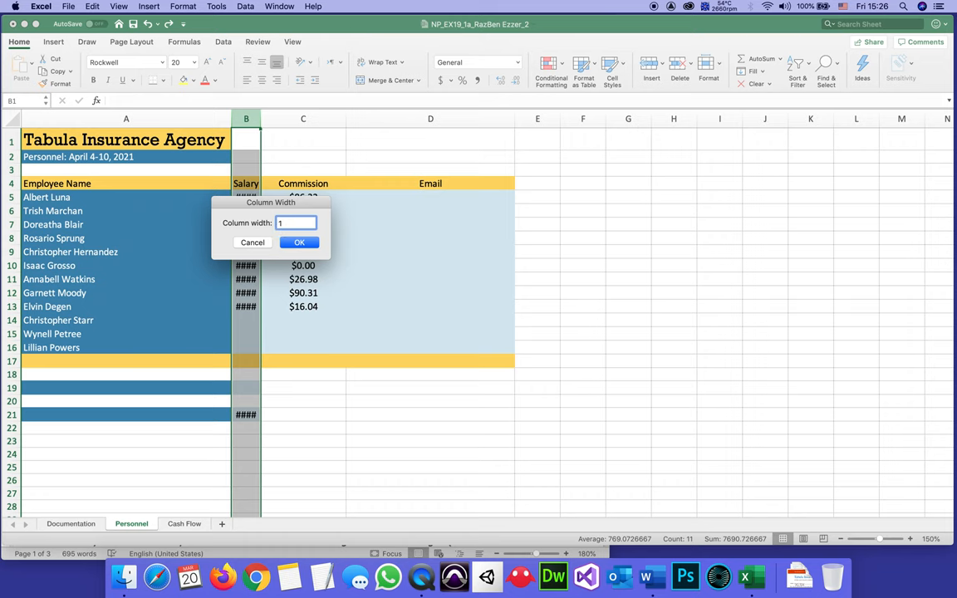
{"action": "left_click", "coordinate": [299, 242]}
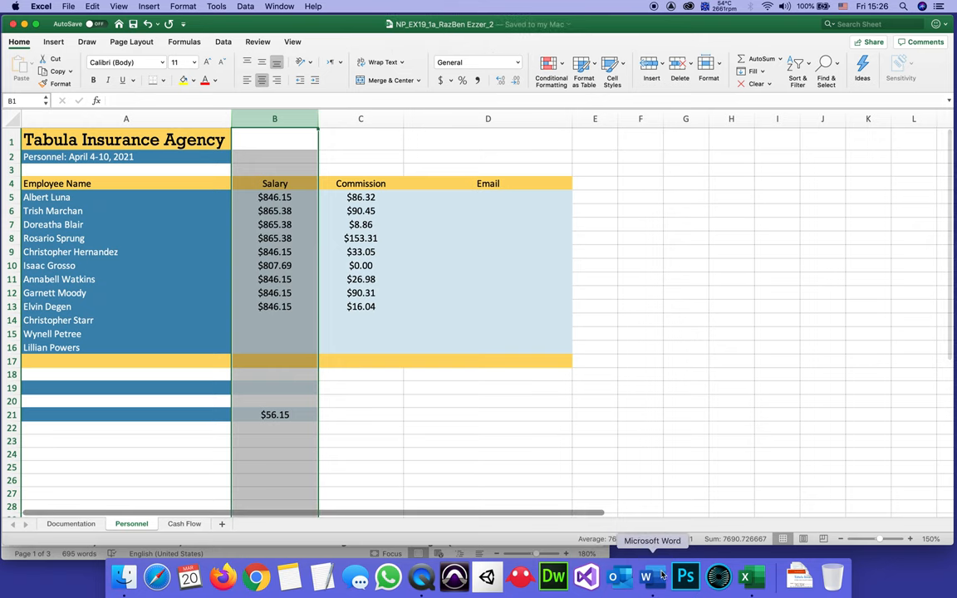
- Switch to the Word instructions and scroll down through the remaining steps to Table 1
{"action": "left_click", "coordinate": [645, 575]}
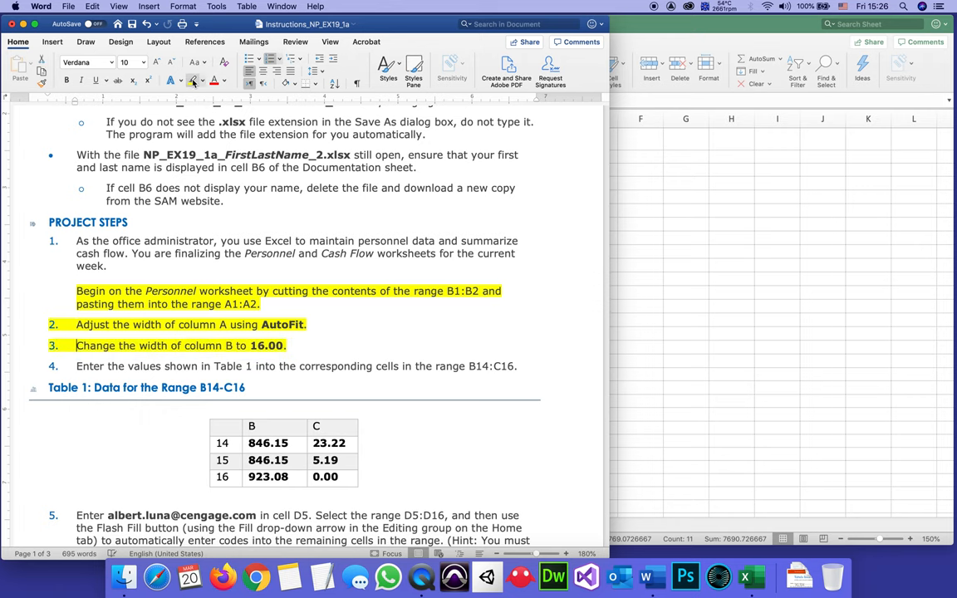
{"action": "scroll", "scroll_direction": "down", "scroll_amount": 3}
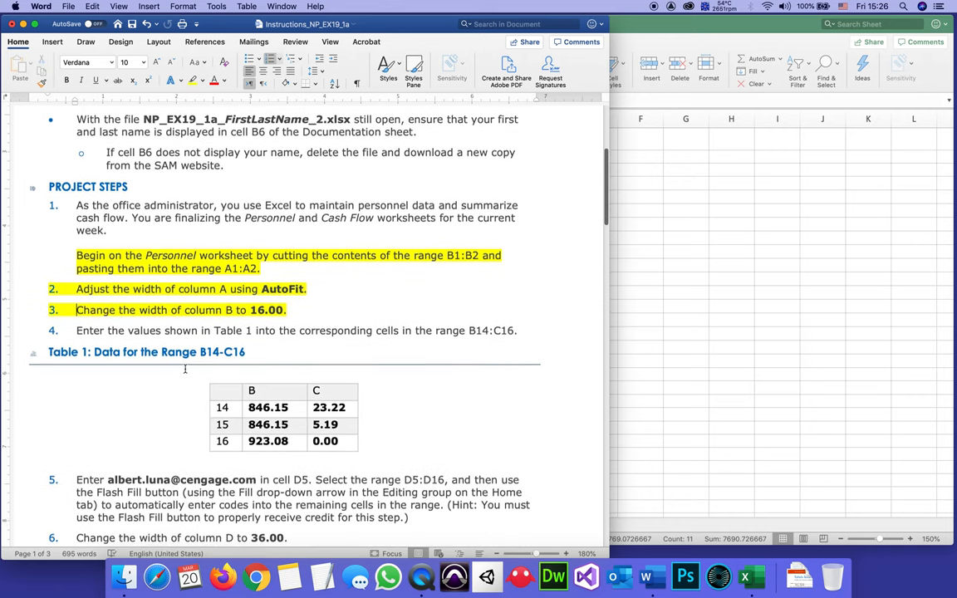
{"action": "scroll", "scroll_direction": "down", "scroll_amount": 3}
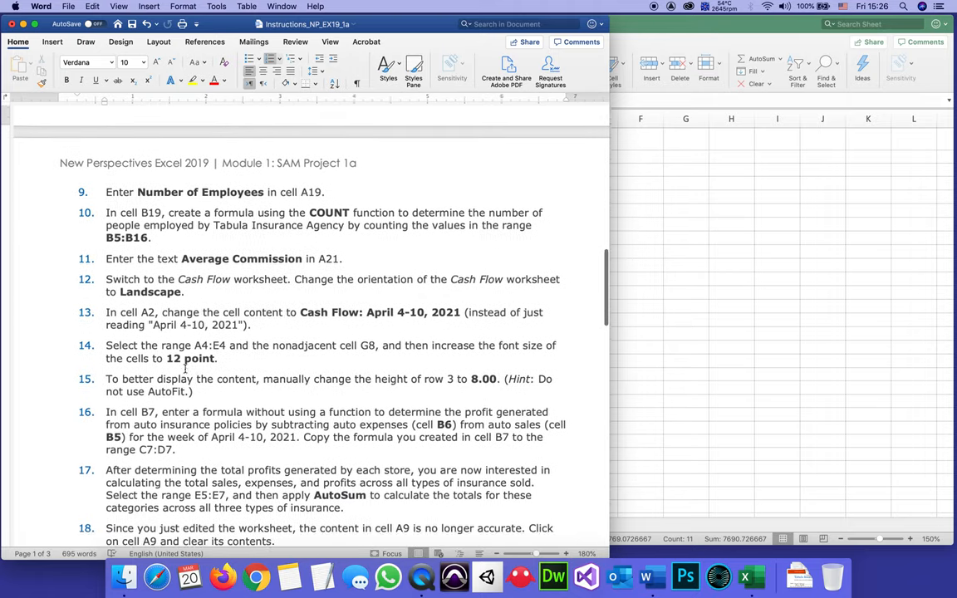
{"action": "scroll", "scroll_direction": "down", "scroll_amount": 3}
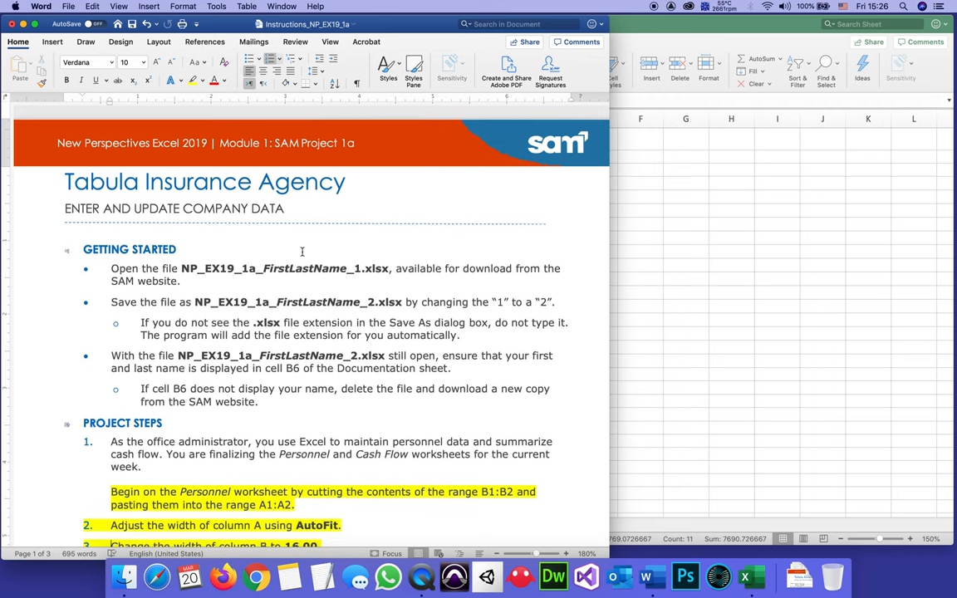
{"action": "scroll", "scroll_direction": "down", "scroll_amount": 3}
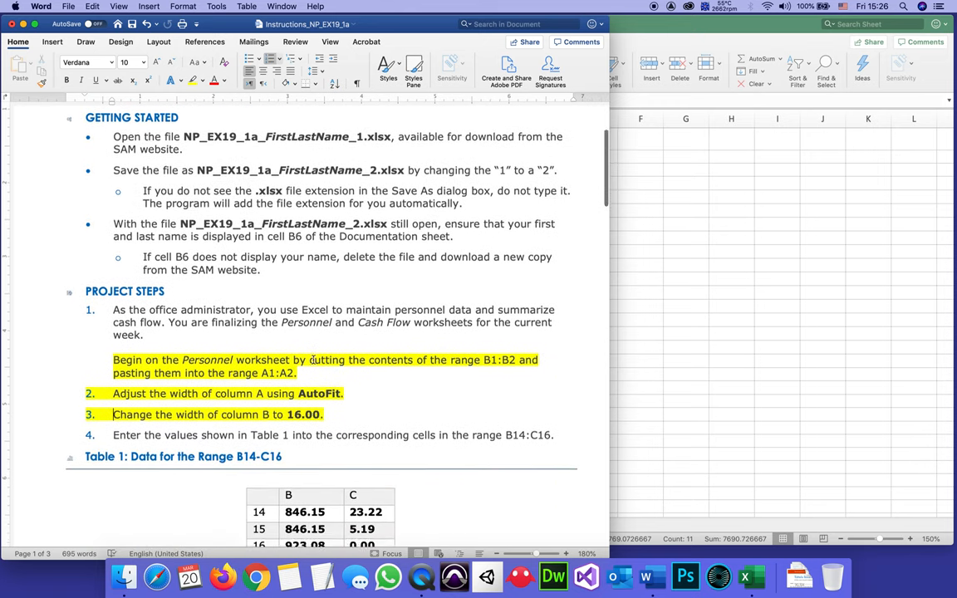
{"action": "scroll", "scroll_direction": "down", "scroll_amount": 3}
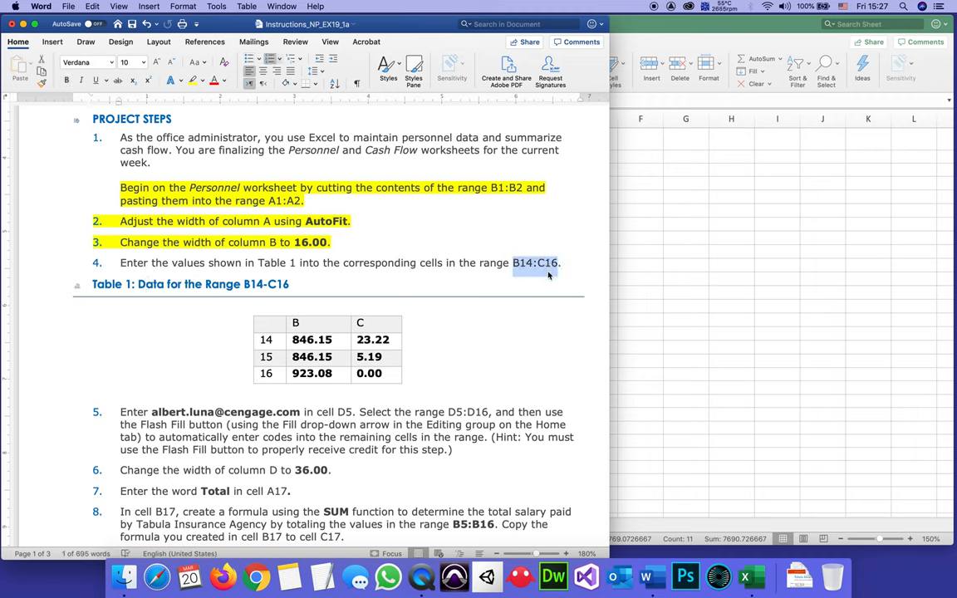
- Select the Table 1 numbers meant for B14:C16 in the Word document
{"action": "left_click", "coordinate": [557, 262]}
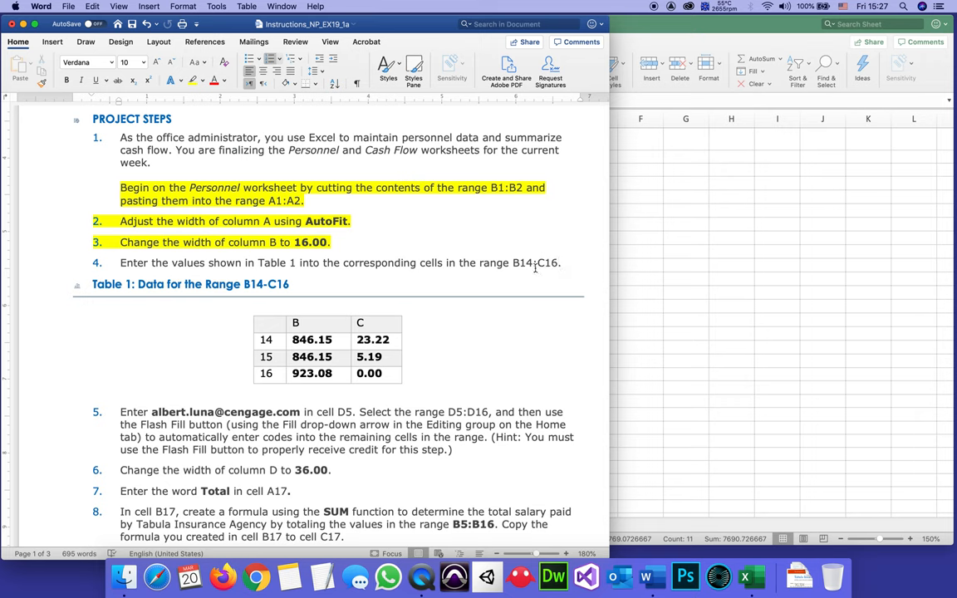
{"action": "double_click", "coordinate": [522, 263]}
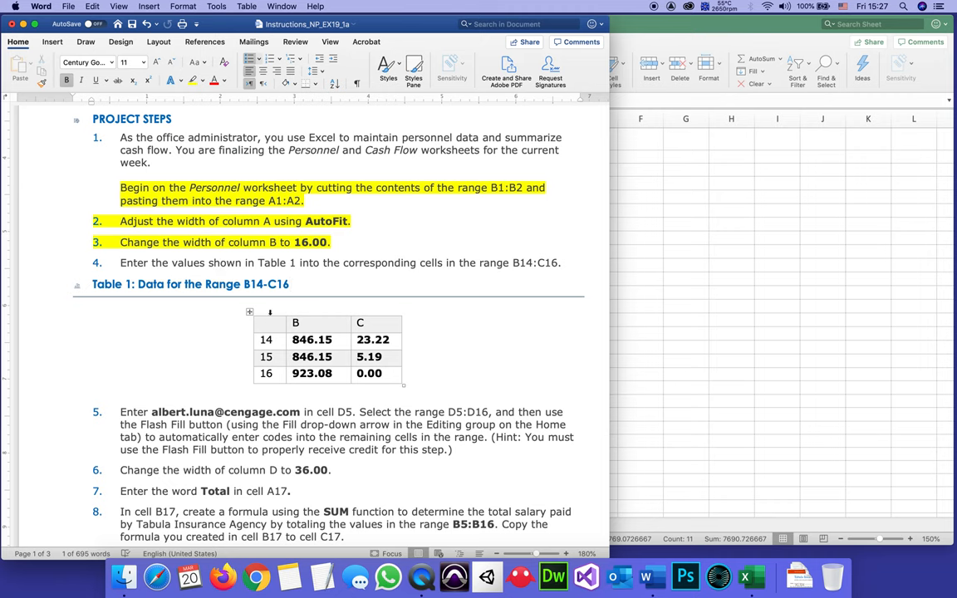
{"action": "left_click", "coordinate": [289, 284]}
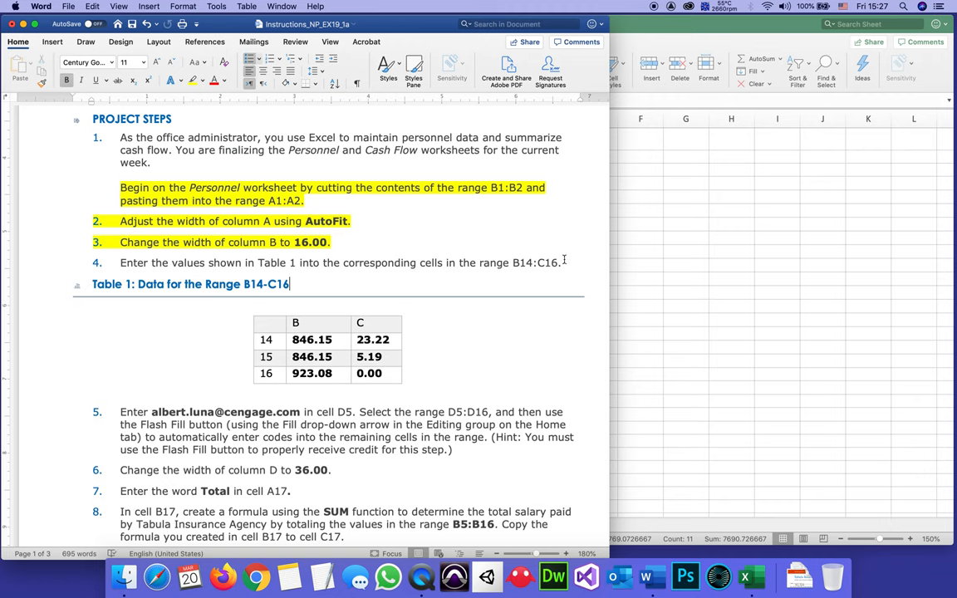
{"action": "double_click", "coordinate": [312, 339]}
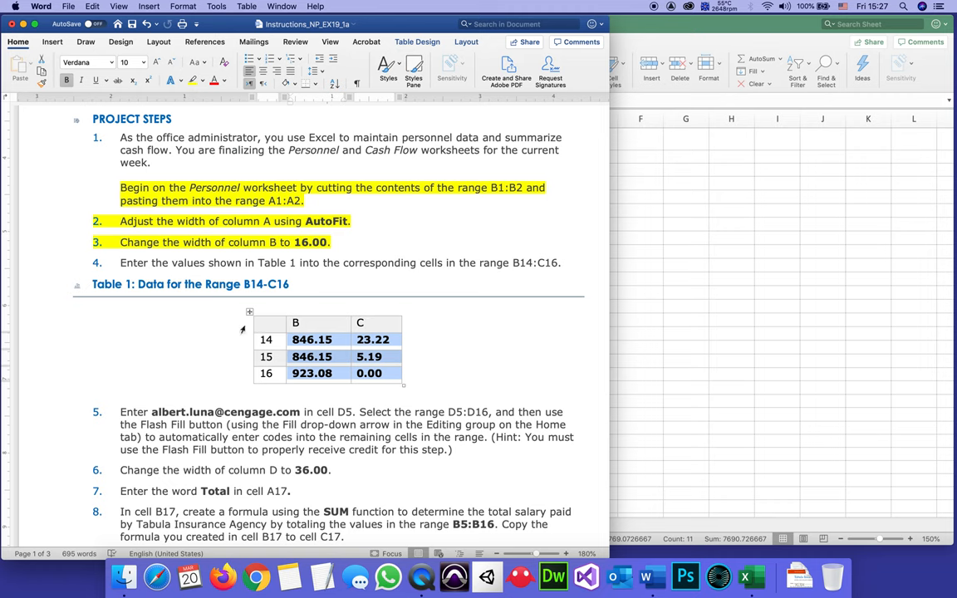
{"action": "mouse_move", "coordinate": [349, 343]}
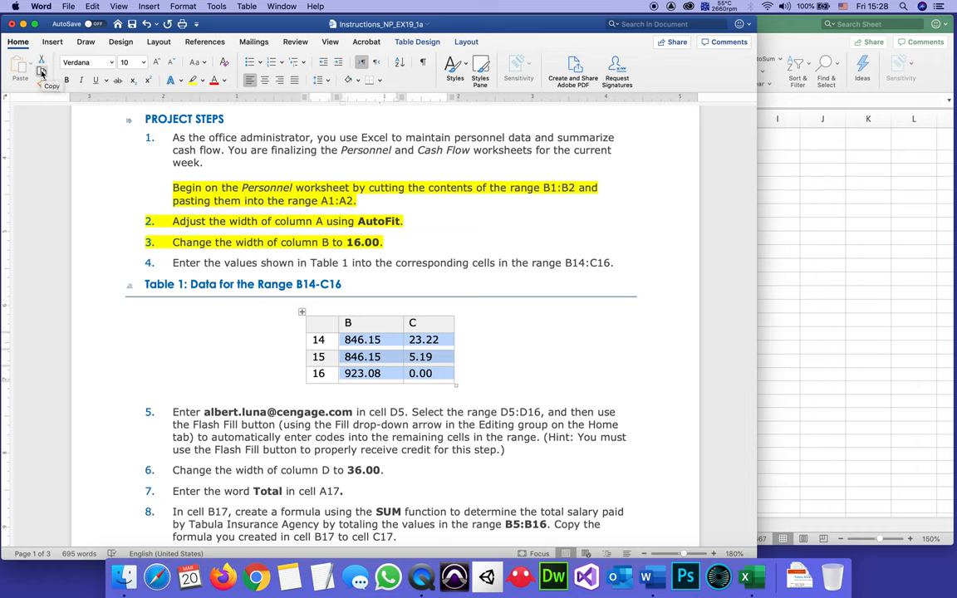
{"action": "mouse_move", "coordinate": [801, 166]}
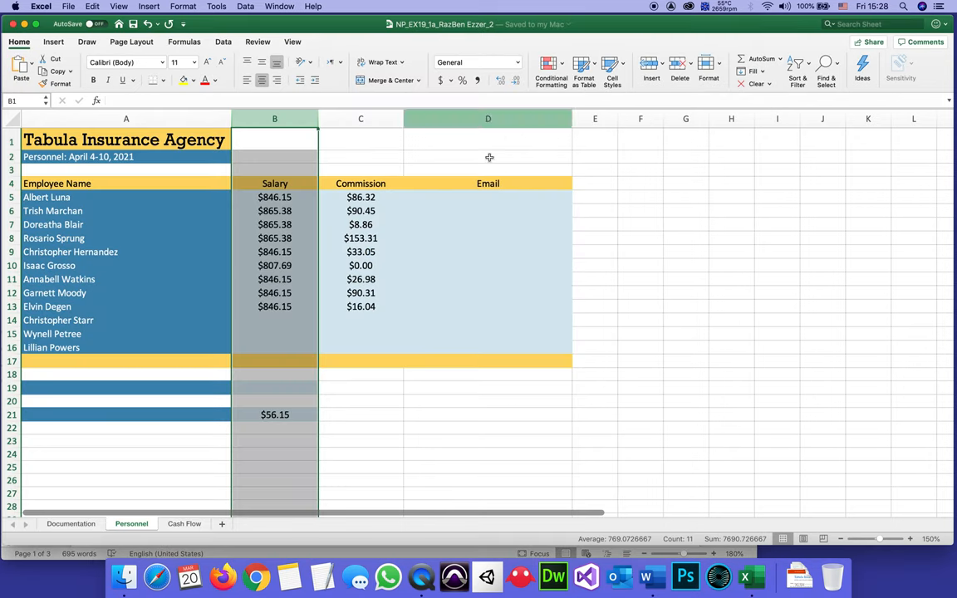
- Back in Excel, select the empty destination range B14:C16 on the Personnel sheet
{"action": "left_click", "coordinate": [488, 335]}
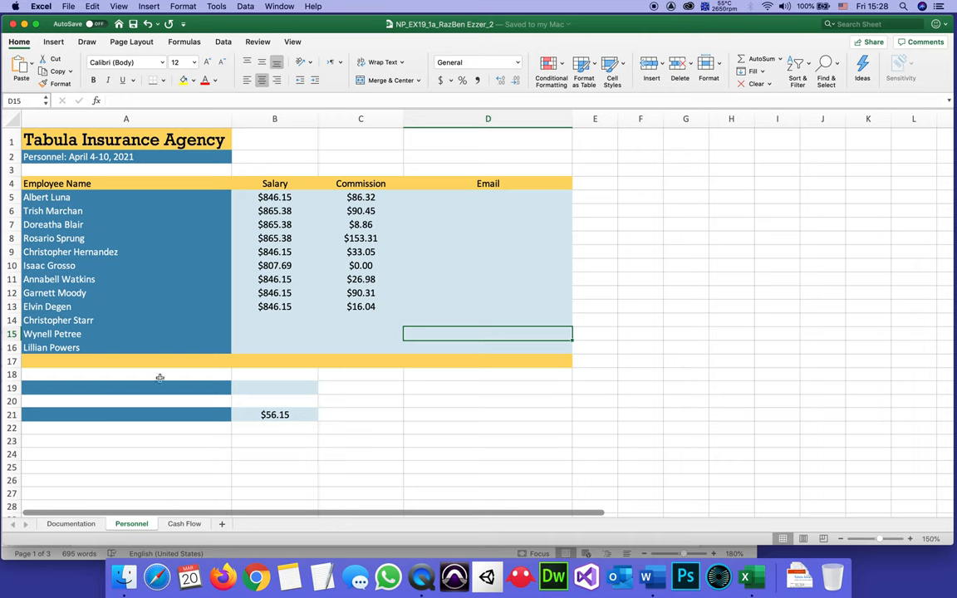
{"action": "mouse_move", "coordinate": [281, 326]}
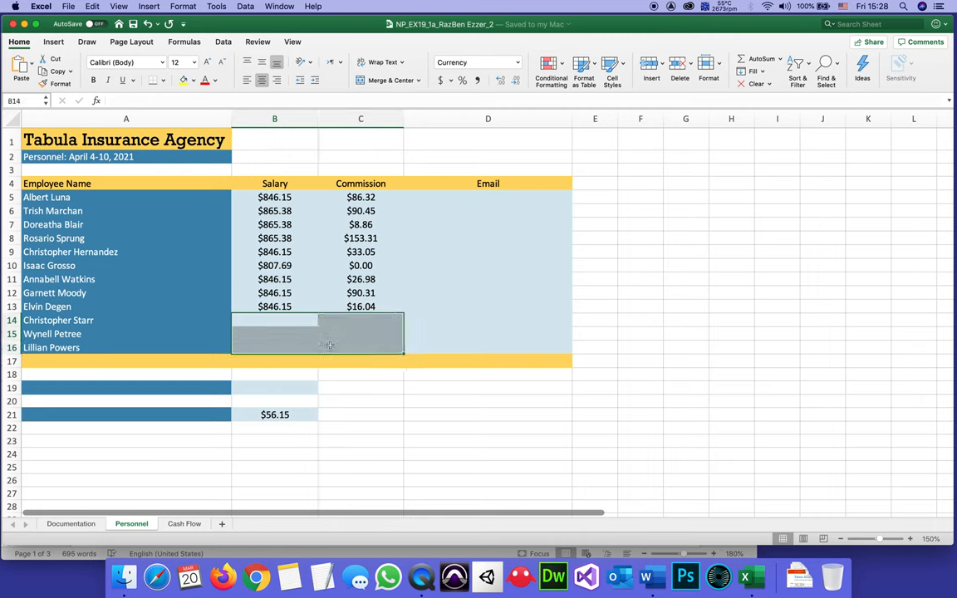
{"action": "left_click", "coordinate": [274, 319]}
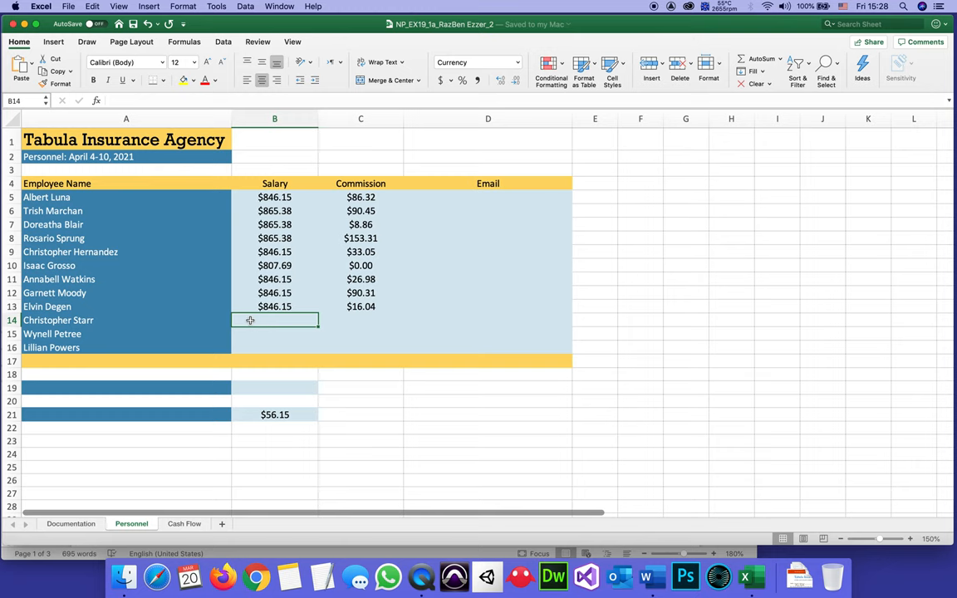
{"action": "left_click_drag", "start_coordinate": [249, 322], "coordinate": [322, 336]}
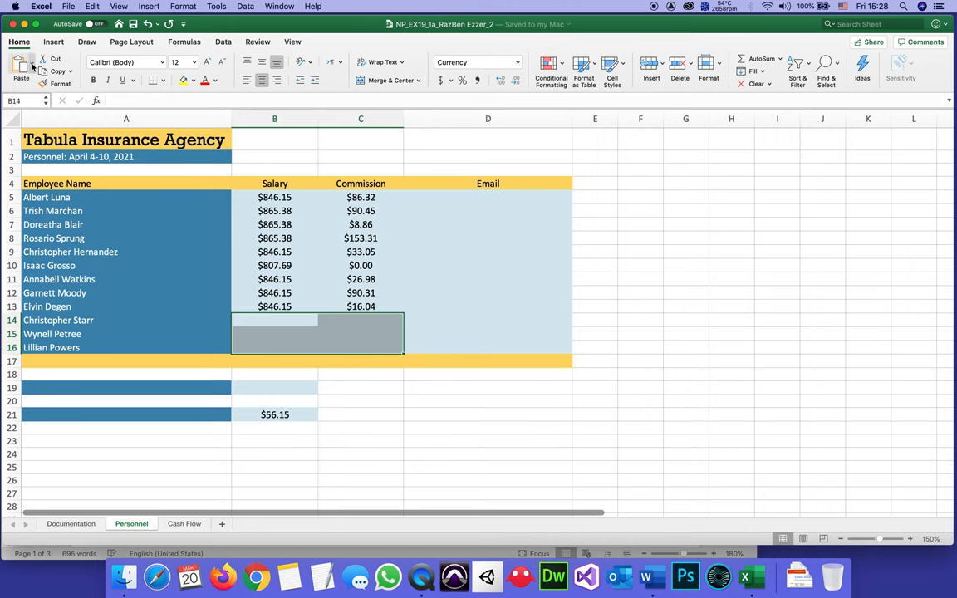
- Paste the table keeping Word's formatting, then undo that paste
{"action": "left_click", "coordinate": [20, 70]}
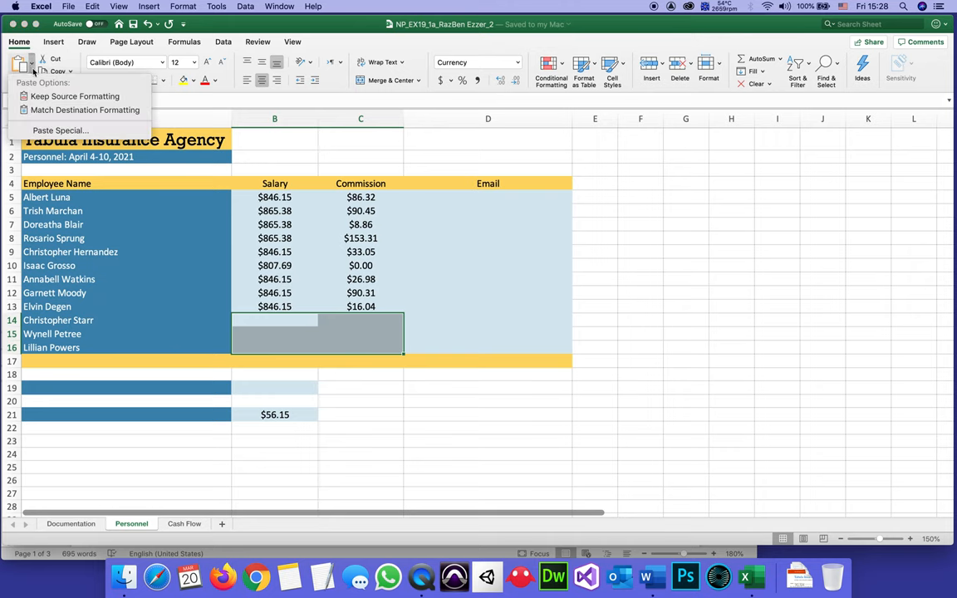
{"action": "mouse_move", "coordinate": [75, 97]}
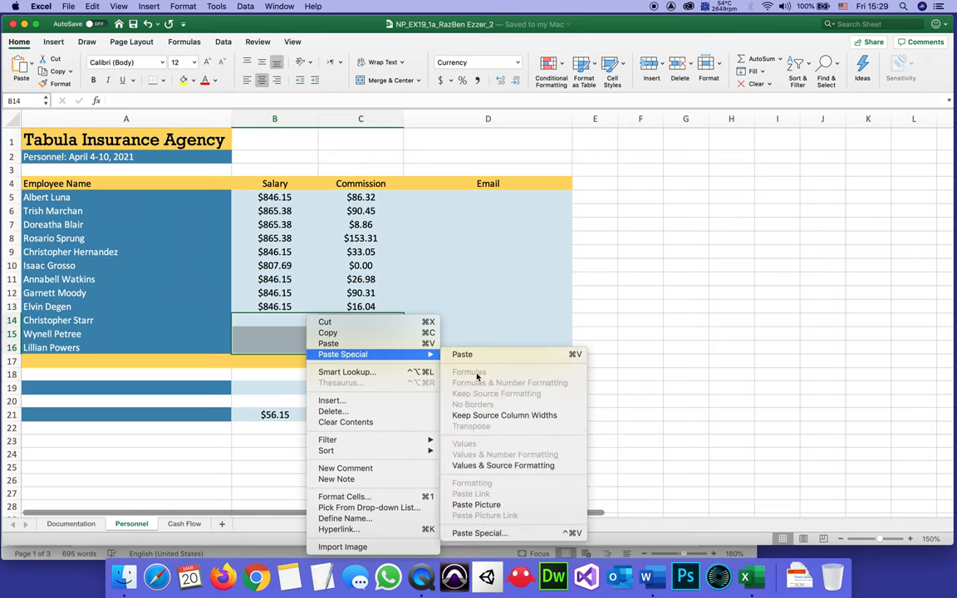
{"action": "mouse_move", "coordinate": [346, 372]}
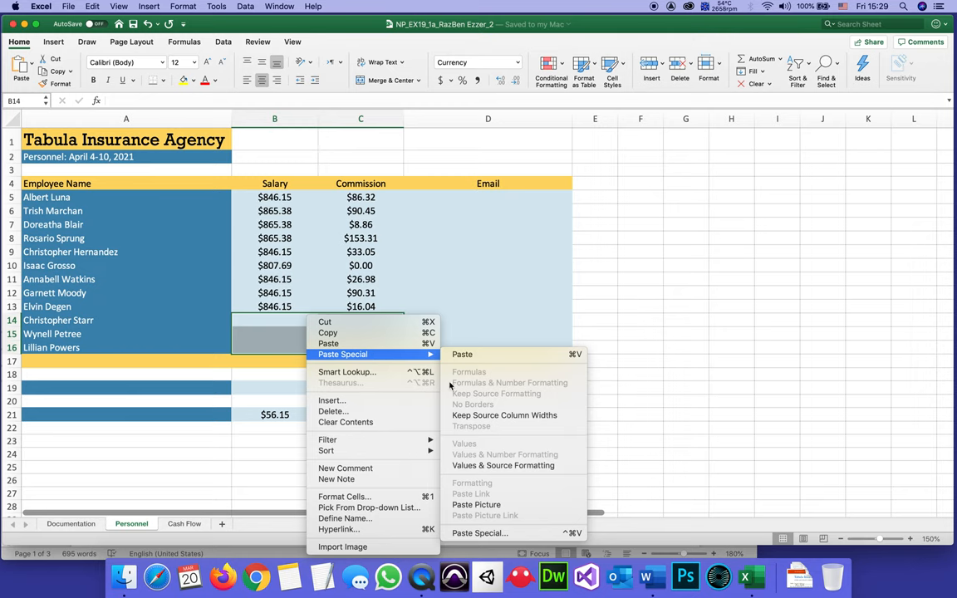
{"action": "mouse_move", "coordinate": [504, 319]}
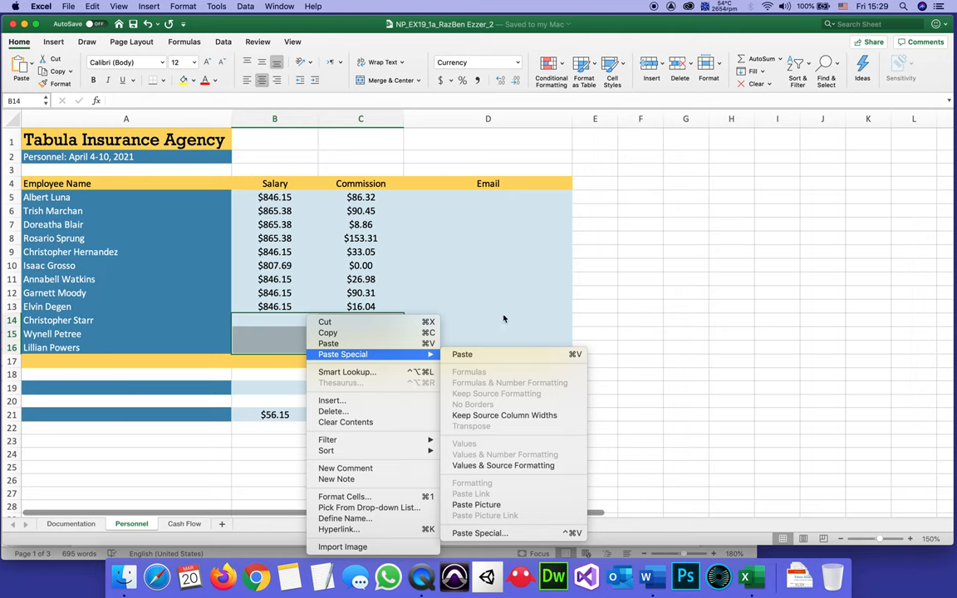
{"action": "mouse_move", "coordinate": [502, 466]}
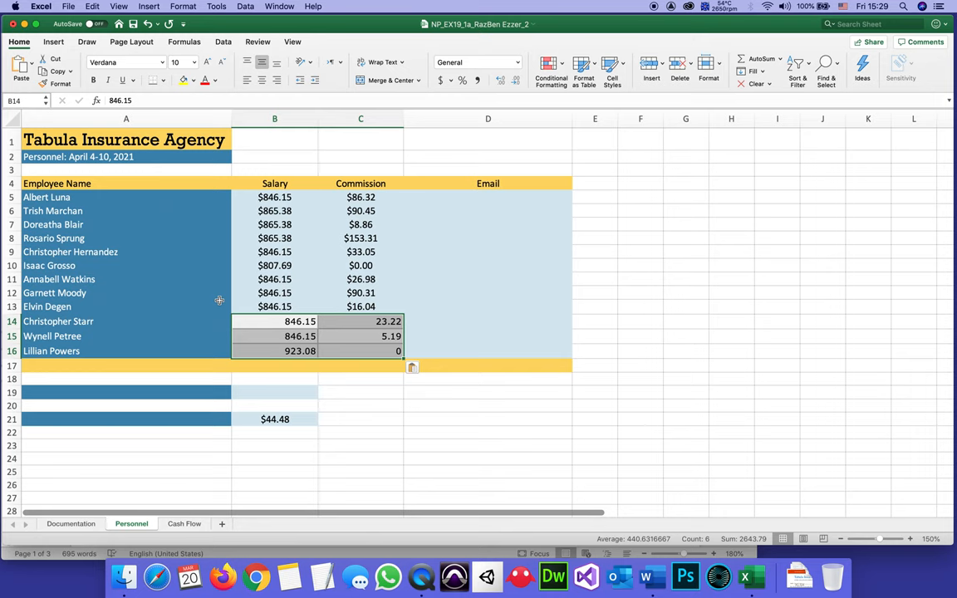
{"action": "mouse_move", "coordinate": [296, 331]}
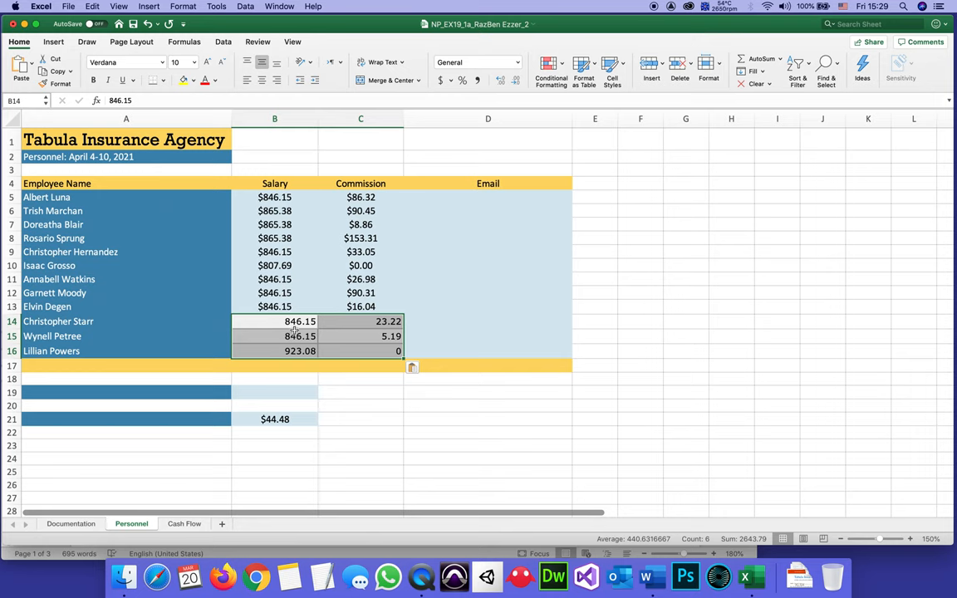
{"action": "mouse_move", "coordinate": [379, 404]}
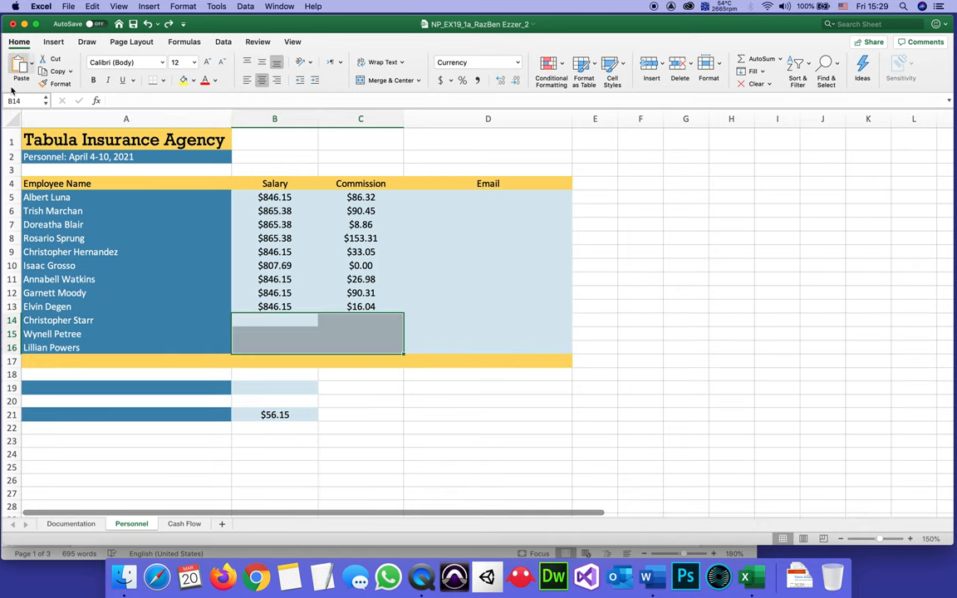
{"action": "left_click", "coordinate": [20, 67]}
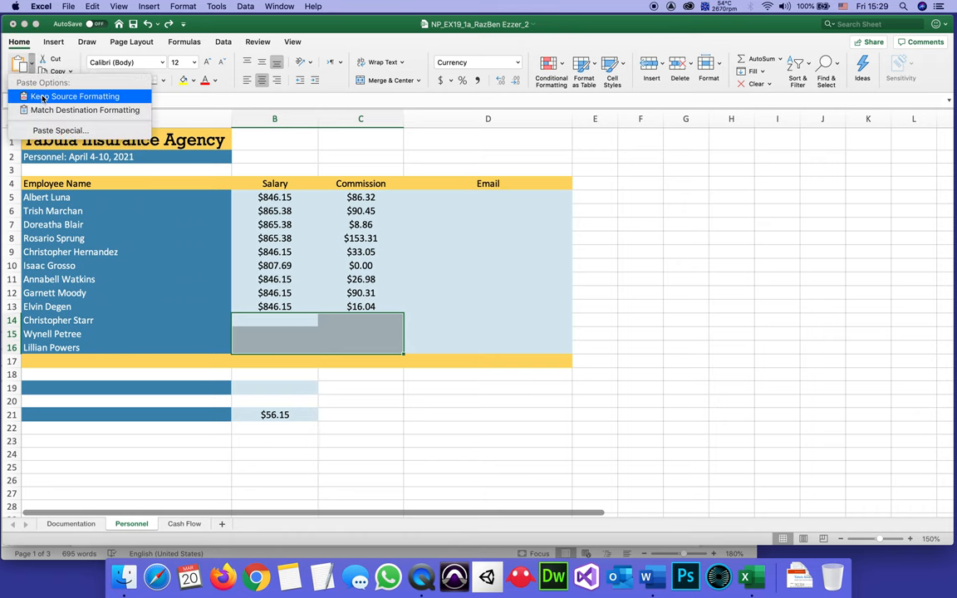
{"action": "left_click", "coordinate": [84, 110]}
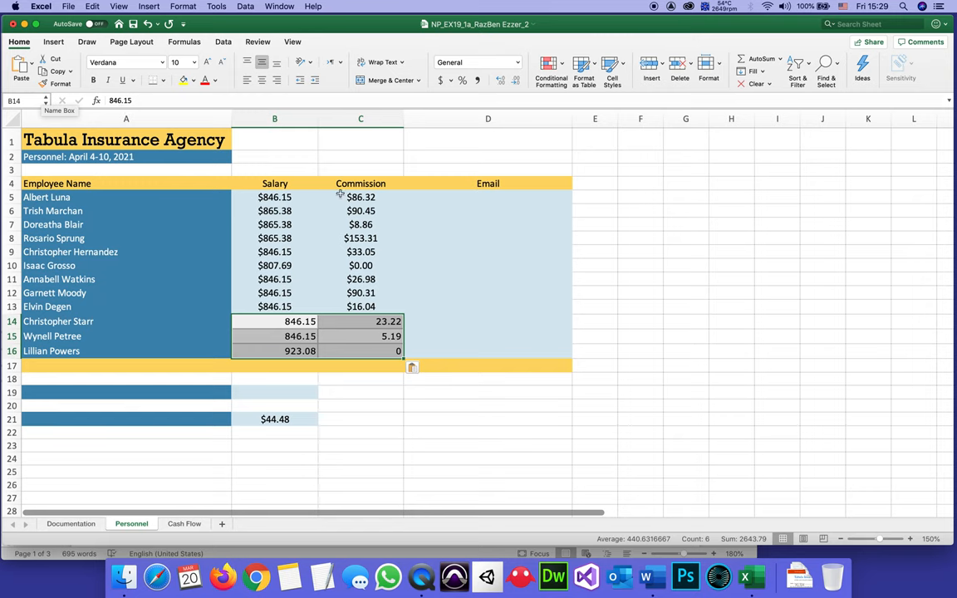
{"action": "left_click", "coordinate": [488, 279]}
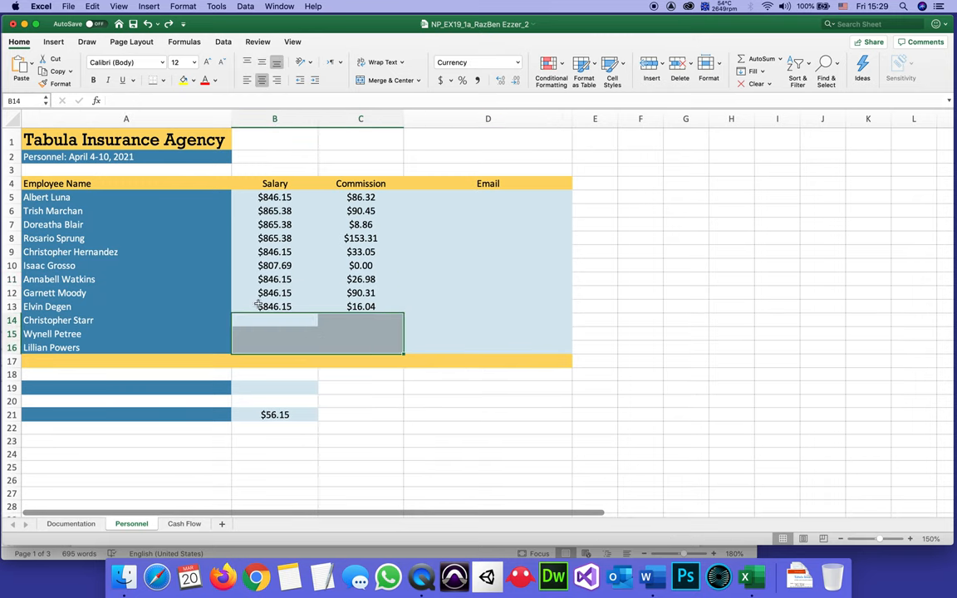
- Paste the salary and commission values into B14:C16 as plain text via Paste Special
{"action": "left_click", "coordinate": [93, 7]}
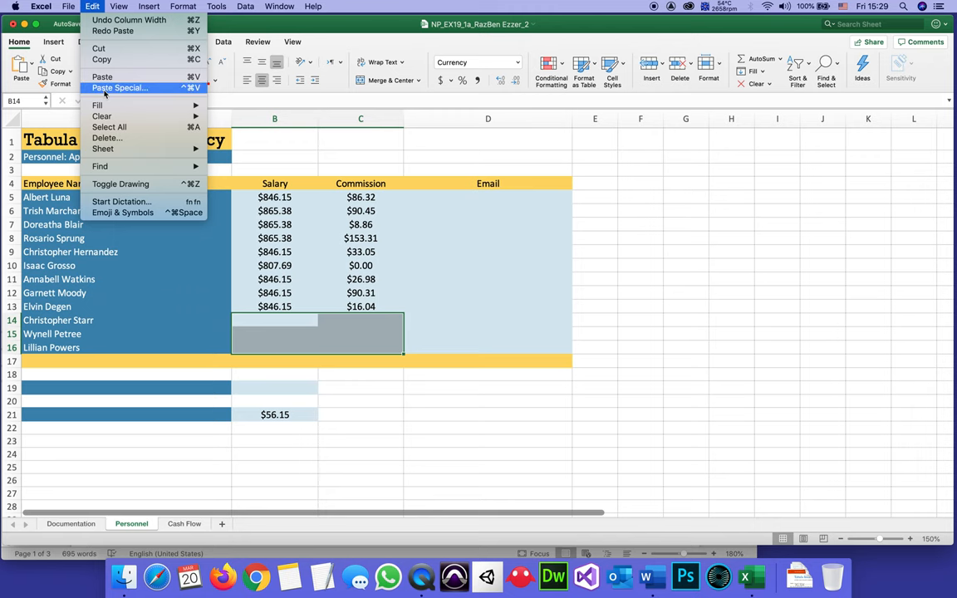
{"action": "left_click", "coordinate": [119, 87]}
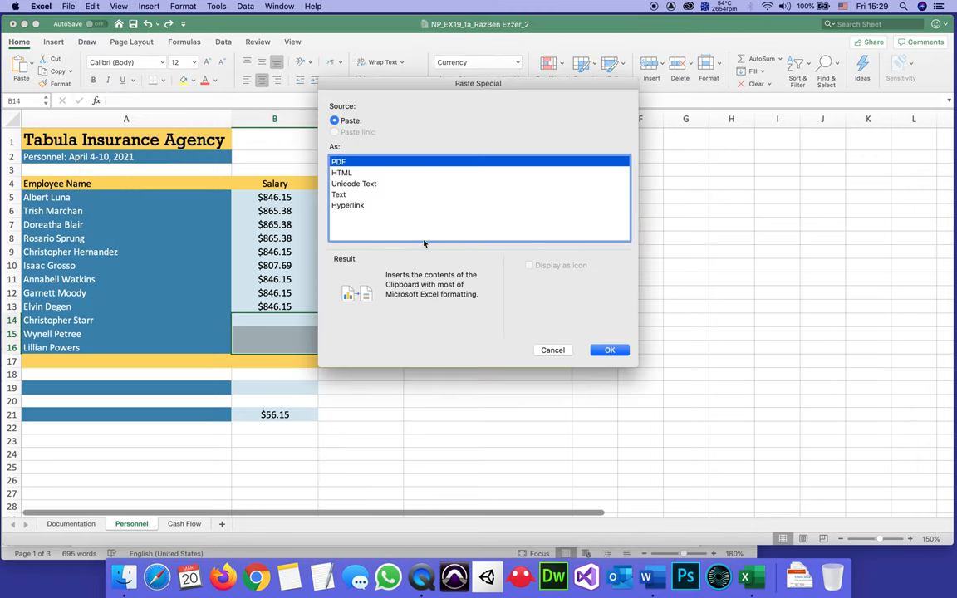
{"action": "left_click", "coordinate": [339, 194]}
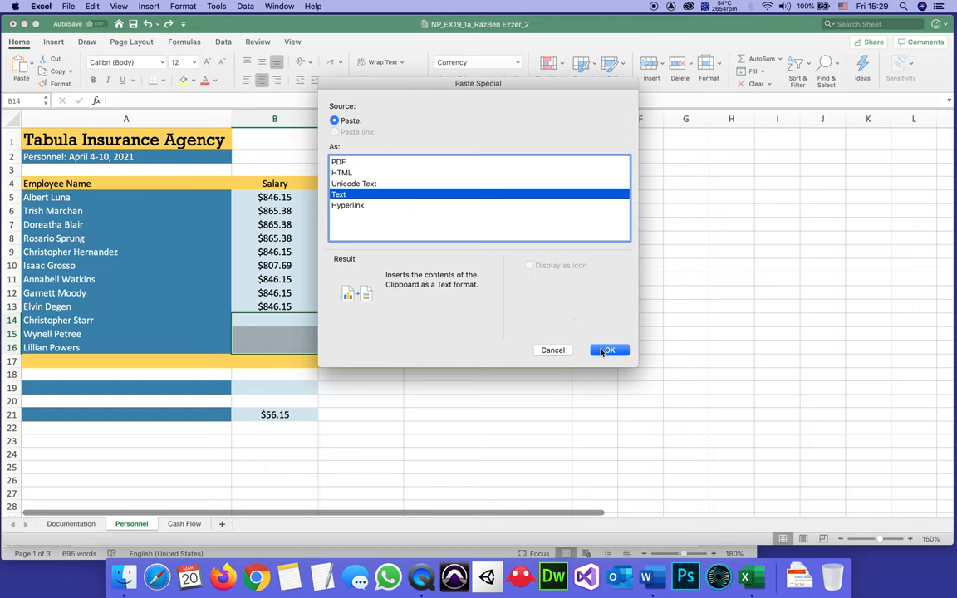
{"action": "left_click", "coordinate": [608, 349]}
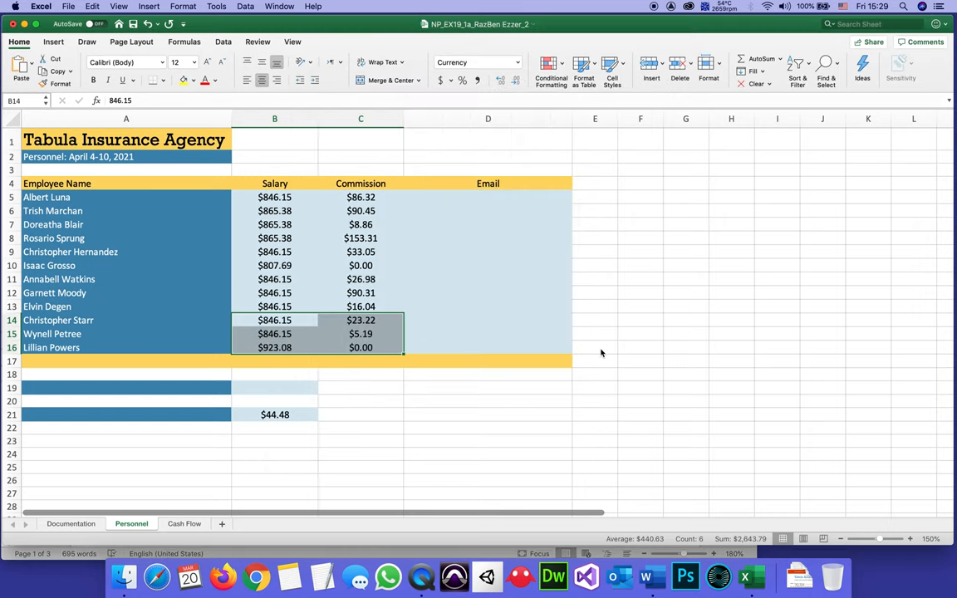
{"action": "right_click", "coordinate": [361, 333]}
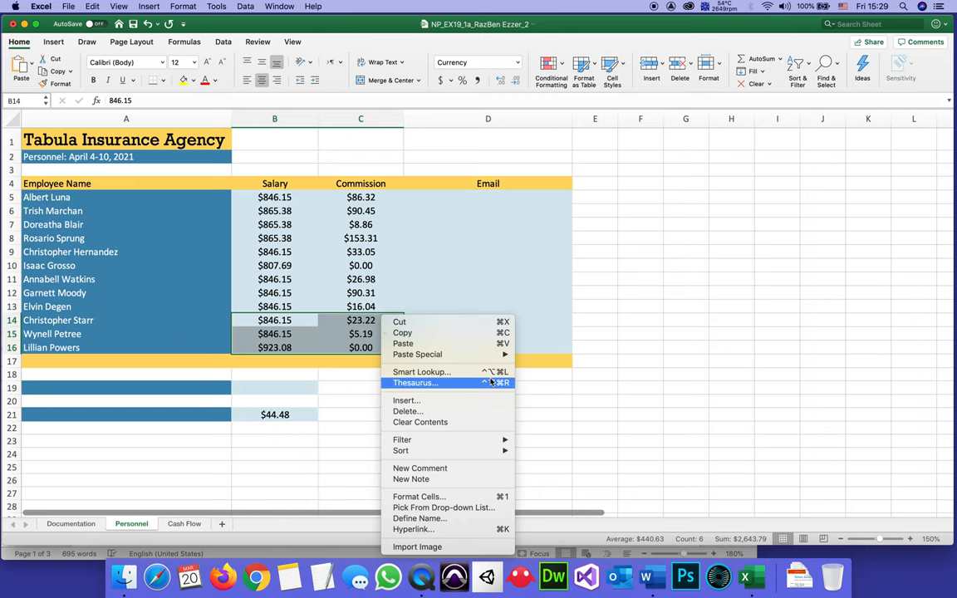
{"action": "mouse_move", "coordinate": [417, 354]}
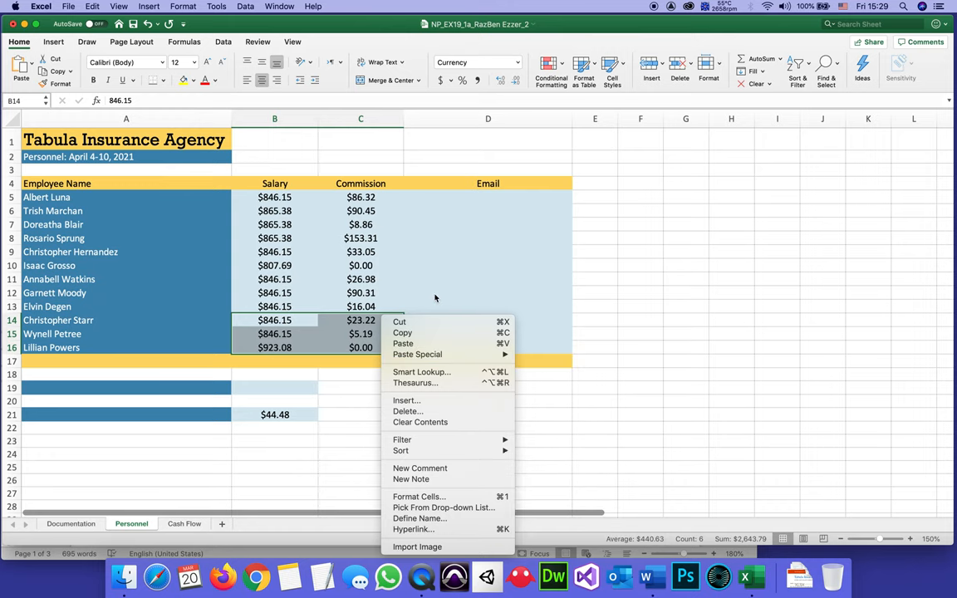
{"action": "left_click", "coordinate": [360, 319]}
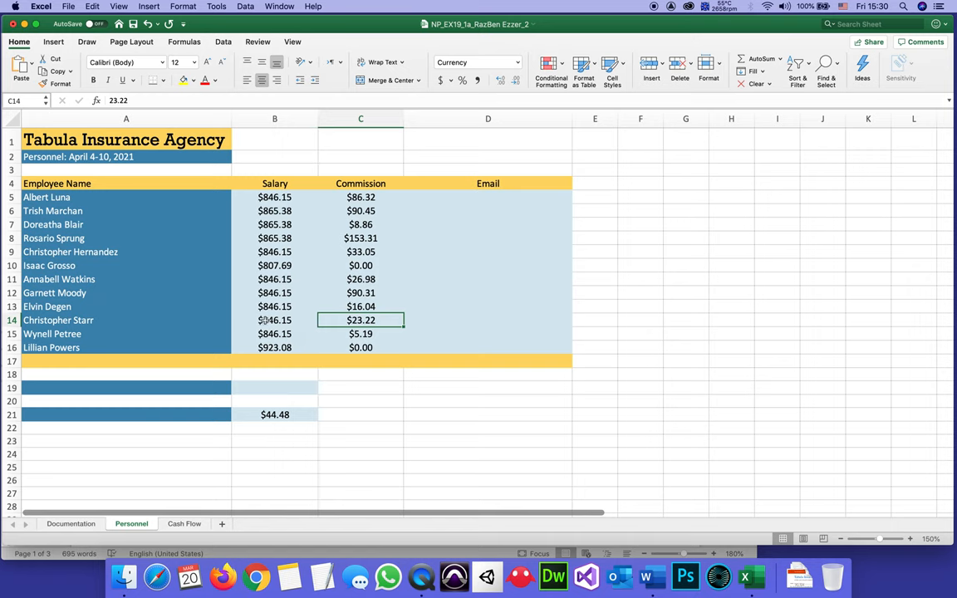
{"action": "mouse_move", "coordinate": [300, 344]}
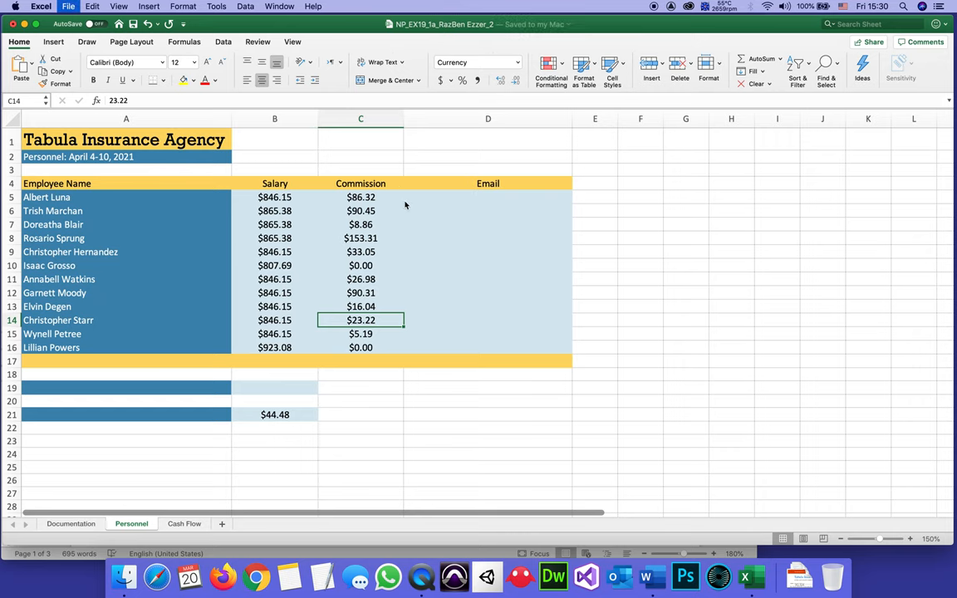
{"action": "mouse_move", "coordinate": [653, 575]}
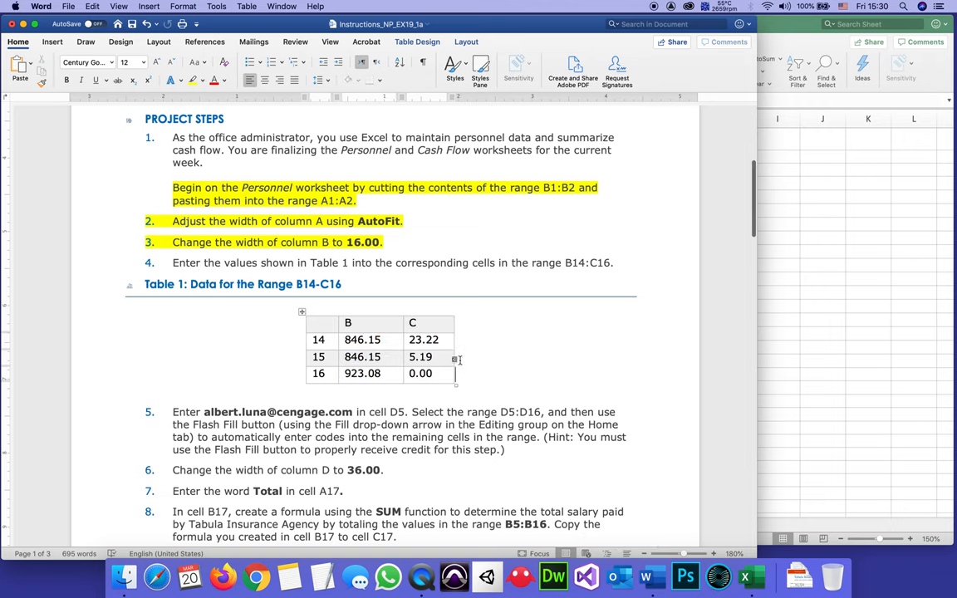
{"action": "scroll", "scroll_direction": "down", "scroll_amount": 3}
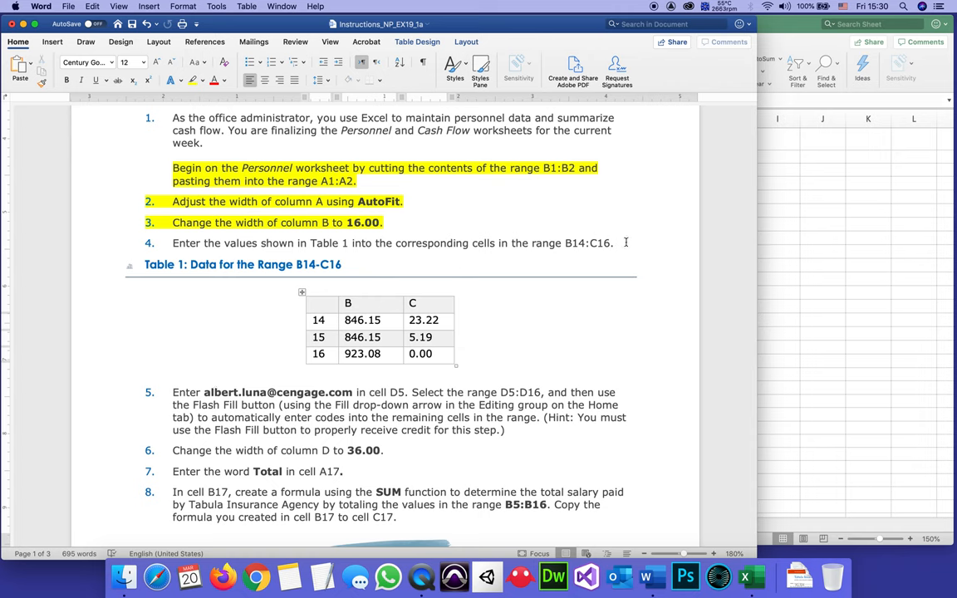
{"action": "triple_click", "coordinate": [395, 243]}
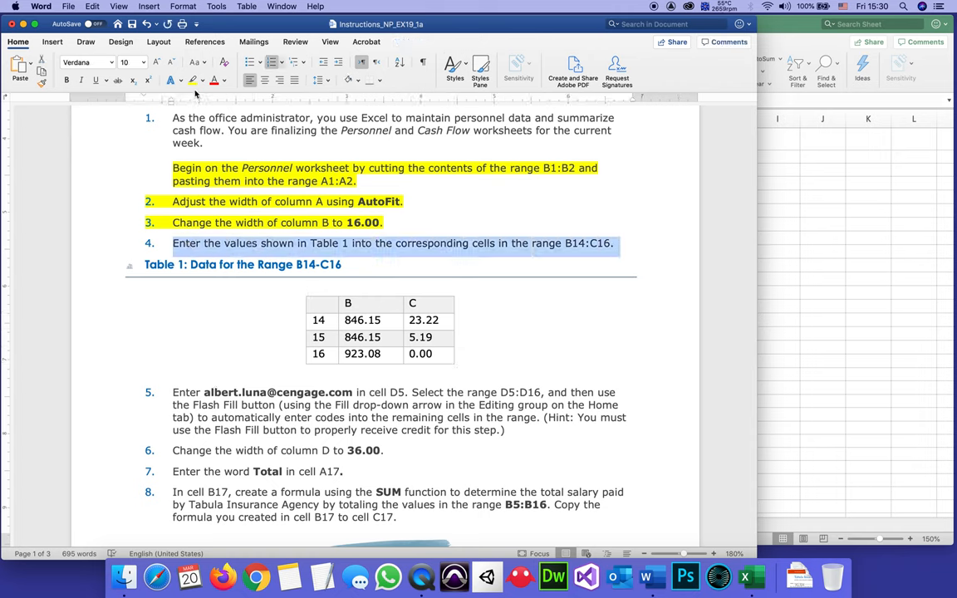
{"action": "left_click", "coordinate": [203, 362]}
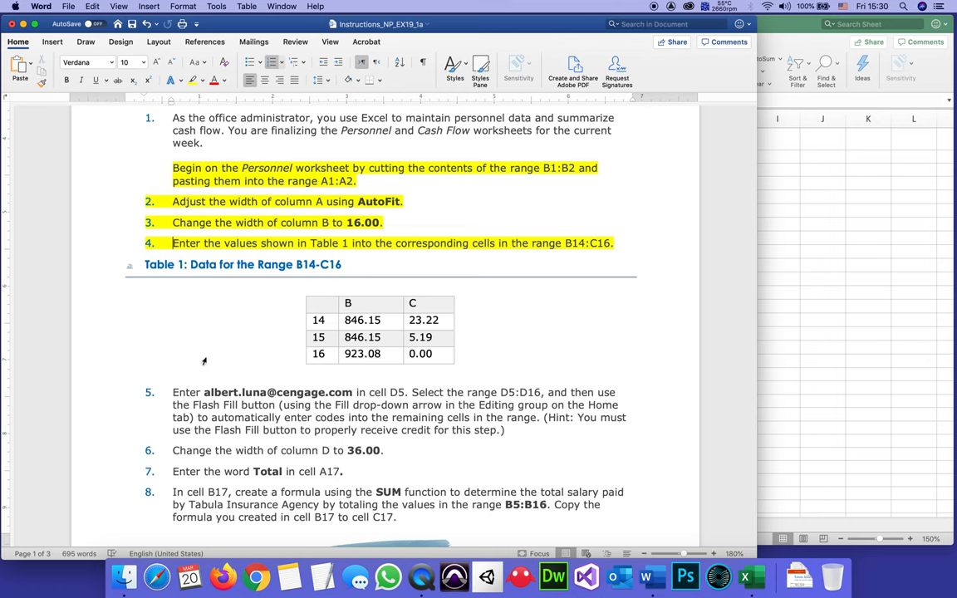
{"action": "scroll", "scroll_direction": "down", "scroll_amount": 3}
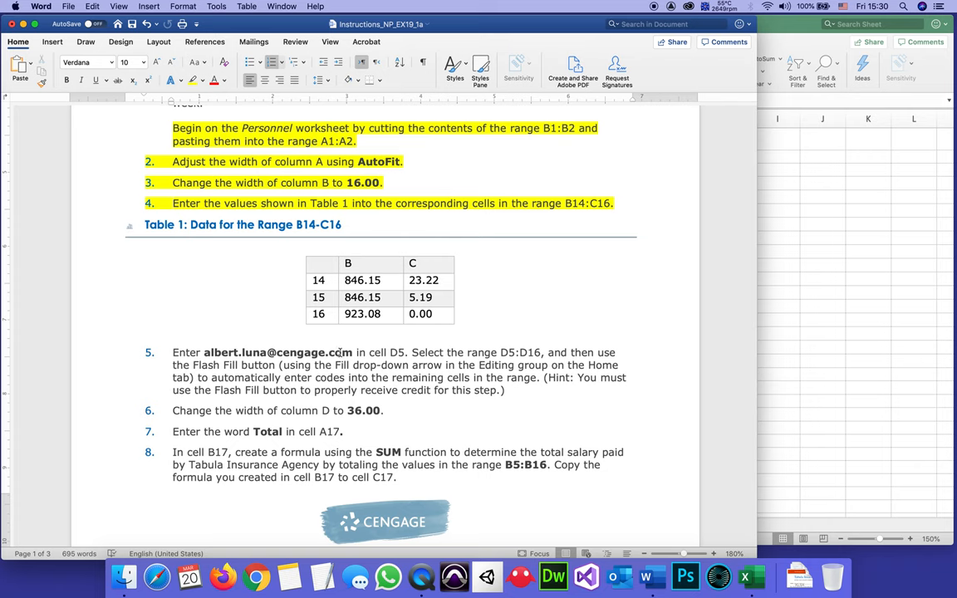
{"action": "double_click", "coordinate": [276, 353]}
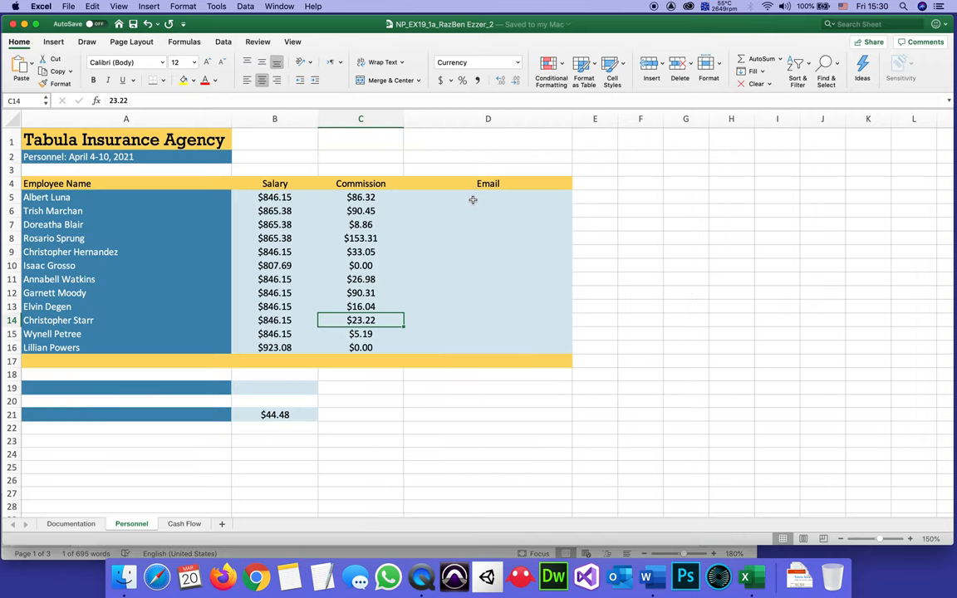
- Select D5 and try Paste Special as Text, leaving without pasting
{"action": "left_click", "coordinate": [489, 196]}
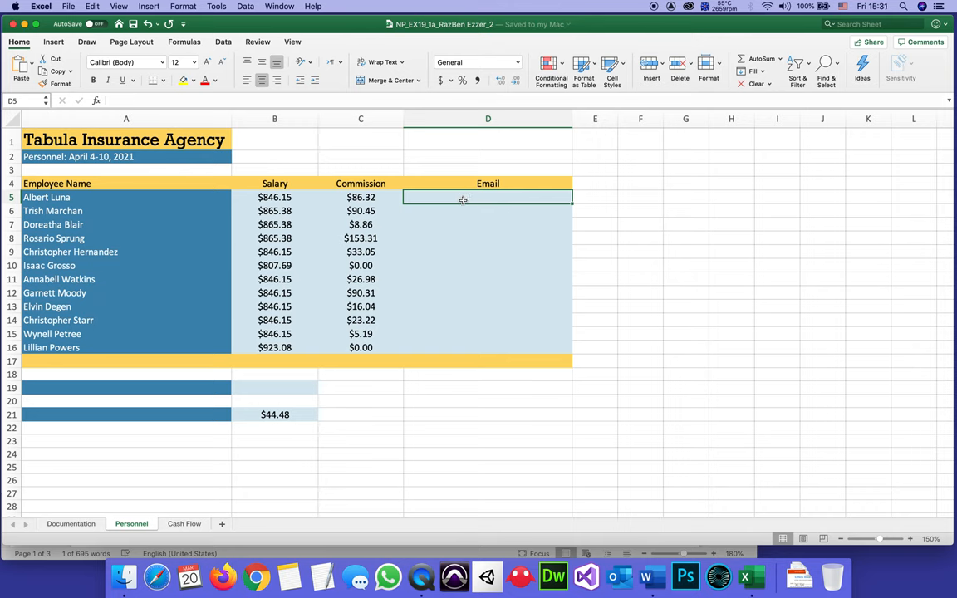
{"action": "left_click", "coordinate": [93, 7]}
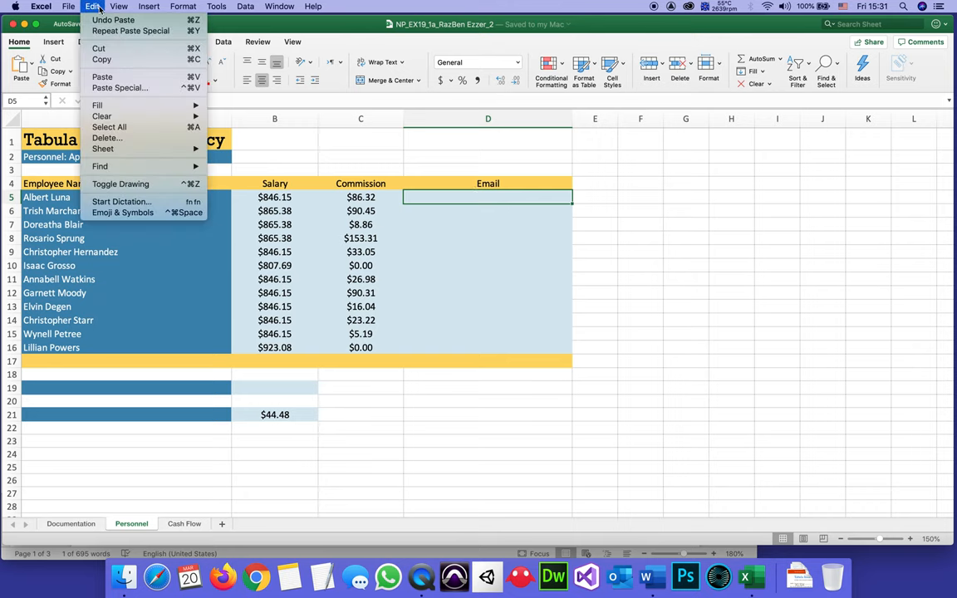
{"action": "mouse_move", "coordinate": [119, 87]}
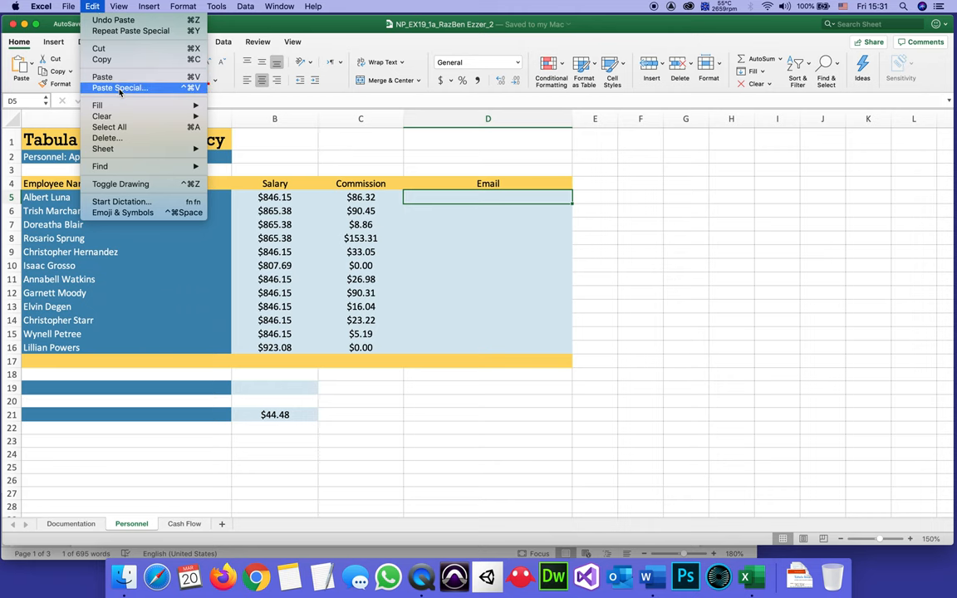
{"action": "left_click", "coordinate": [120, 86]}
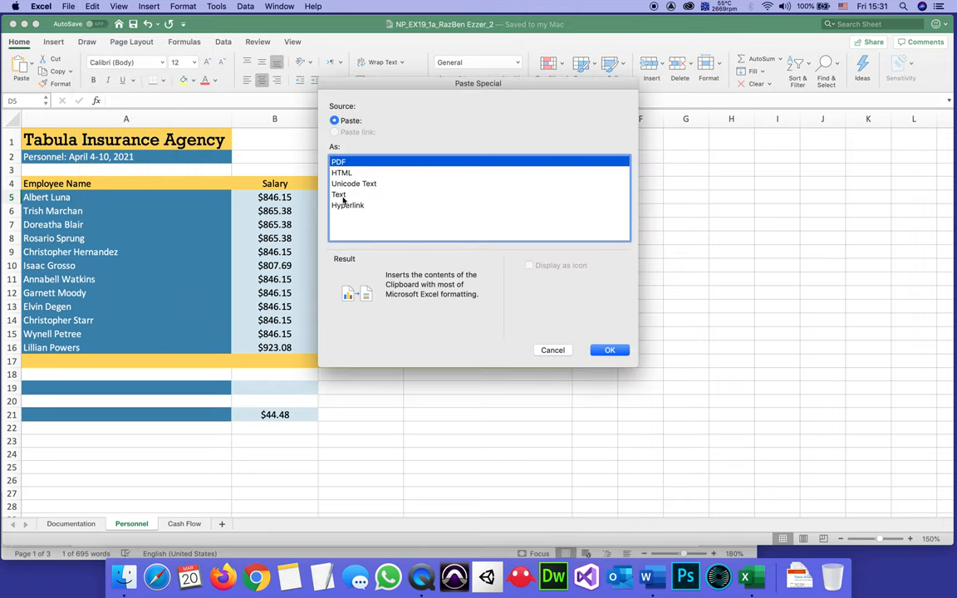
{"action": "left_click", "coordinate": [339, 193]}
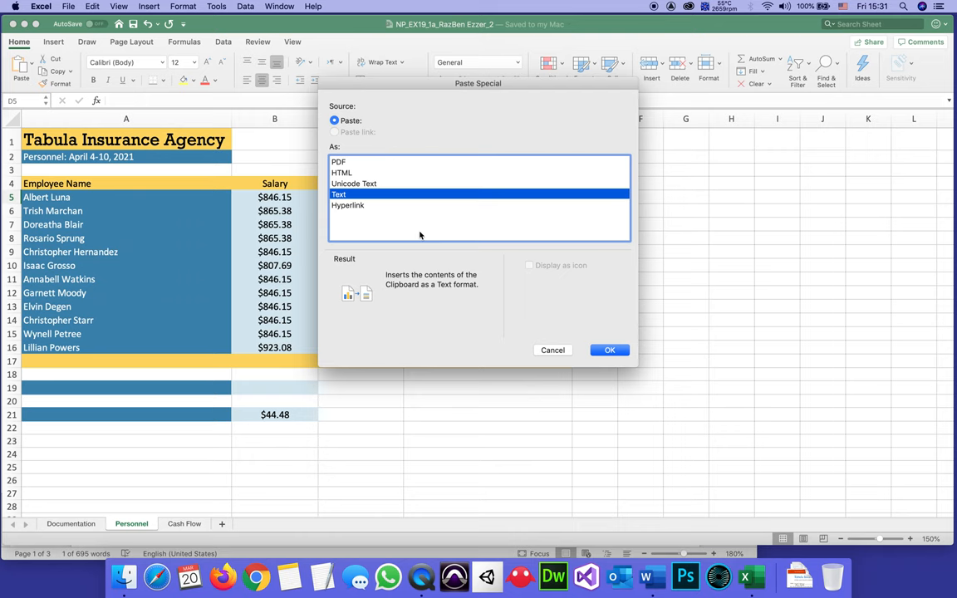
{"action": "left_click", "coordinate": [608, 349]}
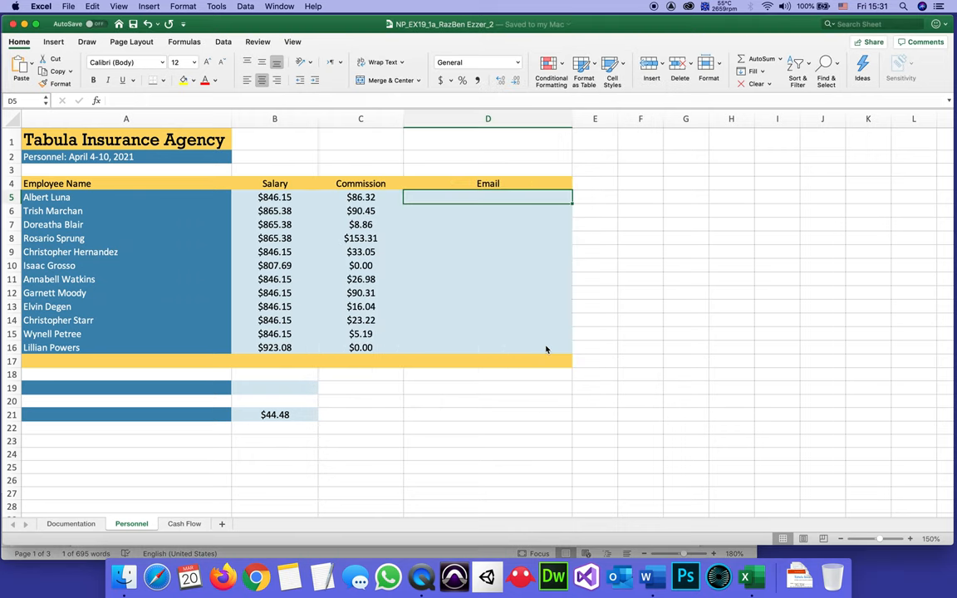
{"action": "mouse_move", "coordinate": [499, 196]}
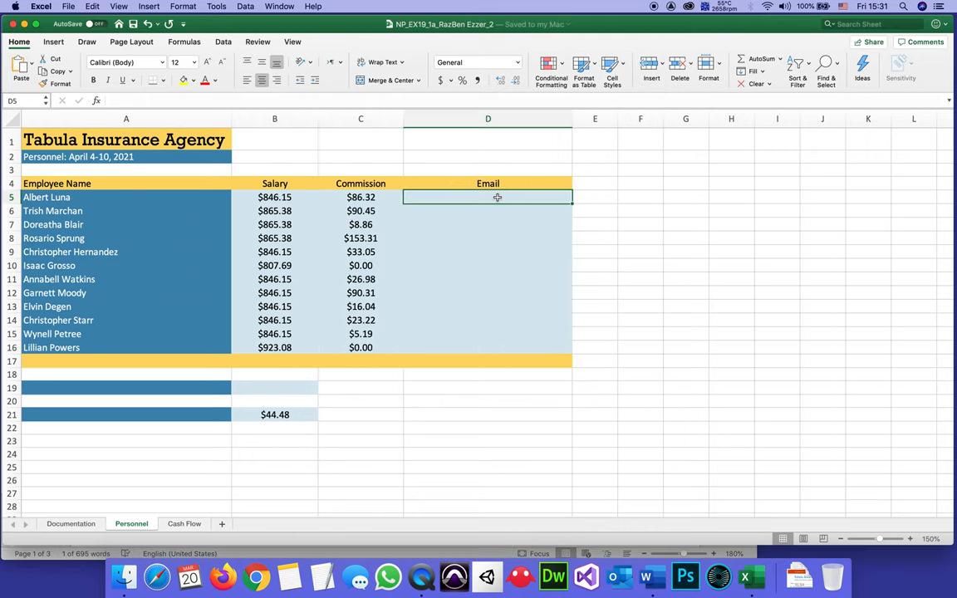
{"action": "right_click", "coordinate": [489, 196]}
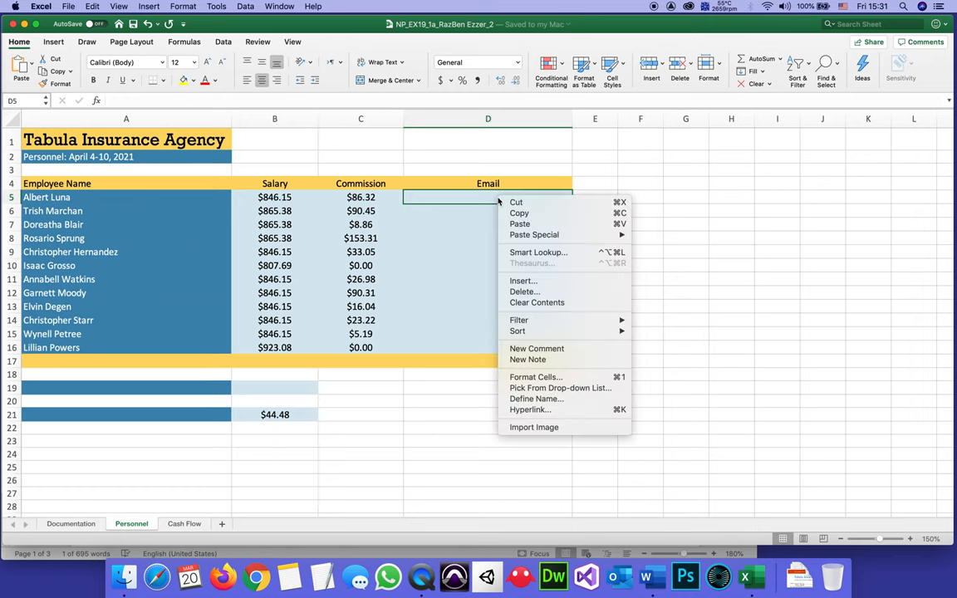
{"action": "mouse_move", "coordinate": [546, 225]}
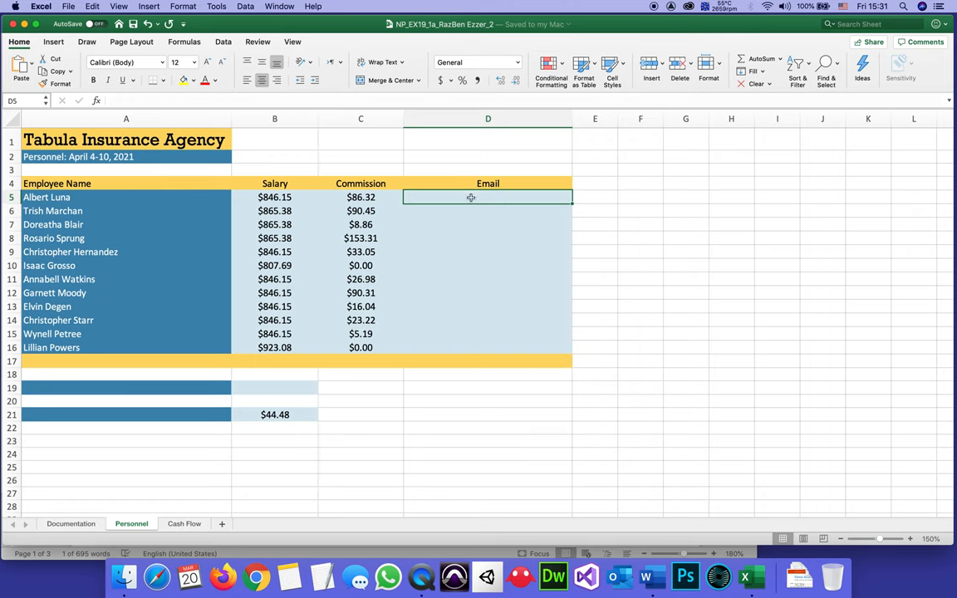
{"action": "right_click", "coordinate": [488, 196]}
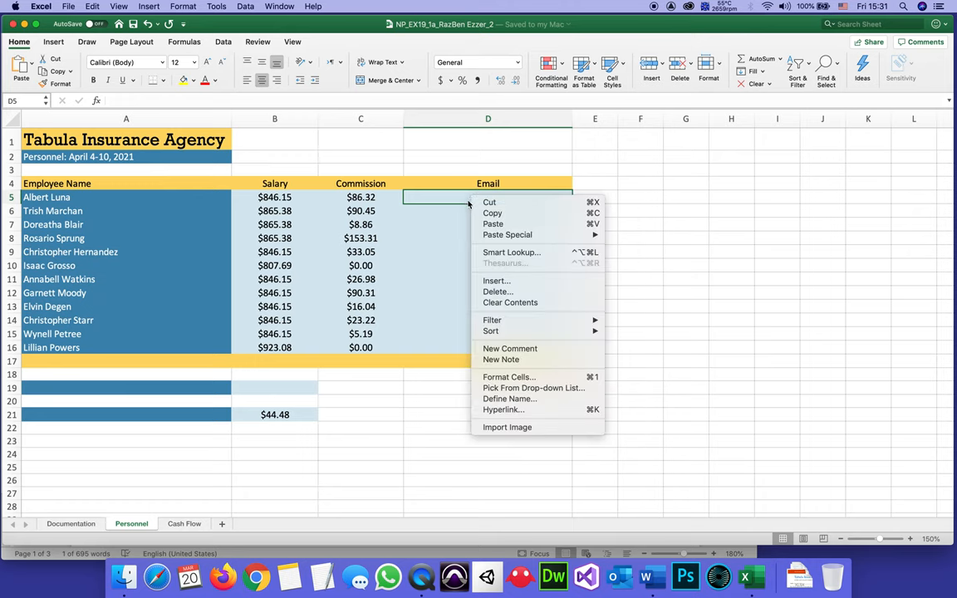
{"action": "left_click", "coordinate": [93, 6]}
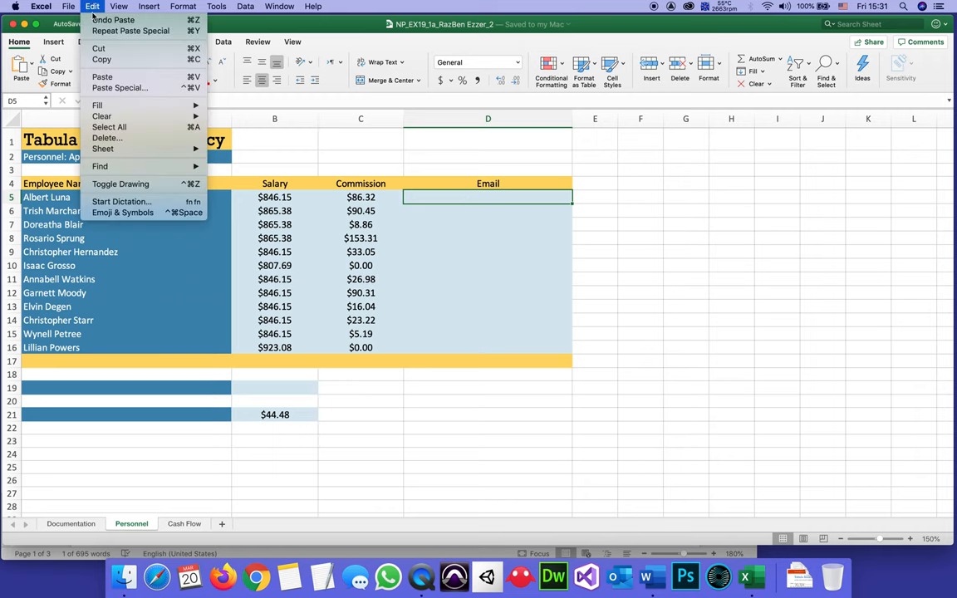
{"action": "mouse_move", "coordinate": [120, 86]}
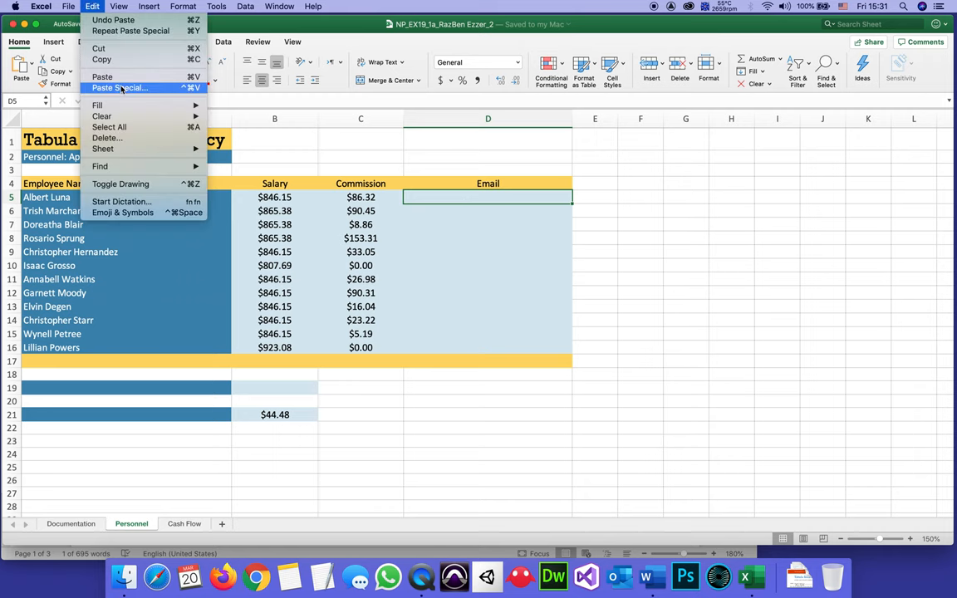
{"action": "left_click", "coordinate": [120, 88]}
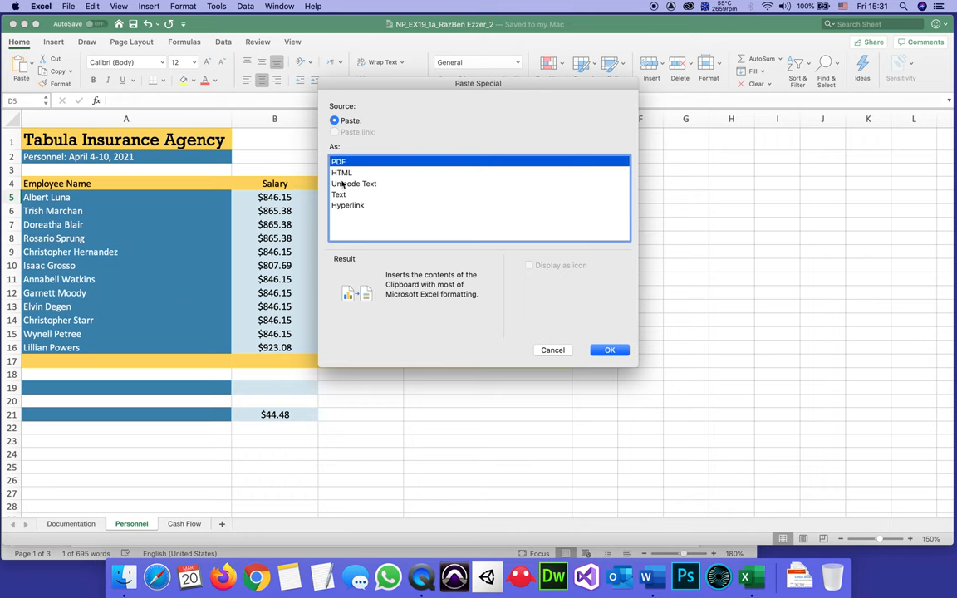
{"action": "left_click", "coordinate": [339, 195]}
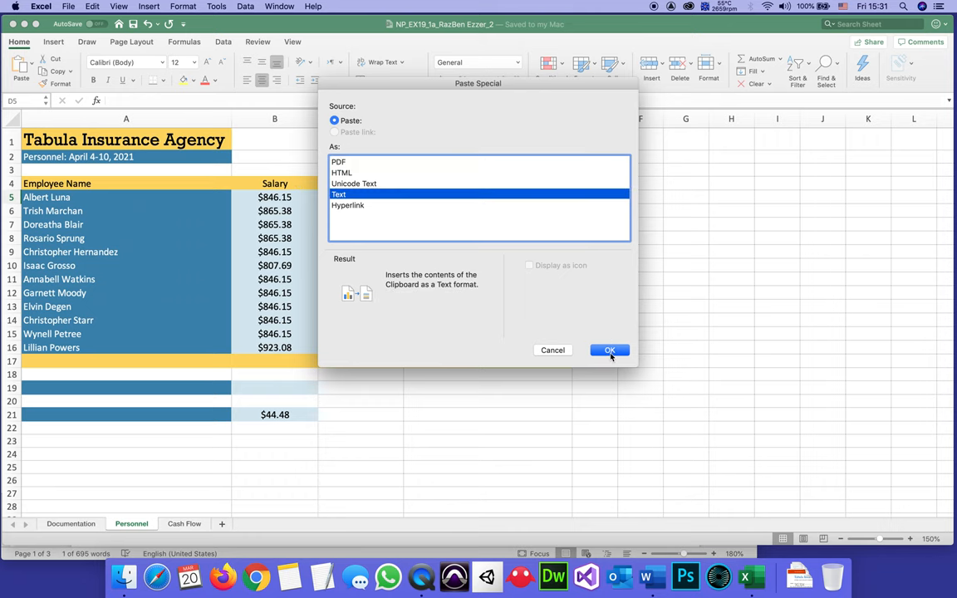
{"action": "left_click", "coordinate": [610, 349]}
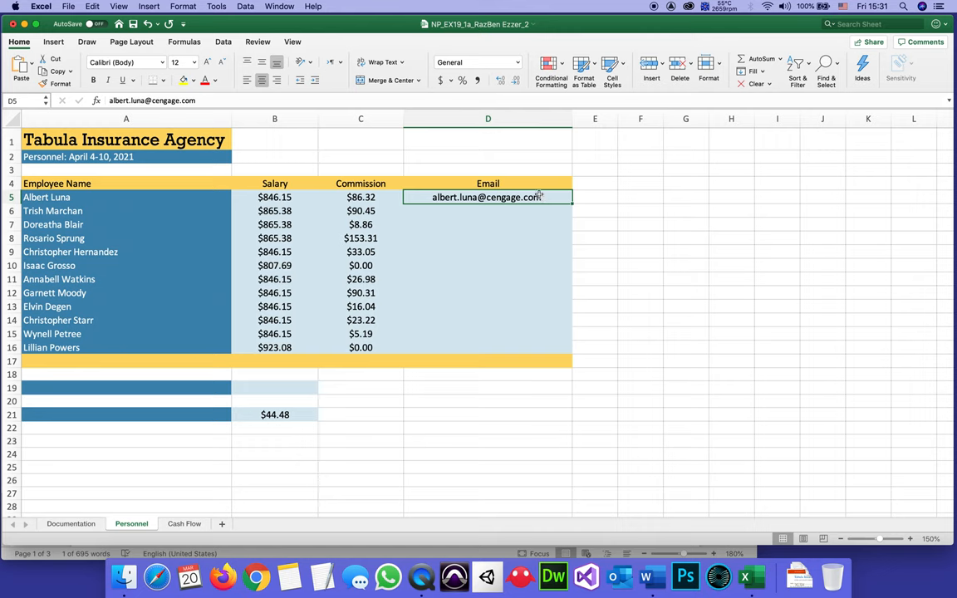
- Commit the D5 entry so it becomes an email hyperlink, dismissing the Mail welcome prompt
{"action": "double_click", "coordinate": [488, 196]}
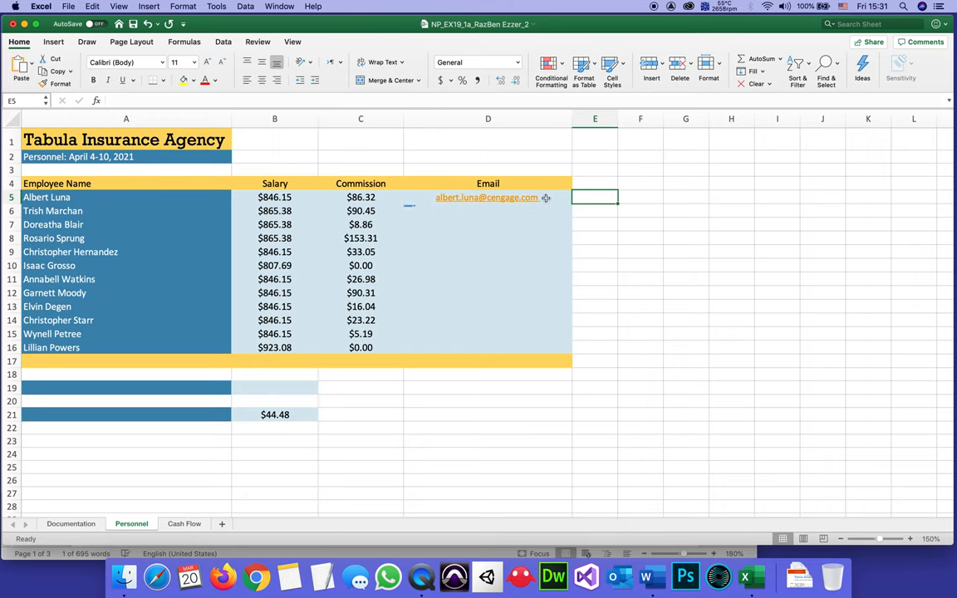
{"action": "left_click", "coordinate": [489, 196]}
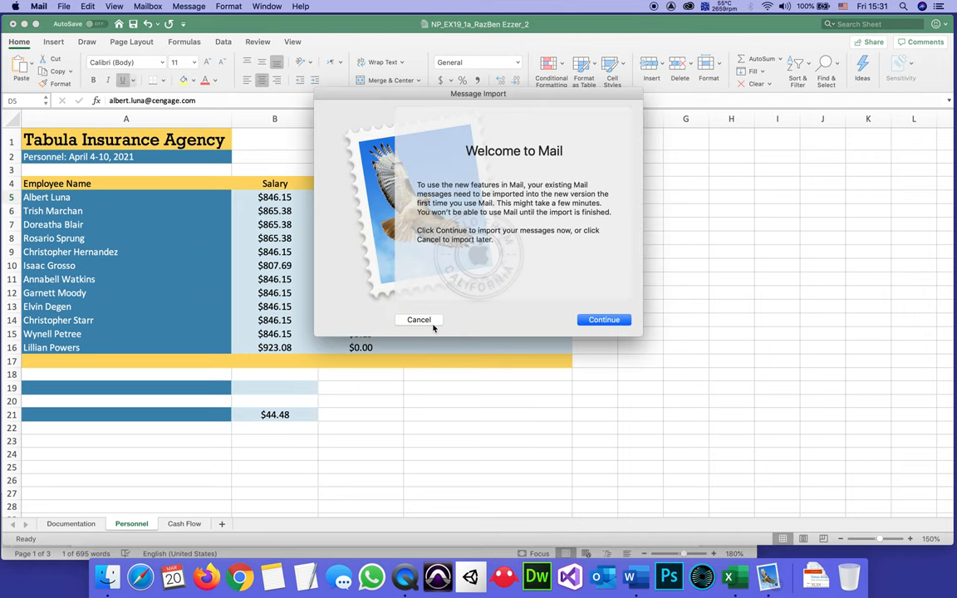
{"action": "left_click", "coordinate": [418, 320]}
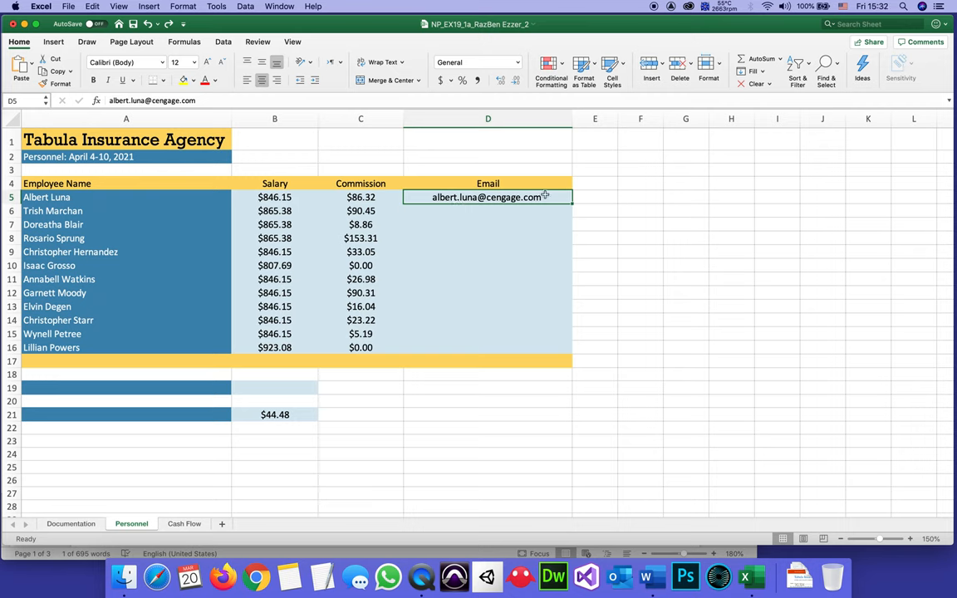
{"action": "double_click", "coordinate": [488, 196]}
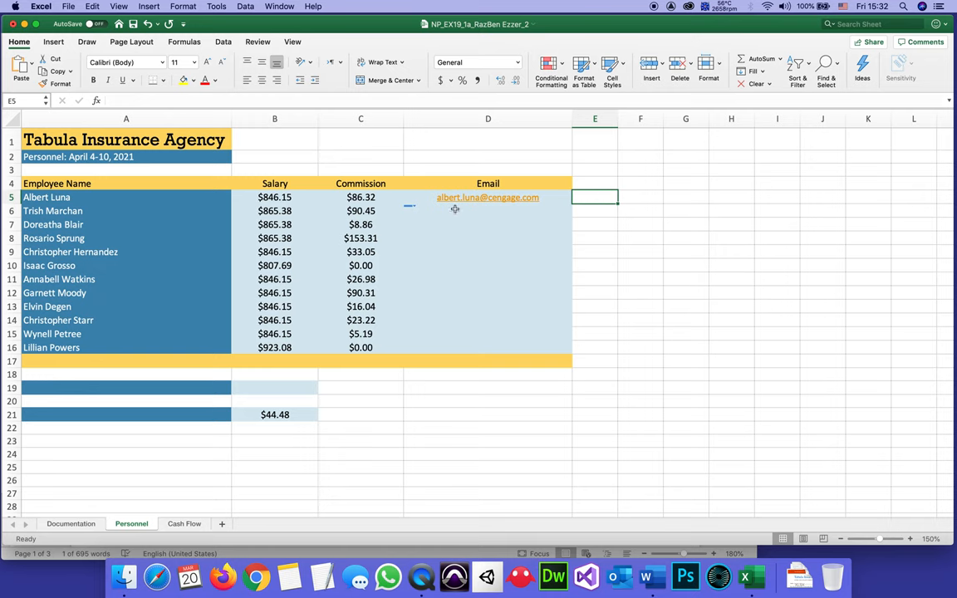
{"action": "mouse_move", "coordinate": [565, 201]}
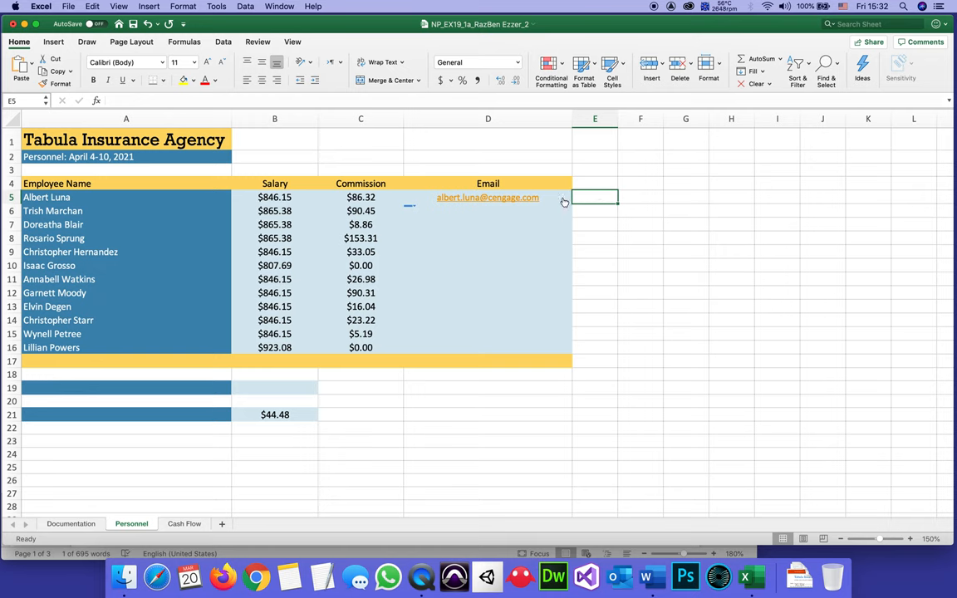
{"action": "left_click", "coordinate": [639, 183]}
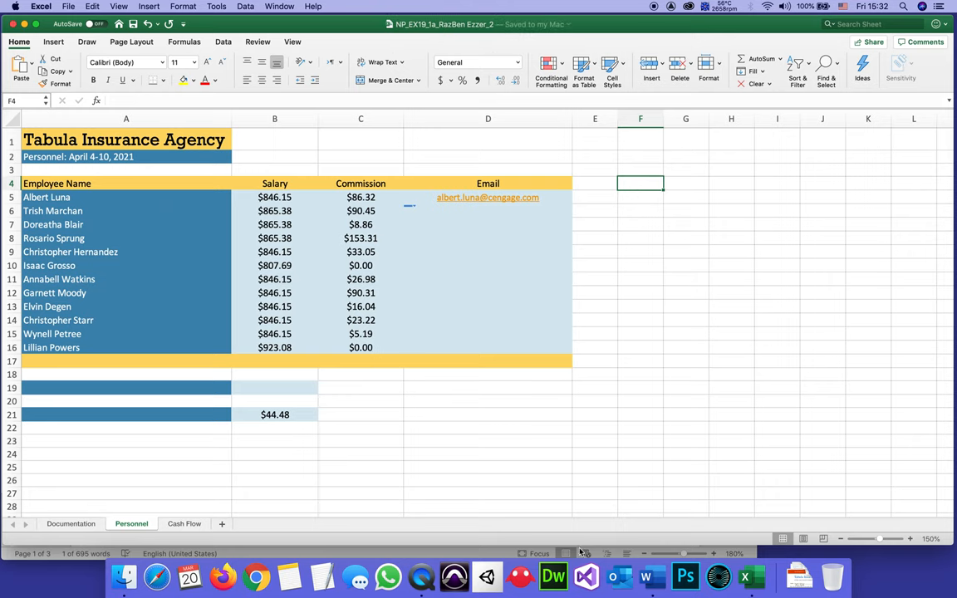
{"action": "mouse_move", "coordinate": [653, 575]}
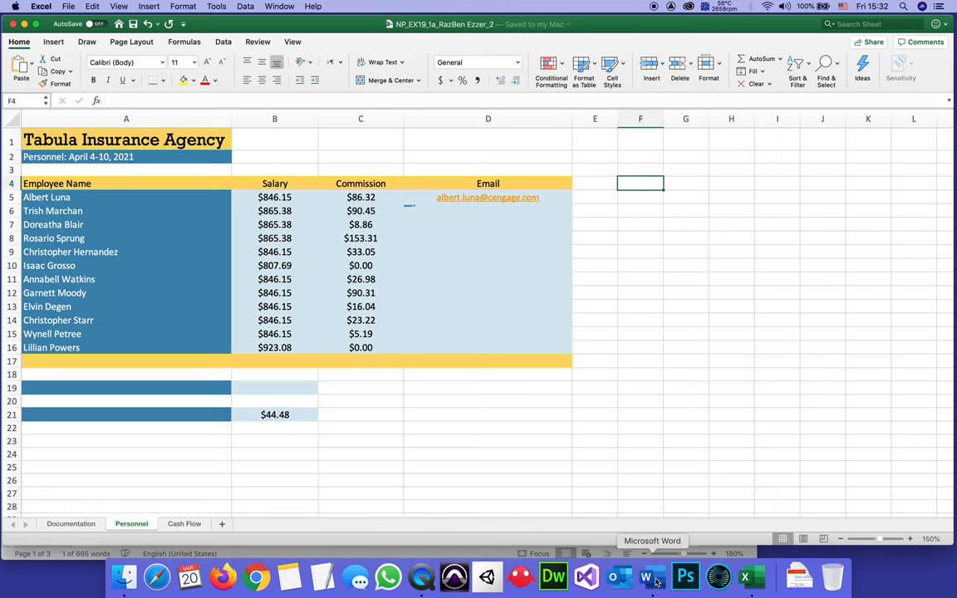
- Switch to Word and reread step 5's opening sentence about filling D5:D16
{"action": "left_click", "coordinate": [653, 575]}
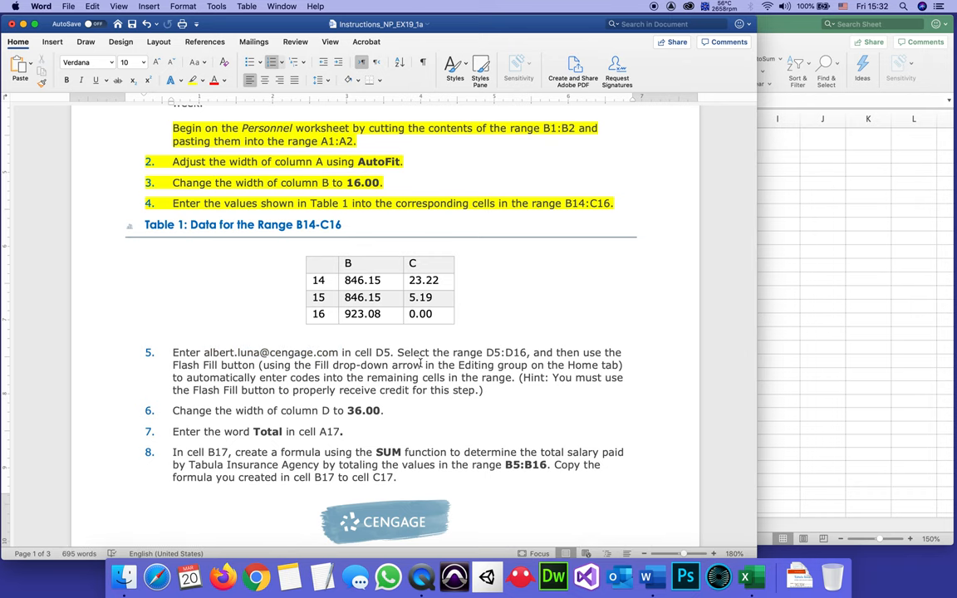
{"action": "scroll", "scroll_direction": "down", "scroll_amount": 3}
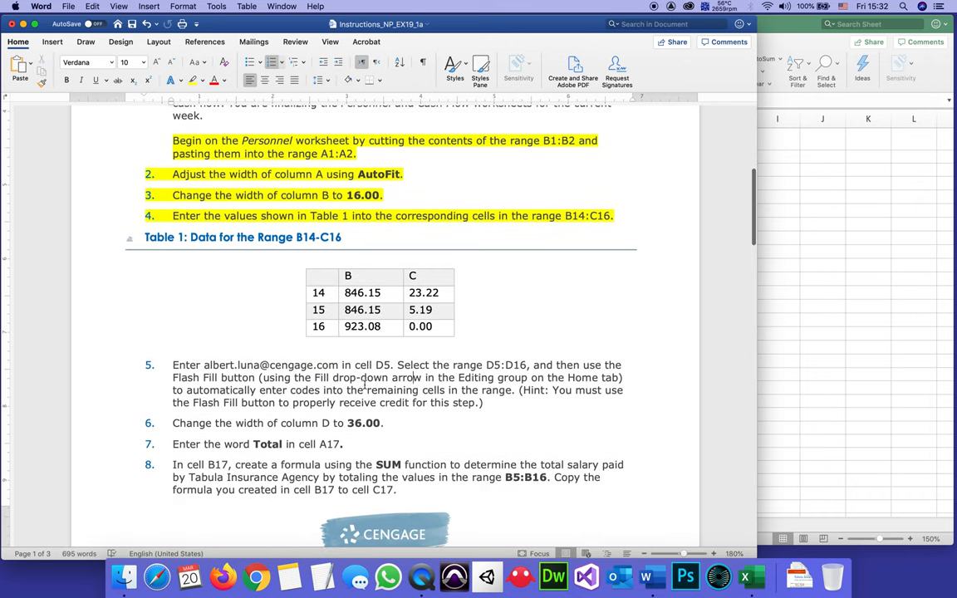
{"action": "scroll", "scroll_direction": "down", "scroll_amount": 3}
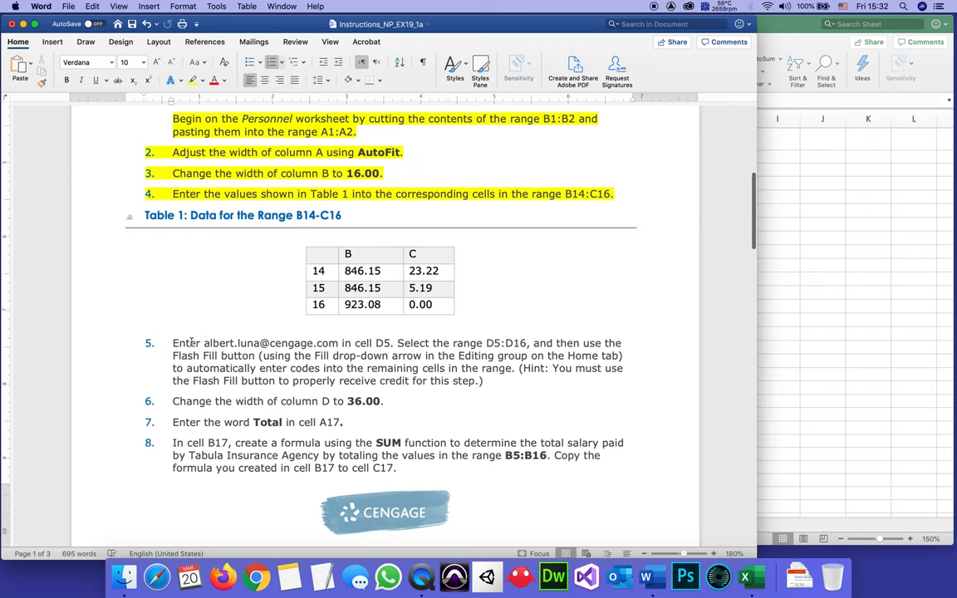
{"action": "left_click_drag", "start_coordinate": [173, 343], "coordinate": [529, 355]}
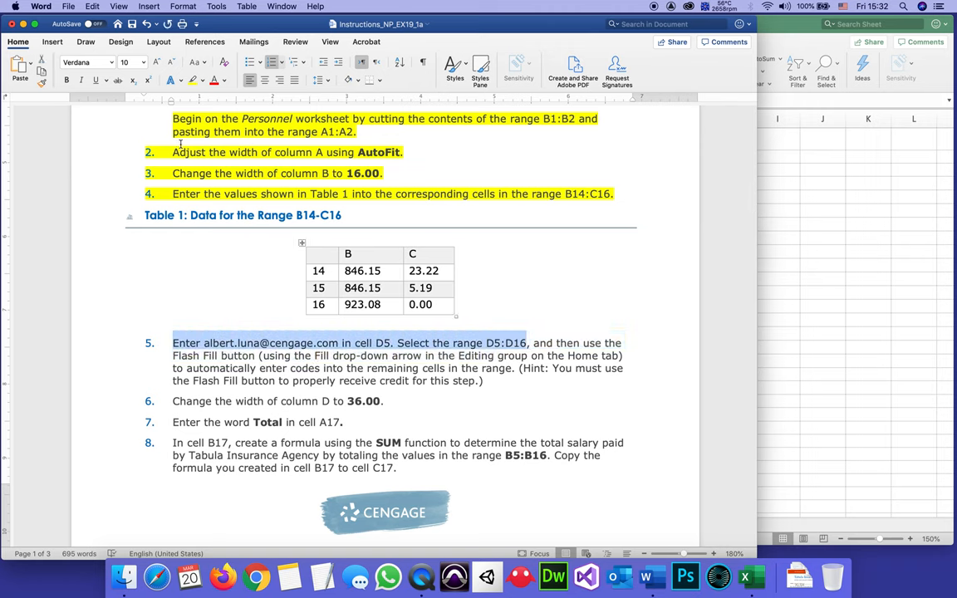
{"action": "left_click", "coordinate": [373, 369]}
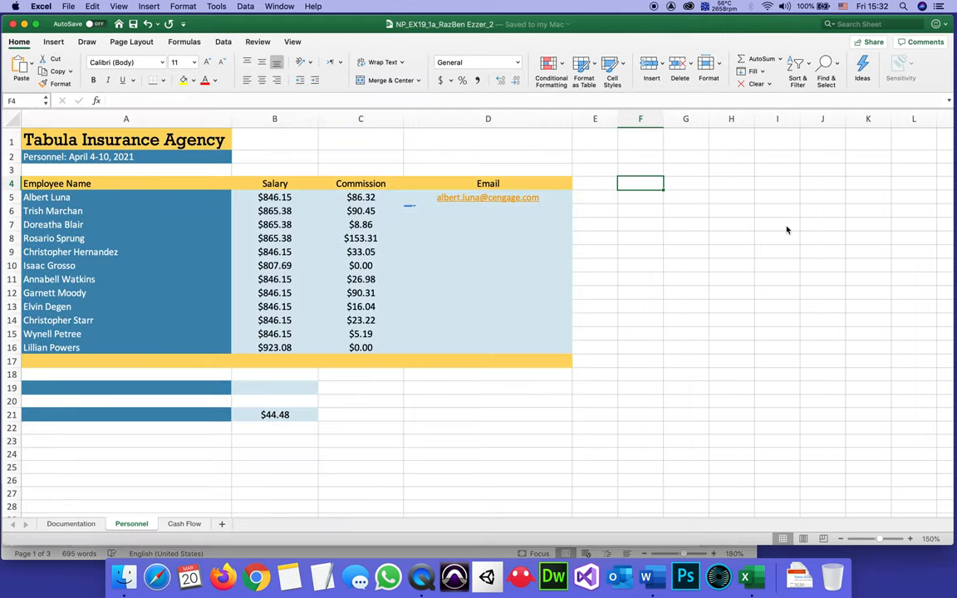
{"action": "mouse_move", "coordinate": [541, 215]}
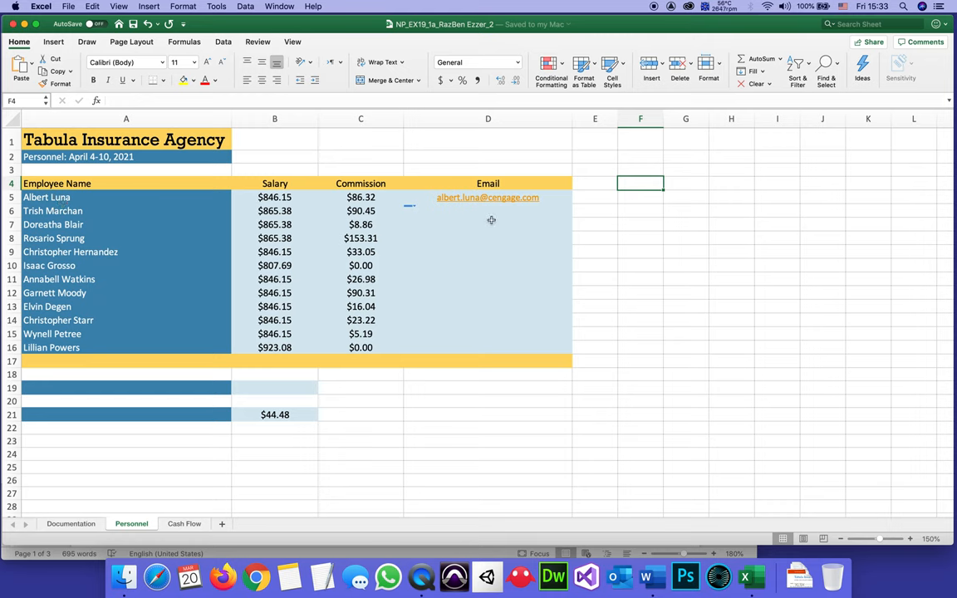
{"action": "mouse_move", "coordinate": [457, 199]}
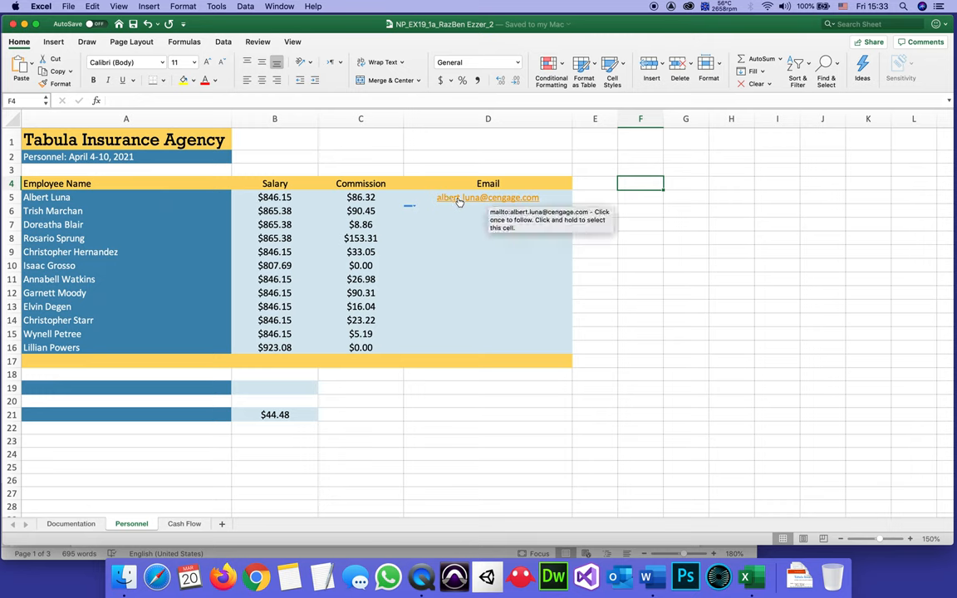
{"action": "mouse_move", "coordinate": [482, 203]}
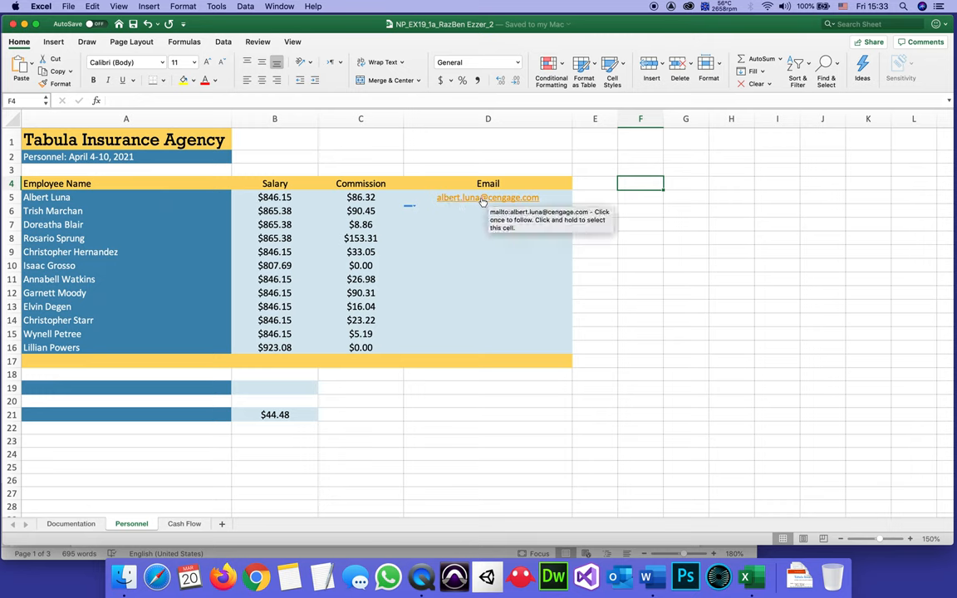
{"action": "mouse_move", "coordinate": [117, 226]}
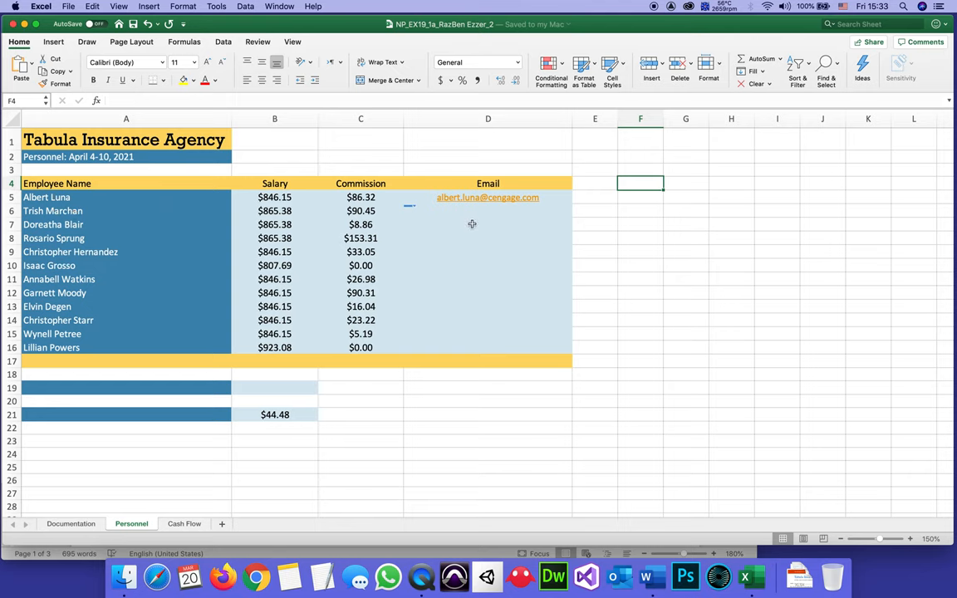
{"action": "mouse_move", "coordinate": [63, 266]}
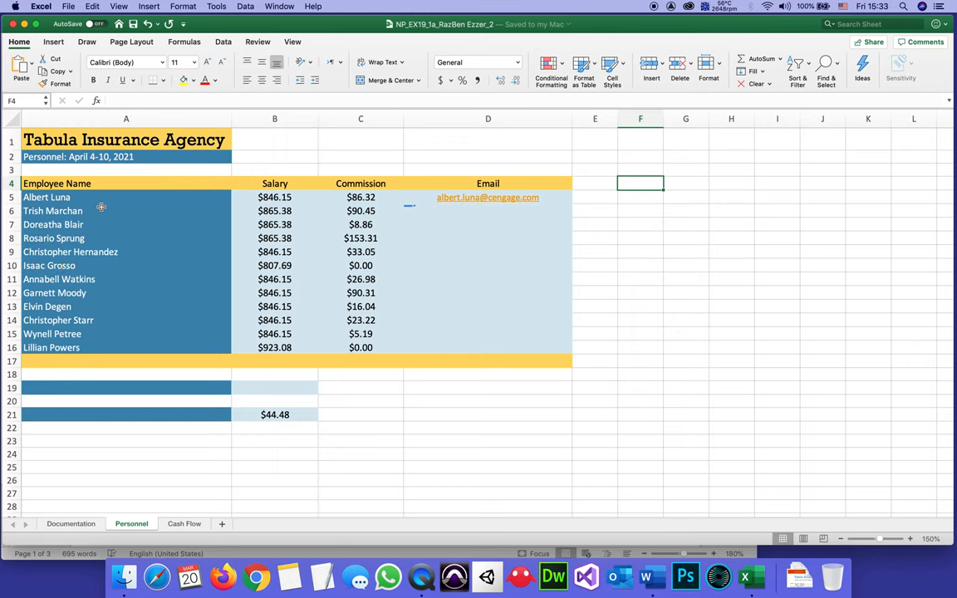
{"action": "mouse_move", "coordinate": [124, 239]}
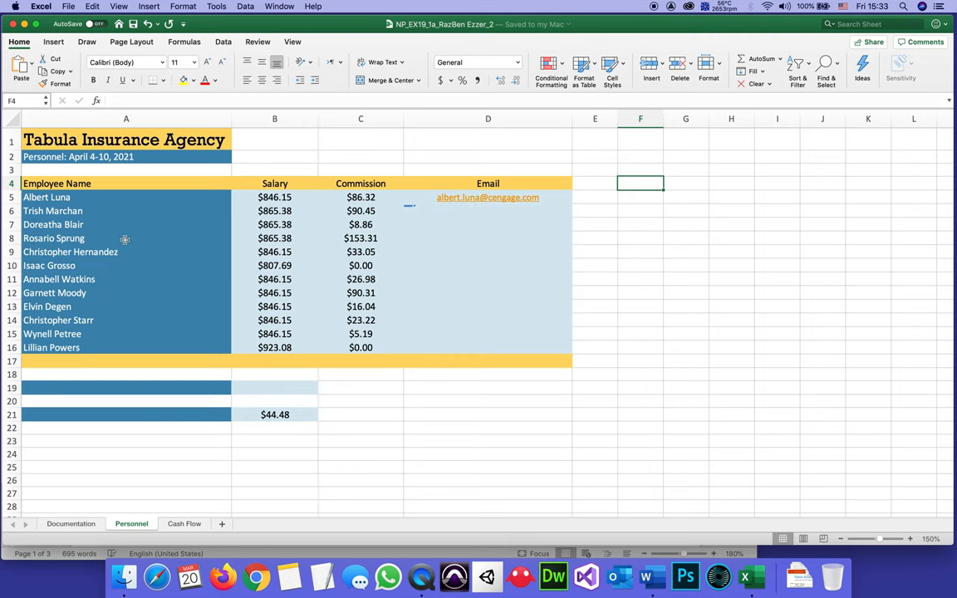
{"action": "mouse_move", "coordinate": [33, 224]}
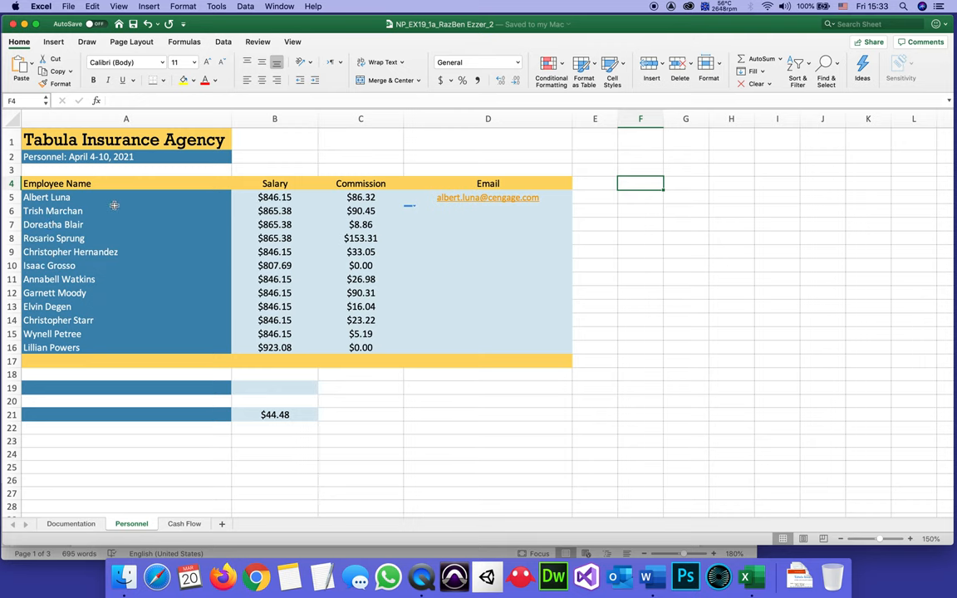
{"action": "mouse_move", "coordinate": [216, 206]}
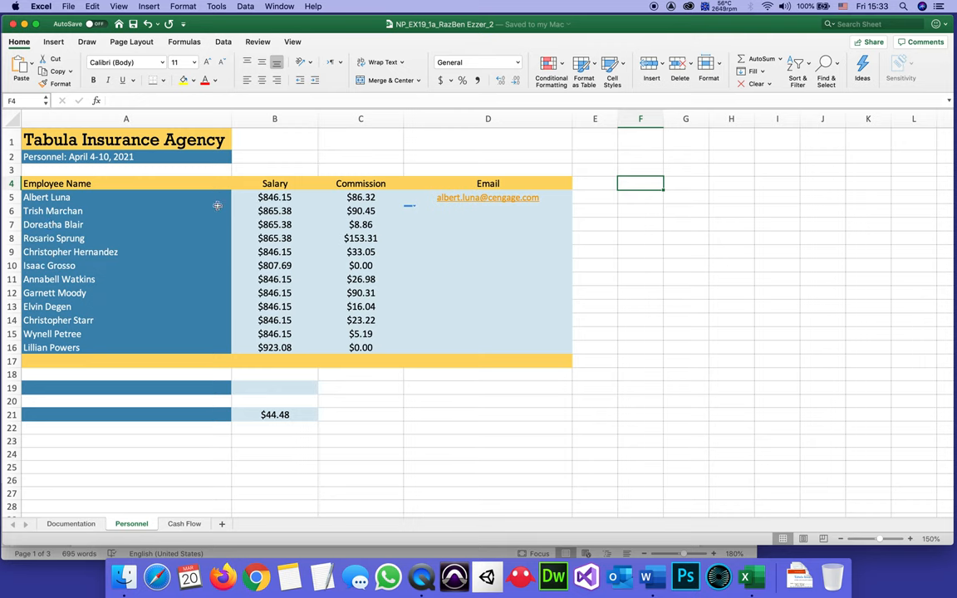
{"action": "mouse_move", "coordinate": [465, 230]}
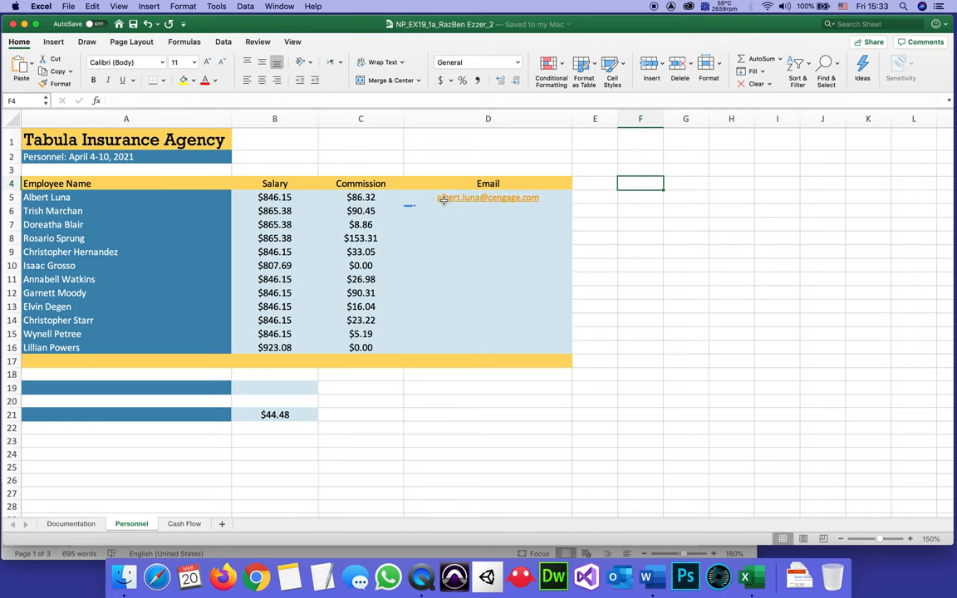
{"action": "left_click", "coordinate": [489, 196]}
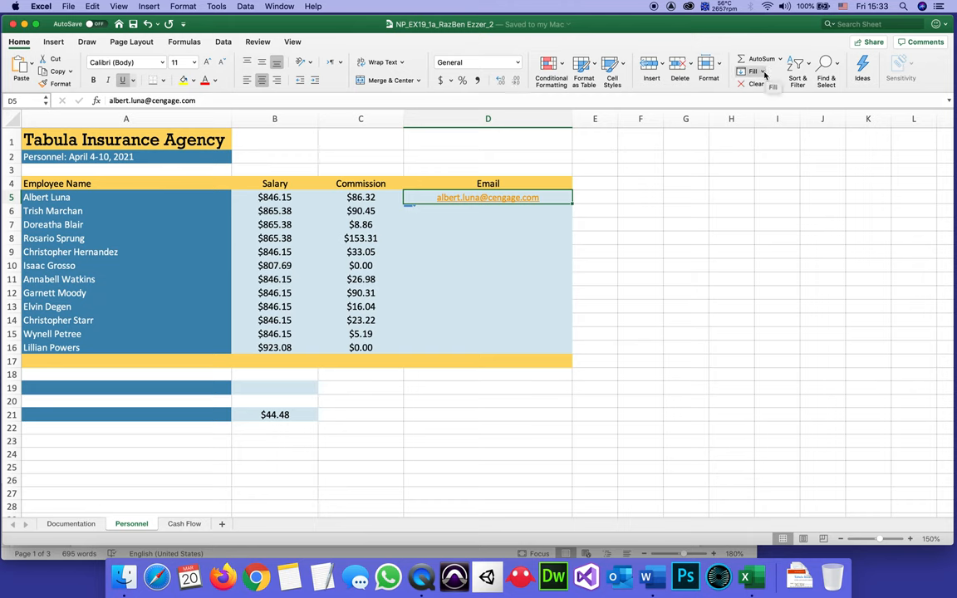
{"action": "left_click", "coordinate": [755, 71]}
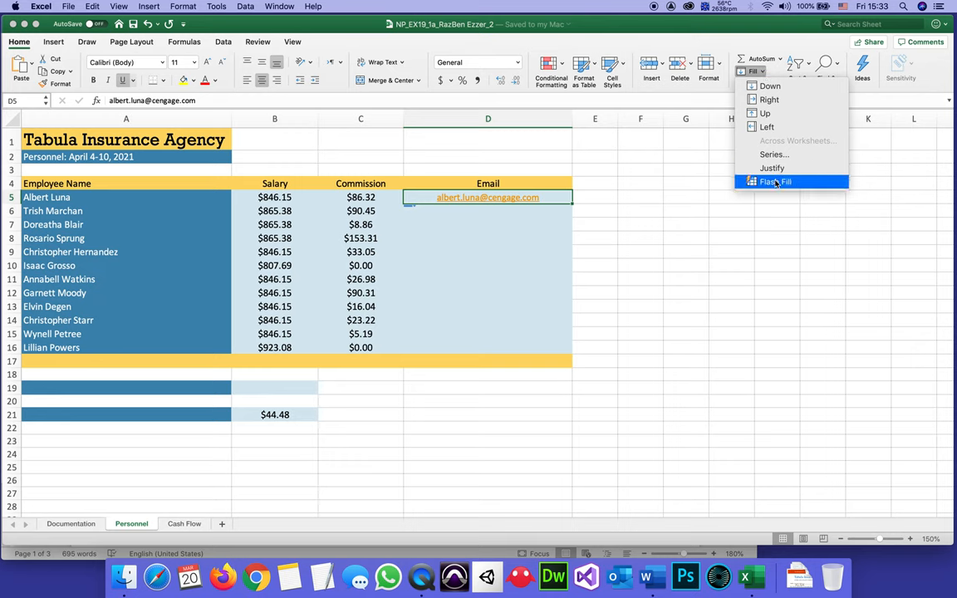
{"action": "mouse_move", "coordinate": [687, 32]}
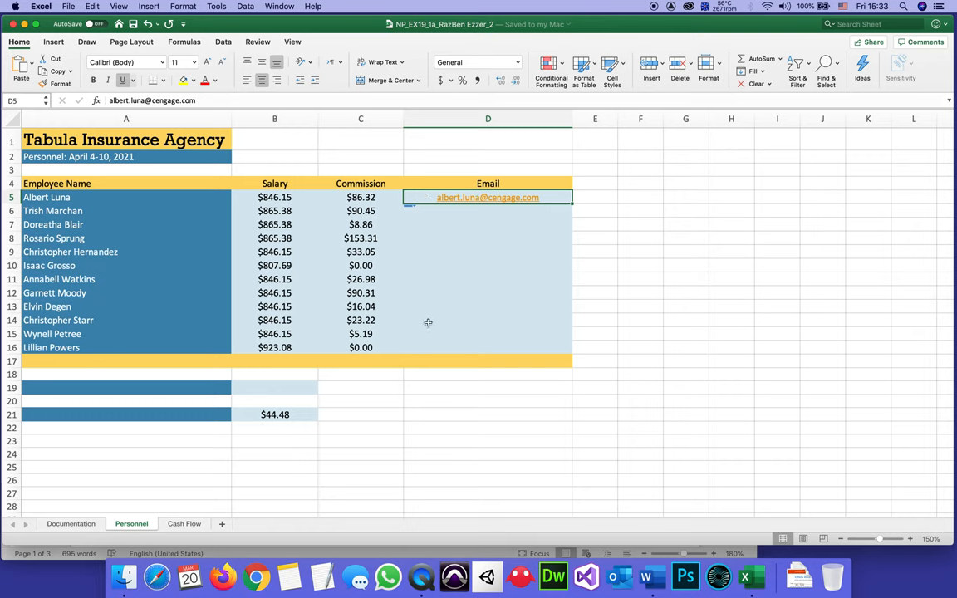
{"action": "left_click_drag", "start_coordinate": [488, 196], "coordinate": [489, 348]}
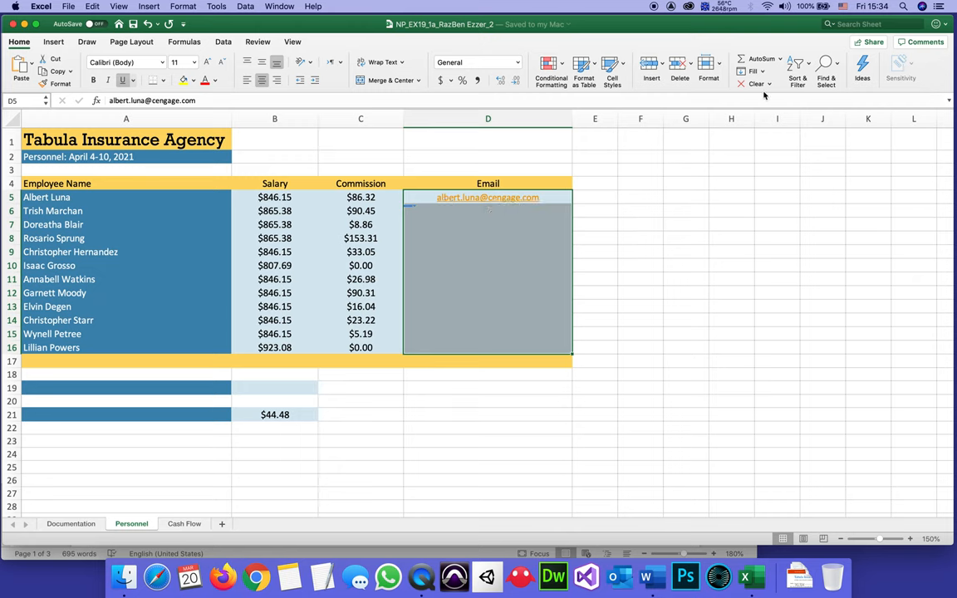
{"action": "left_click", "coordinate": [755, 71]}
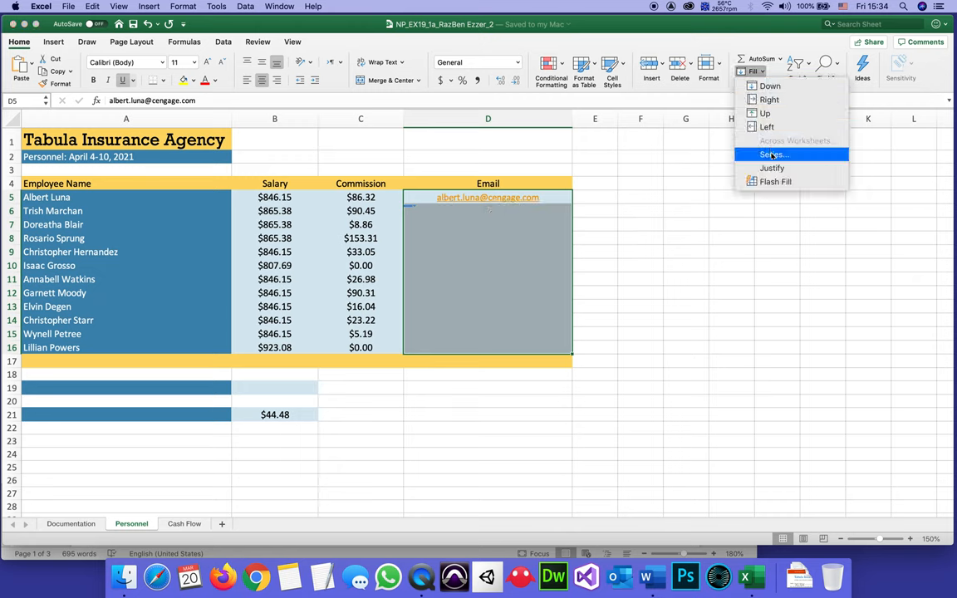
{"action": "left_click", "coordinate": [775, 181]}
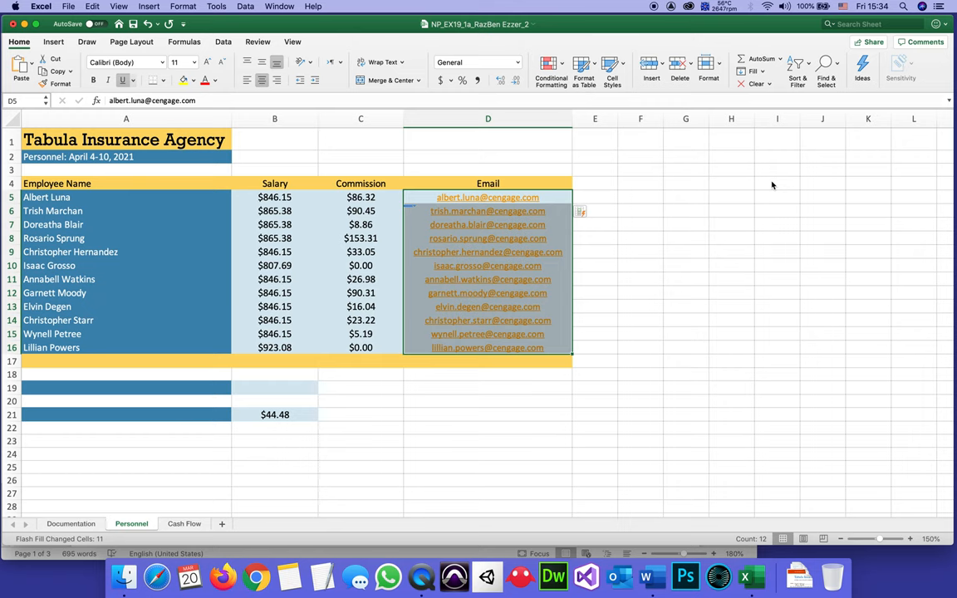
{"action": "mouse_move", "coordinate": [431, 263]}
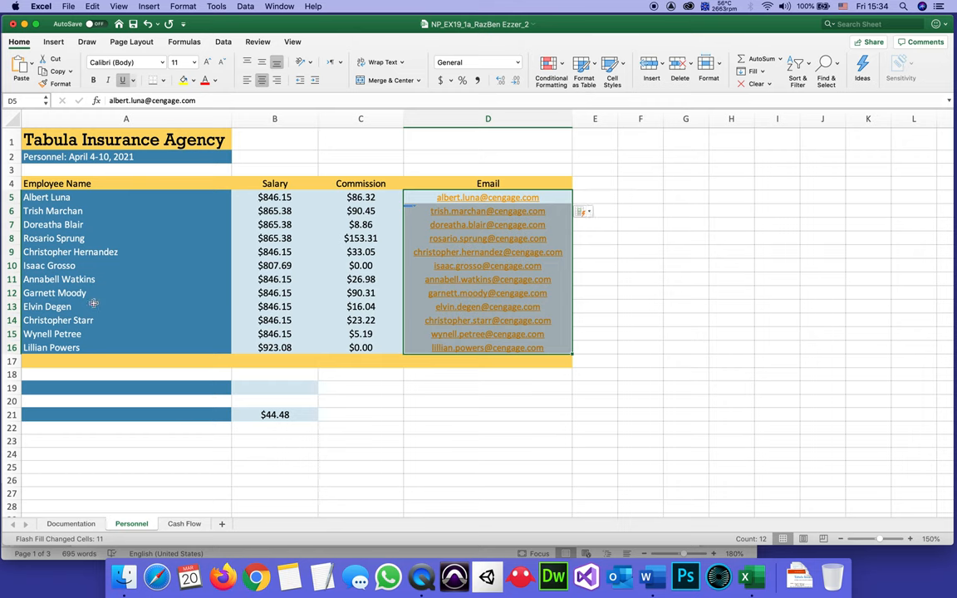
{"action": "mouse_move", "coordinate": [26, 362]}
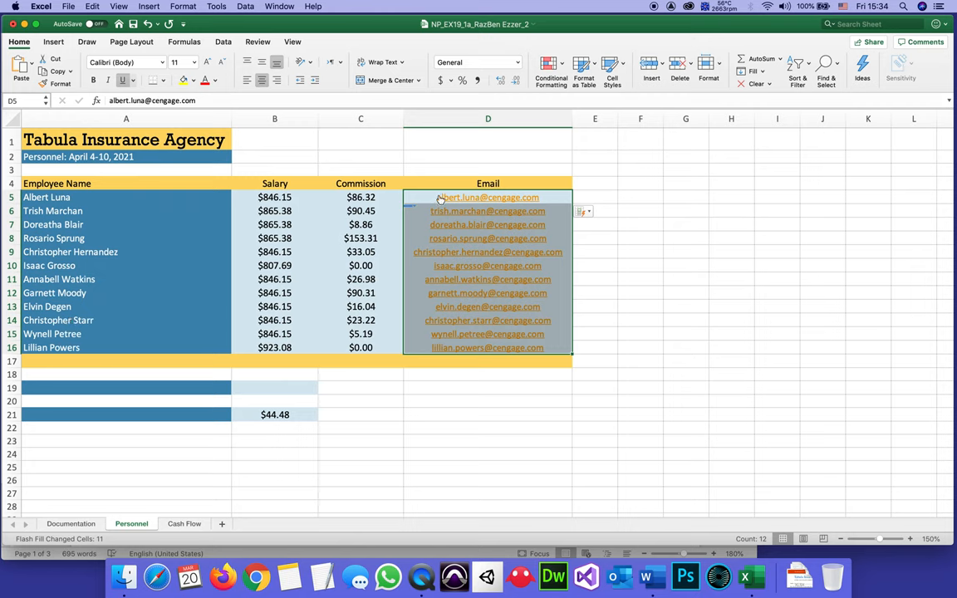
{"action": "mouse_move", "coordinate": [489, 196]}
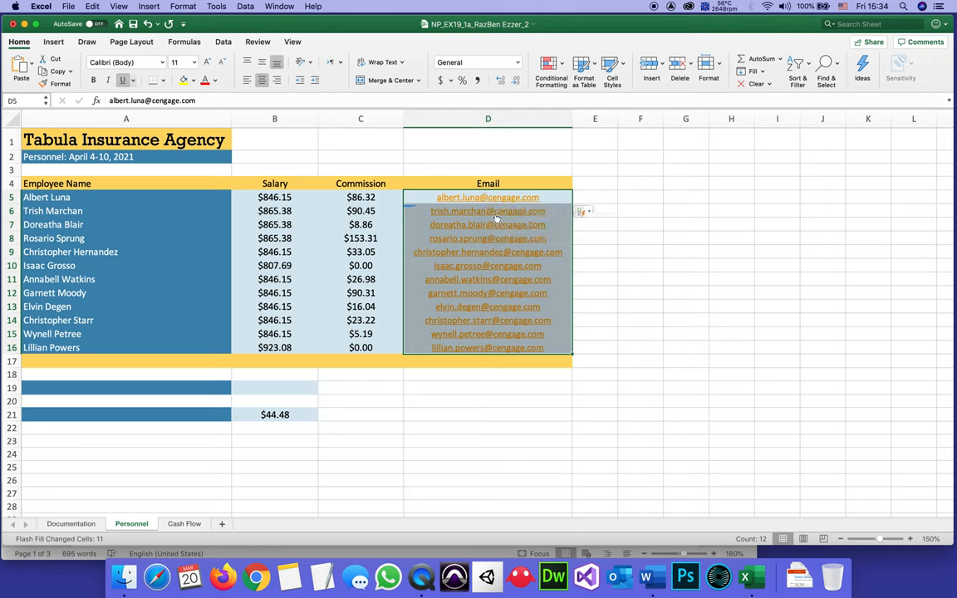
{"action": "left_click", "coordinate": [489, 401]}
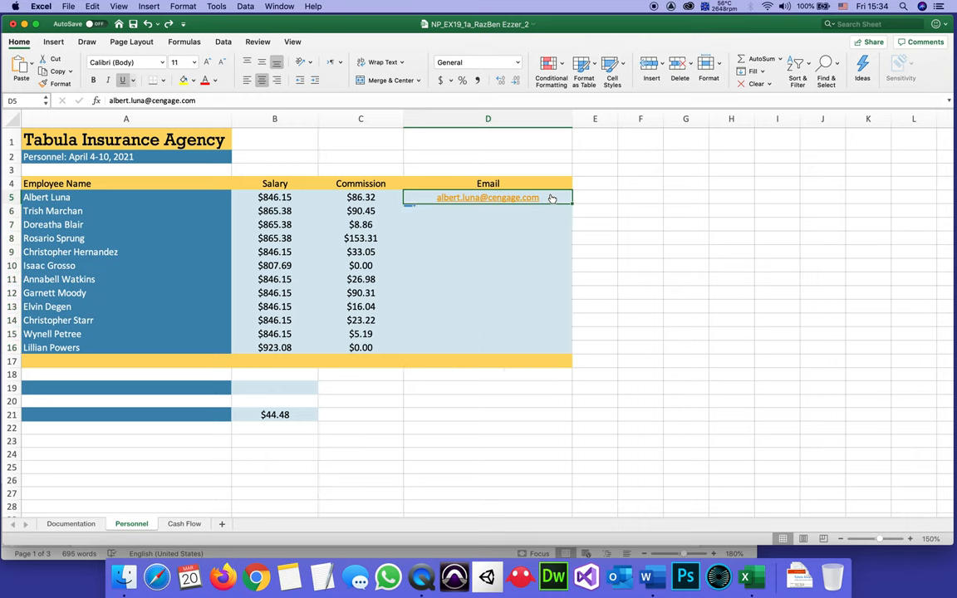
{"action": "mouse_move", "coordinate": [531, 335]}
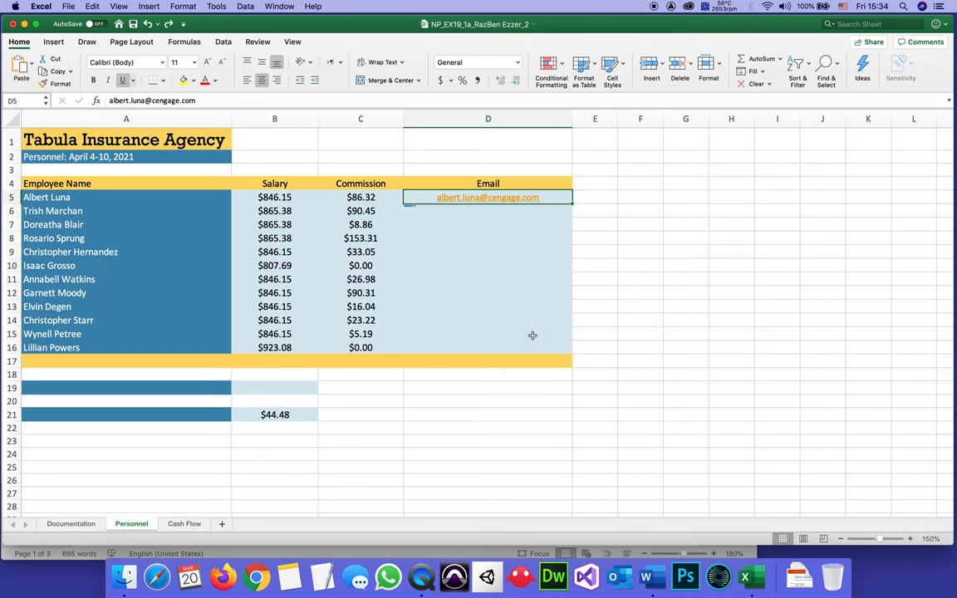
- Flash Fill the selected range D5:D16 so every employee gets a cengage.com email
{"action": "left_click_drag", "start_coordinate": [489, 196], "coordinate": [489, 239]}
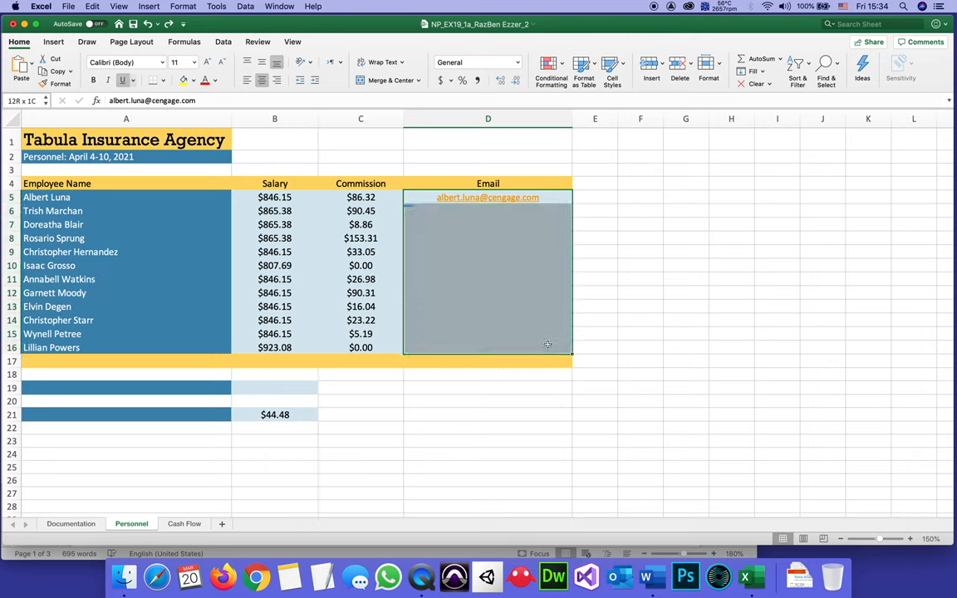
{"action": "left_click", "coordinate": [469, 202]}
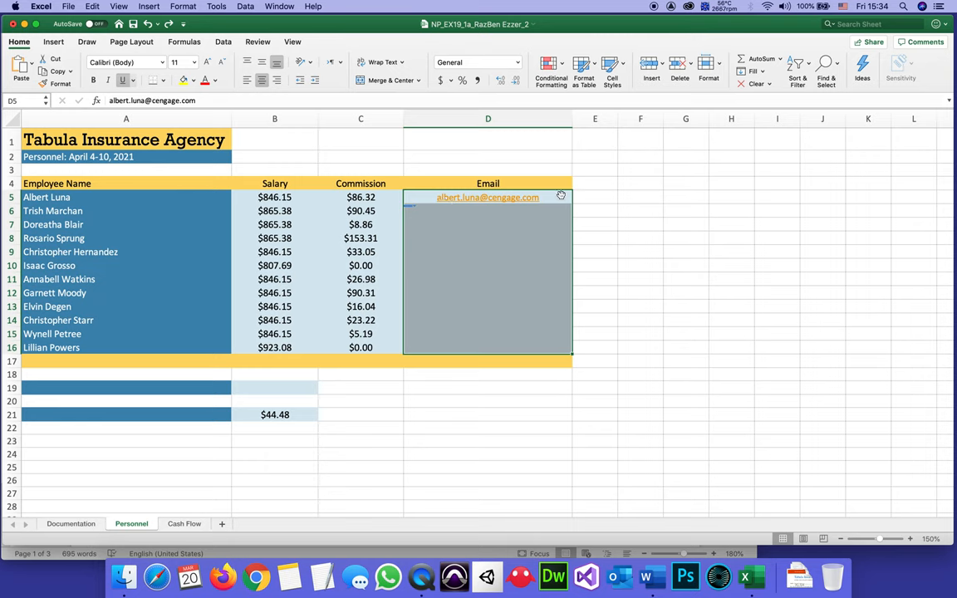
{"action": "mouse_move", "coordinate": [715, 158]}
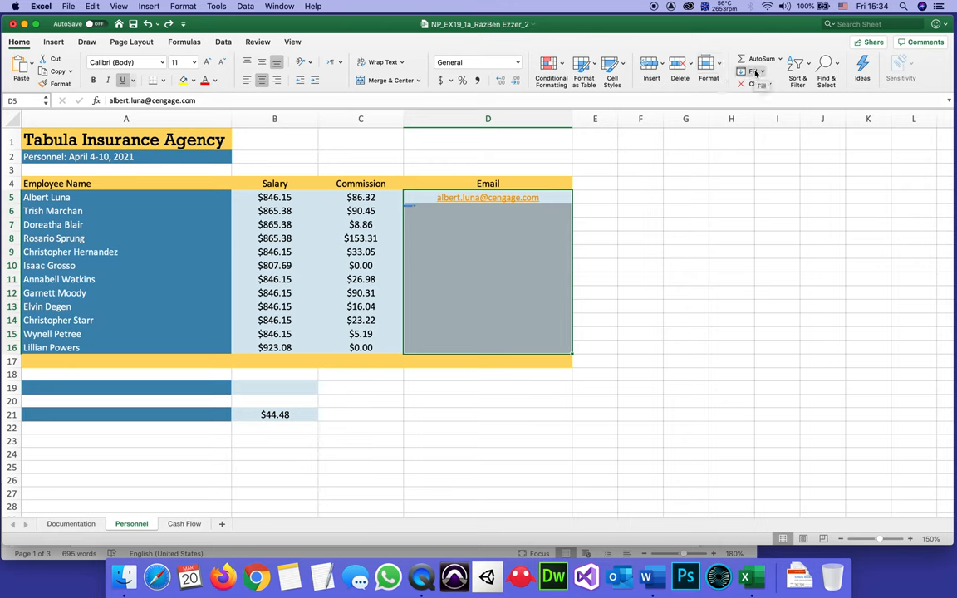
{"action": "left_click", "coordinate": [755, 69]}
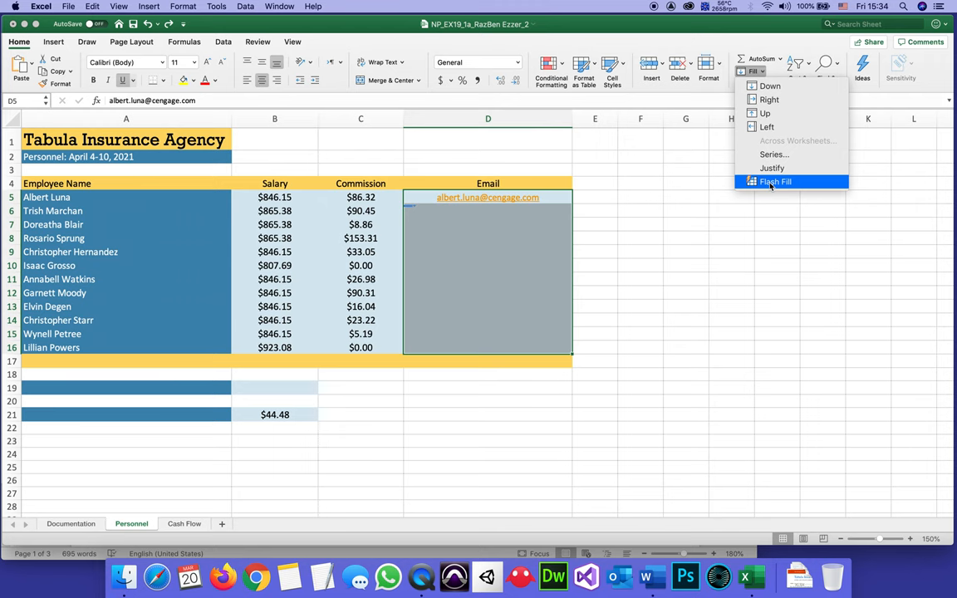
{"action": "left_click", "coordinate": [775, 181]}
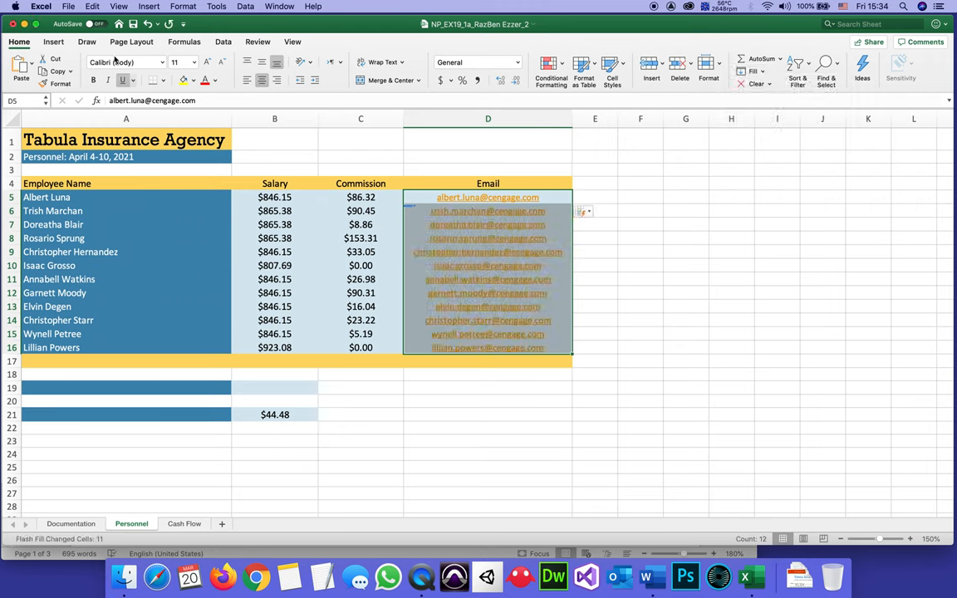
- Switch from Excel back to the Word instructions document
{"action": "left_click", "coordinate": [133, 23]}
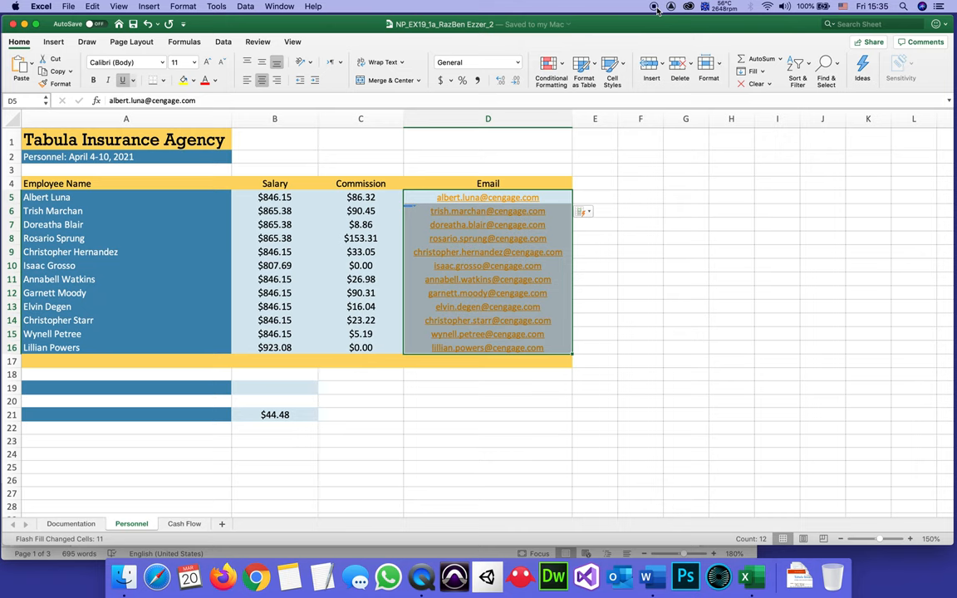
{"action": "left_click", "coordinate": [651, 575]}
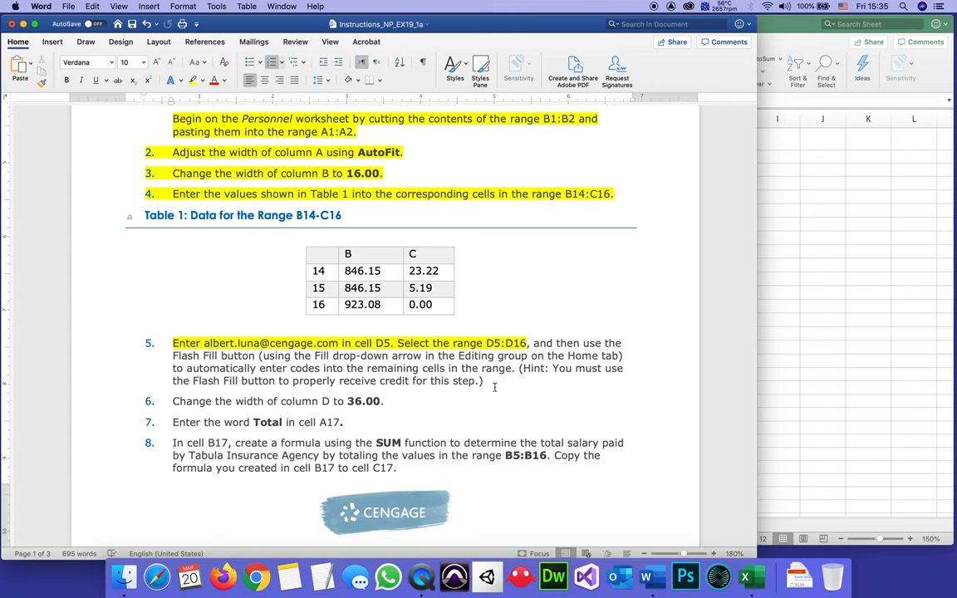
- Mark the step 5 Flash Fill instruction text in the Word document as done
{"action": "left_click_drag", "start_coordinate": [172, 356], "coordinate": [482, 380]}
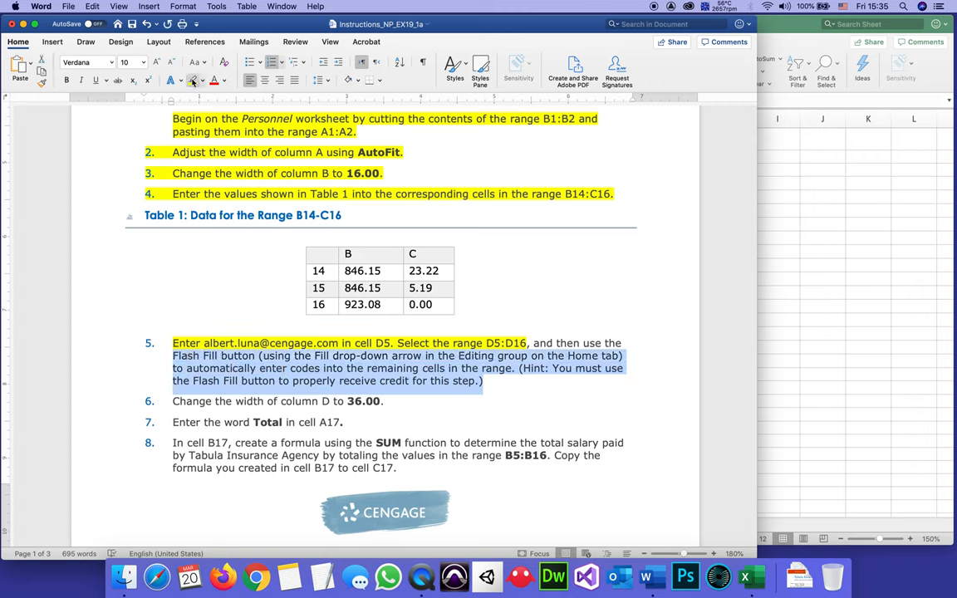